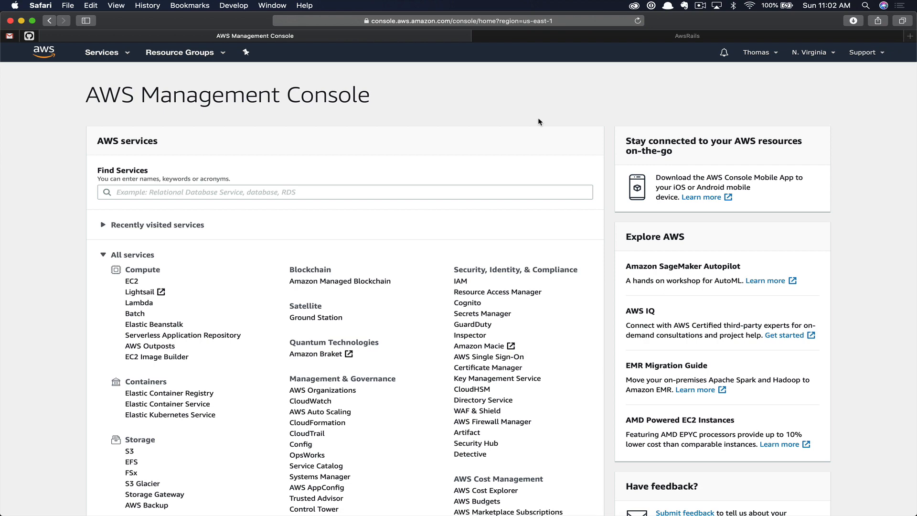
- Search for 'ses' and go to the Simple Email Service console
text(ses)
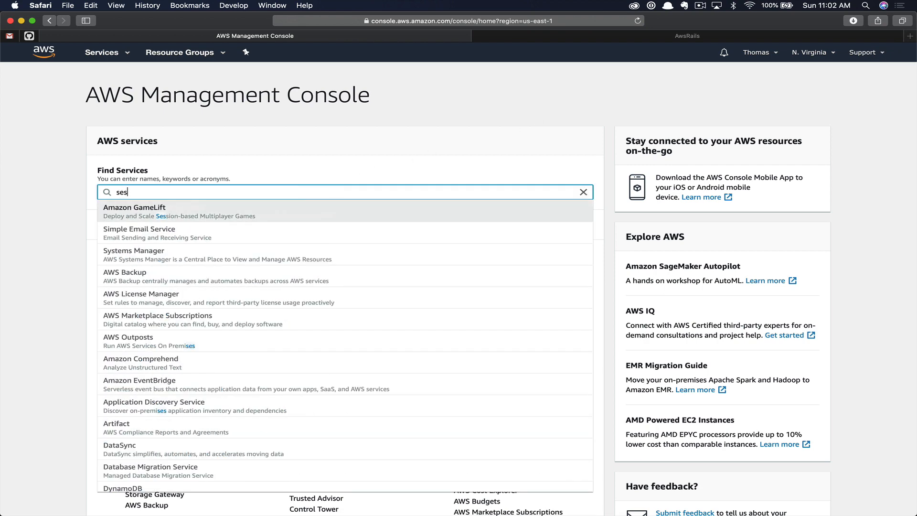
click(139, 228)
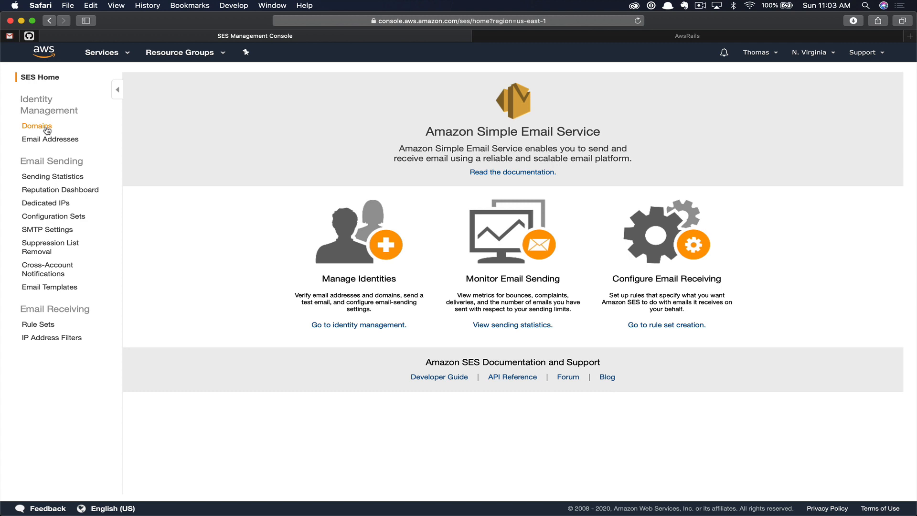
- Submit aws-rails.com as a new domain for verification with Generate DKIM Settings ticked
click(36, 126)
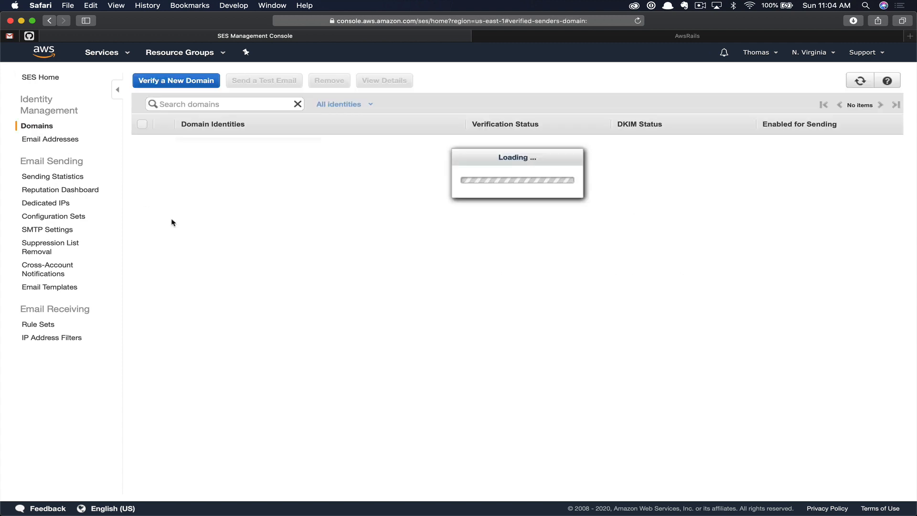
click(175, 81)
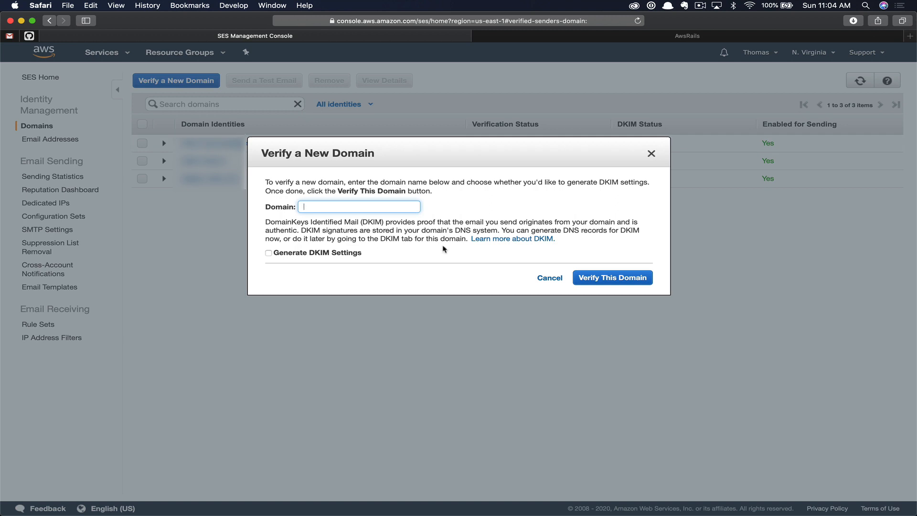
text(aws-)
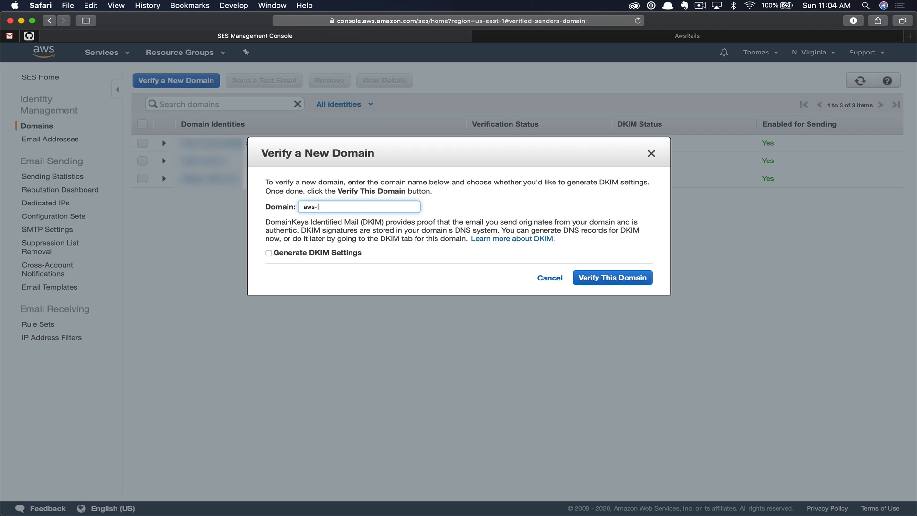
text(rails.com)
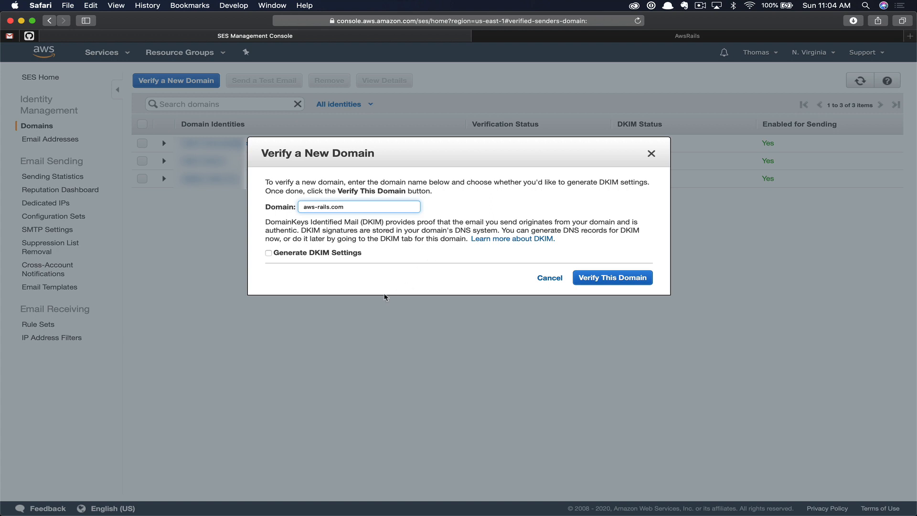
click(269, 252)
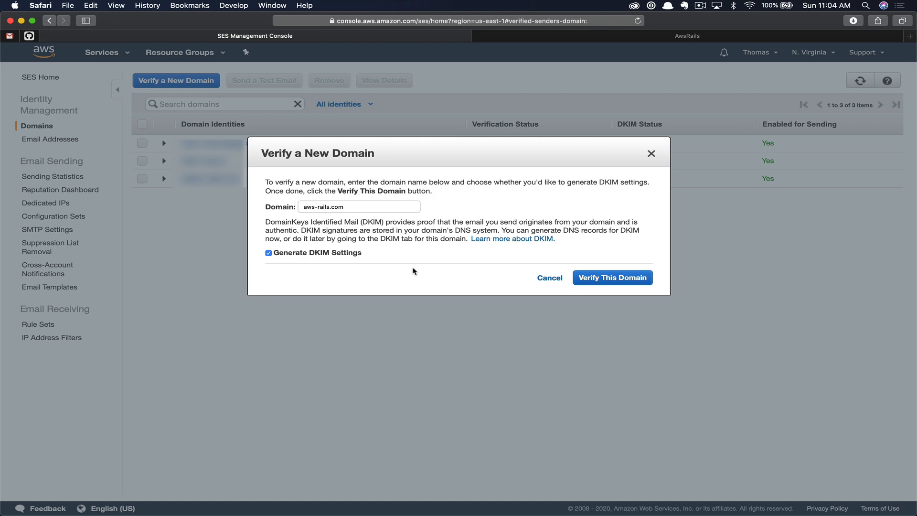
click(612, 277)
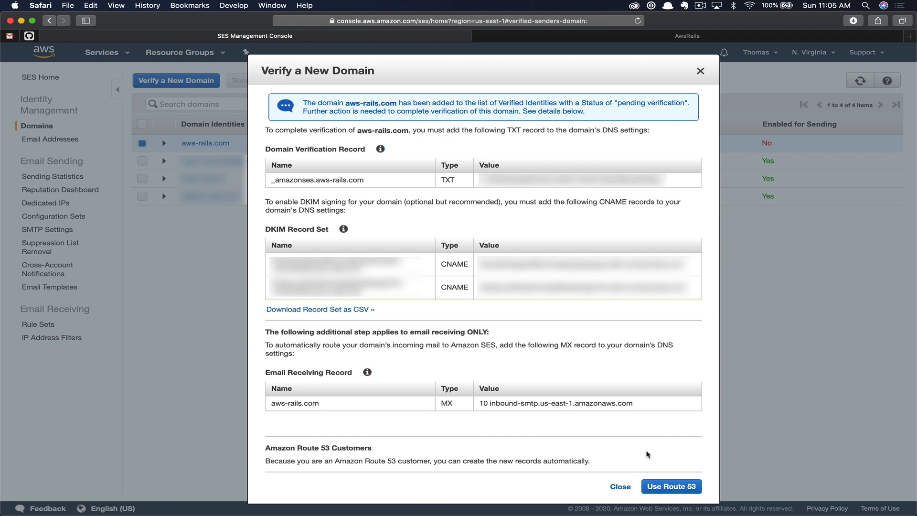
mouse_move(639, 462)
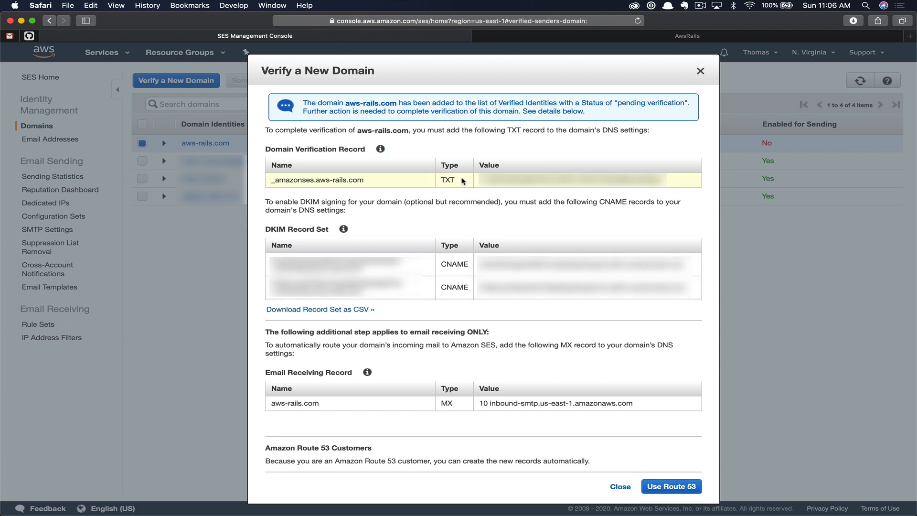
mouse_move(524, 340)
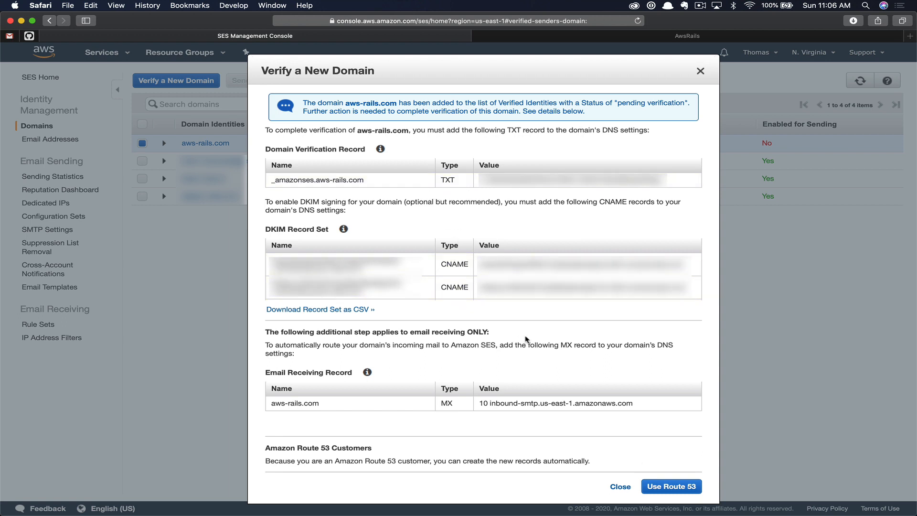
- Use Route 53 for the records and include the Email Receiving Record for aws-rails.com
click(670, 486)
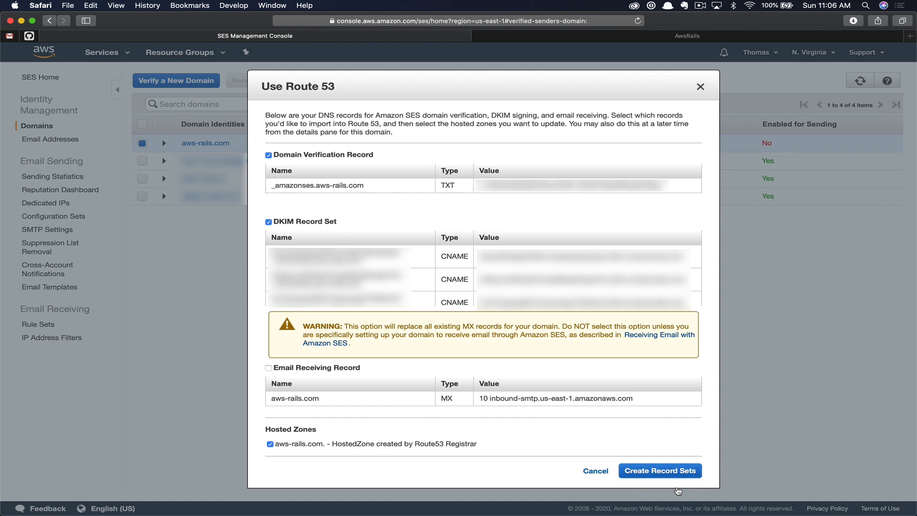
mouse_move(533, 314)
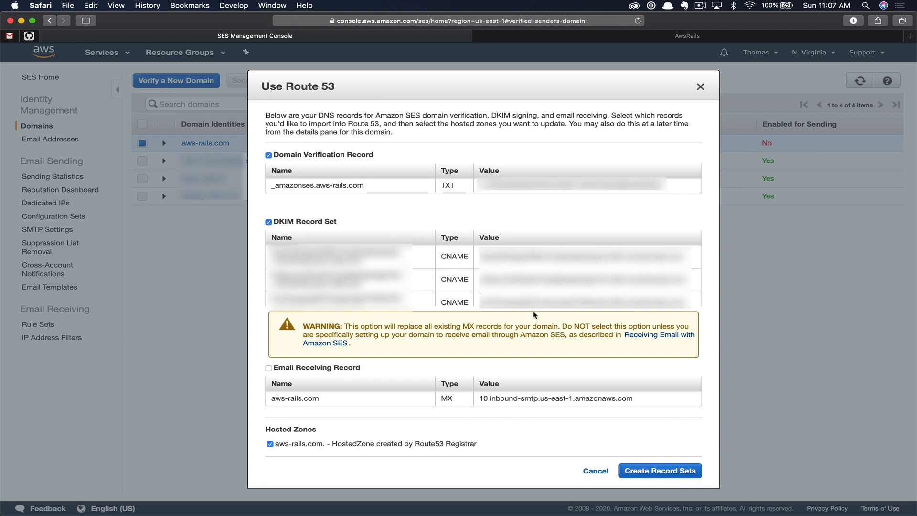
click(268, 366)
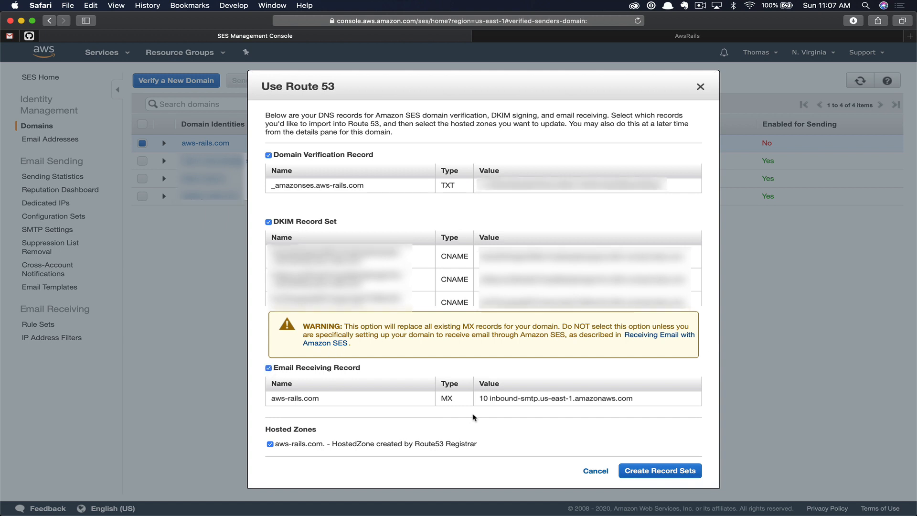
mouse_move(660, 470)
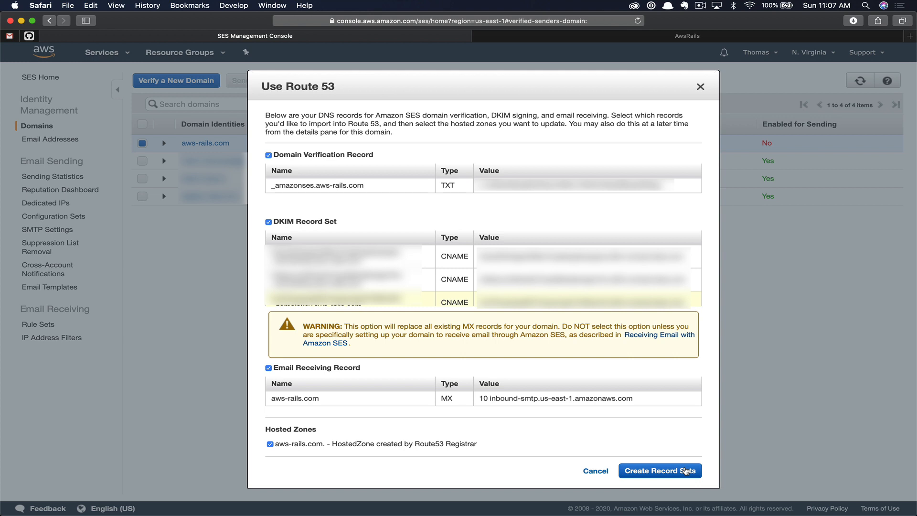
- Create the record sets in the hosted zone and dismiss the sandbox access screenshot
click(659, 470)
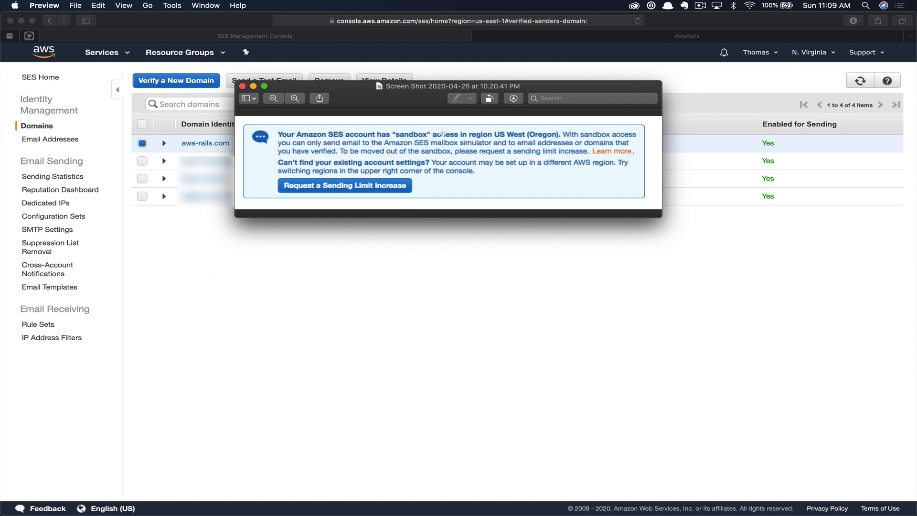
click(241, 85)
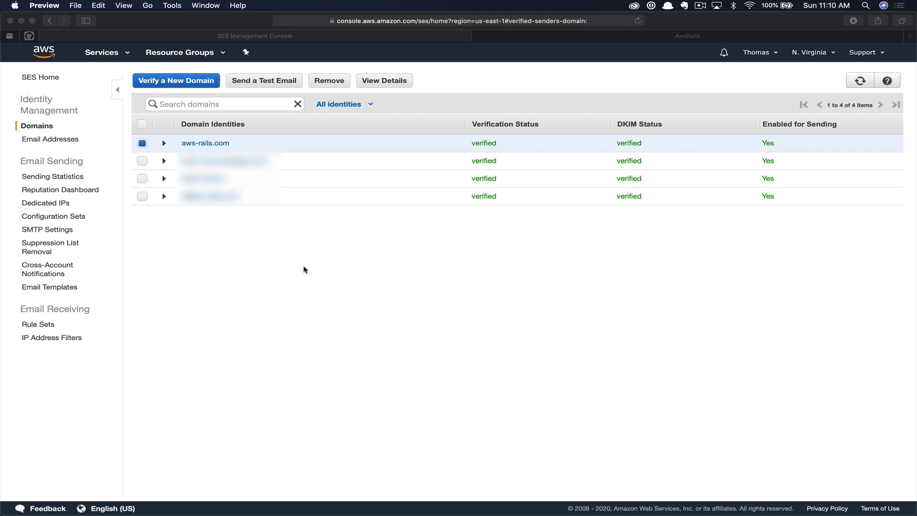
mouse_move(210, 197)
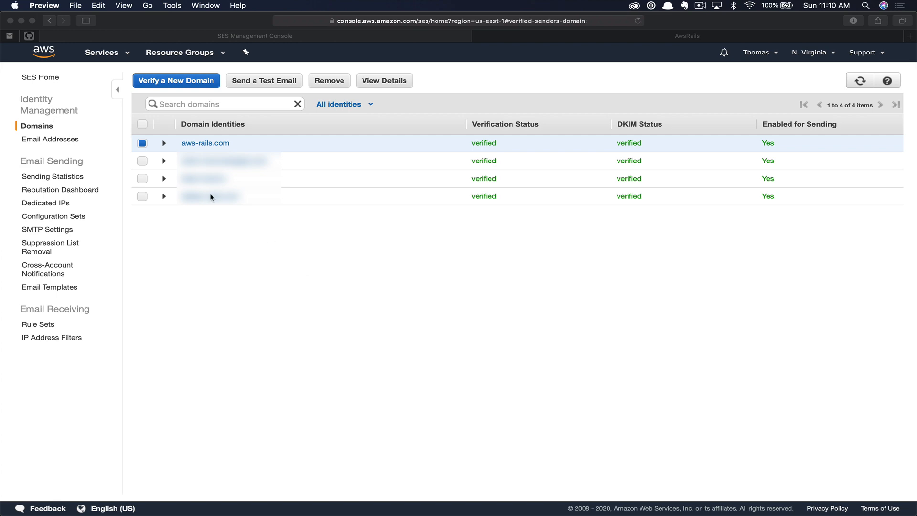
mouse_move(36, 178)
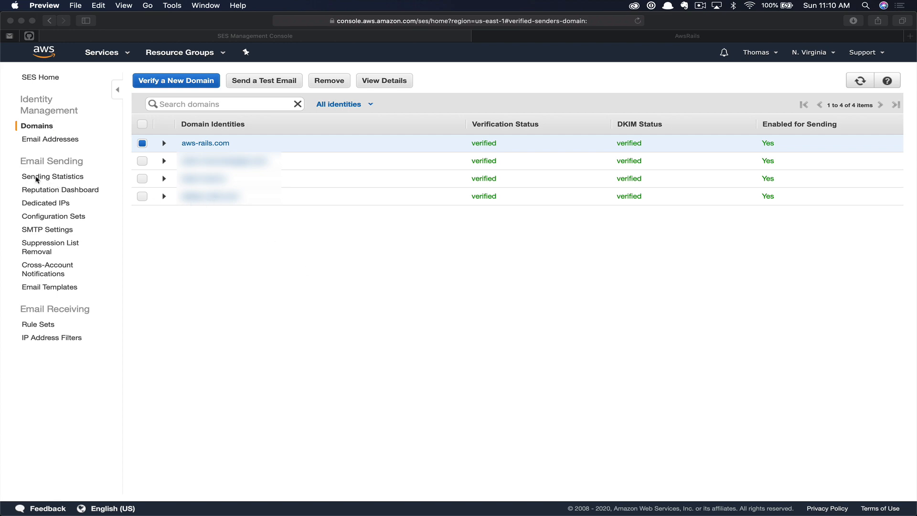
- View Sending Statistics showing the 50,000 daily quota and 14 emails/second rate
click(51, 176)
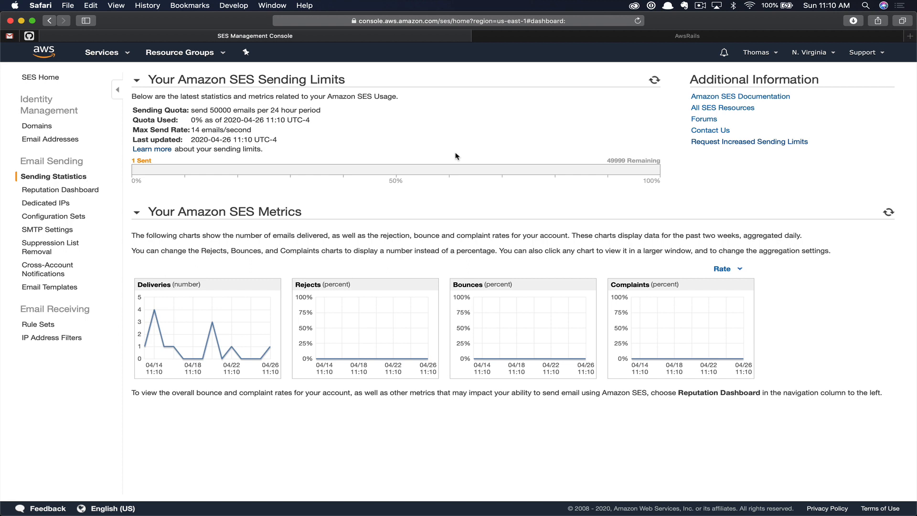
mouse_move(404, 169)
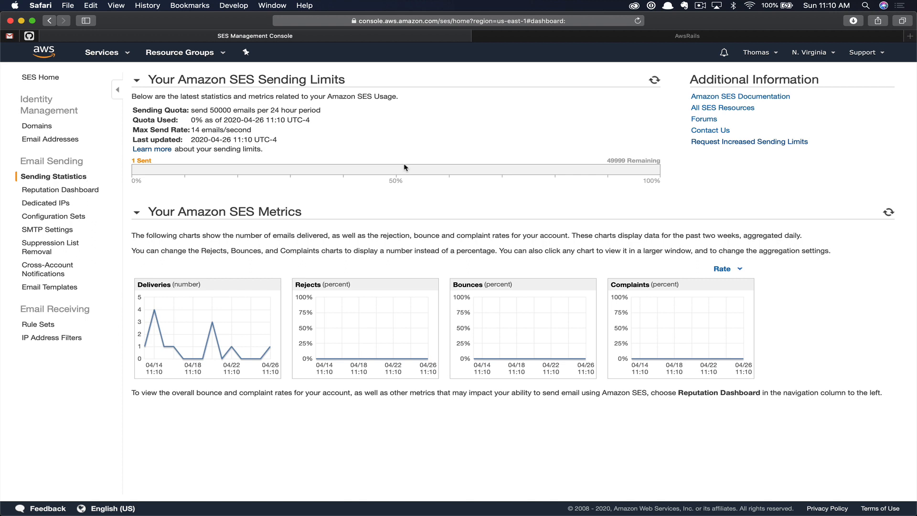
mouse_move(329, 176)
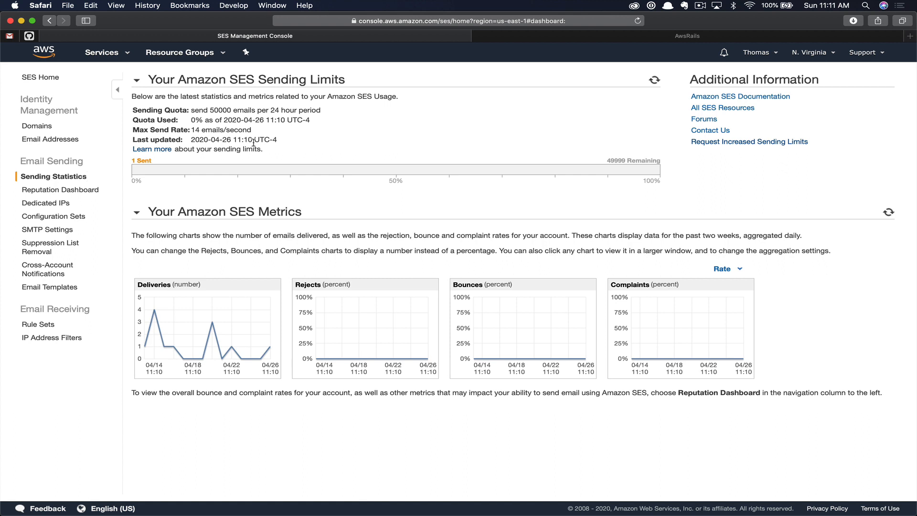
mouse_move(261, 111)
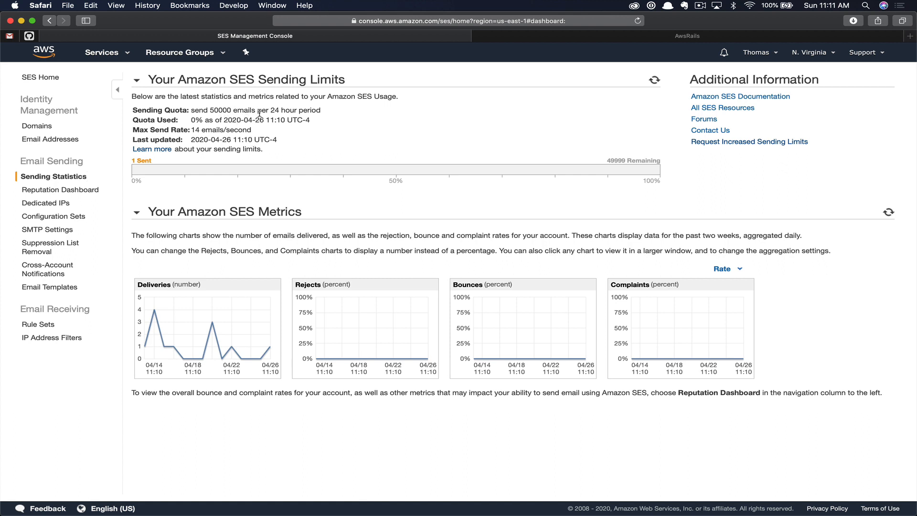
mouse_move(328, 126)
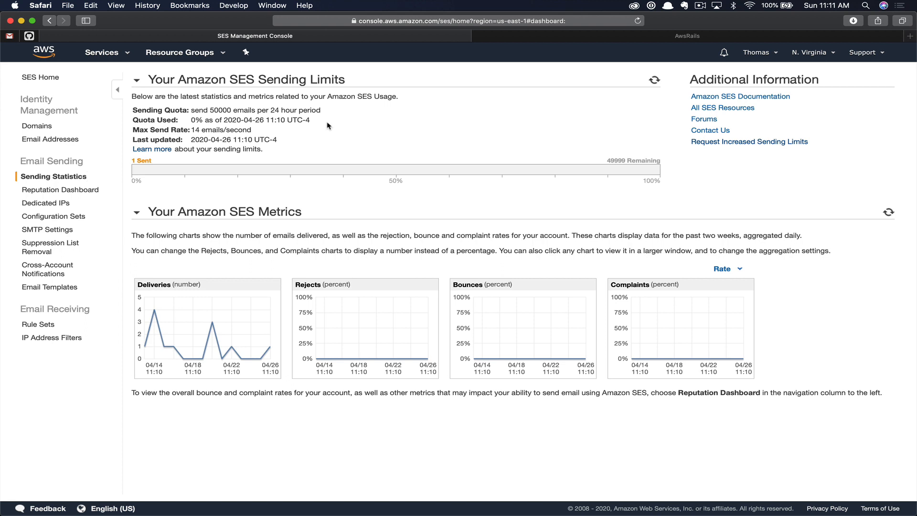
mouse_move(749, 141)
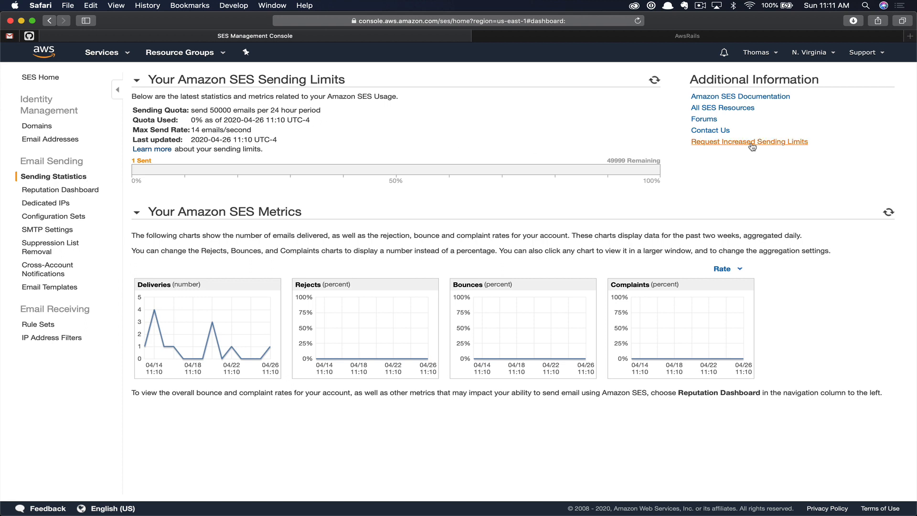
- Start a sending limit increase request: mail type System Notifications, website aws-rails.com, recipients explanation for forgot-password and system notifications
click(749, 141)
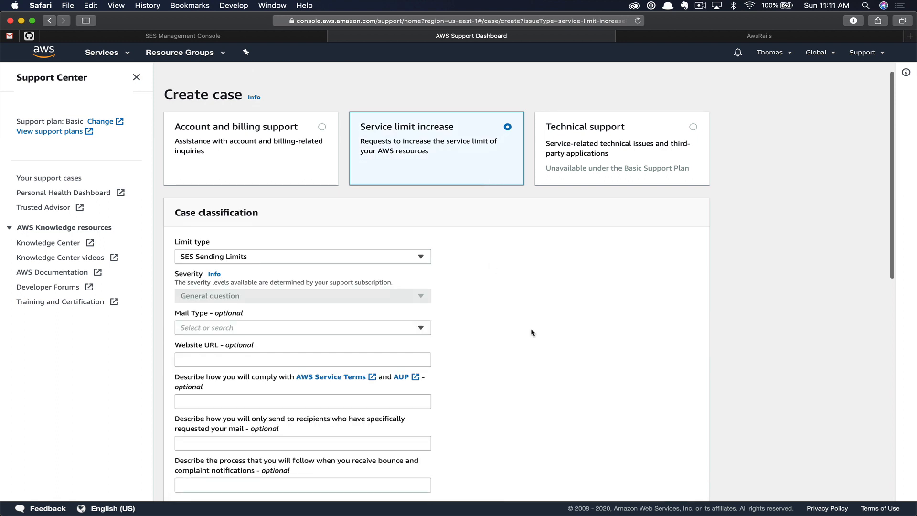
click(302, 326)
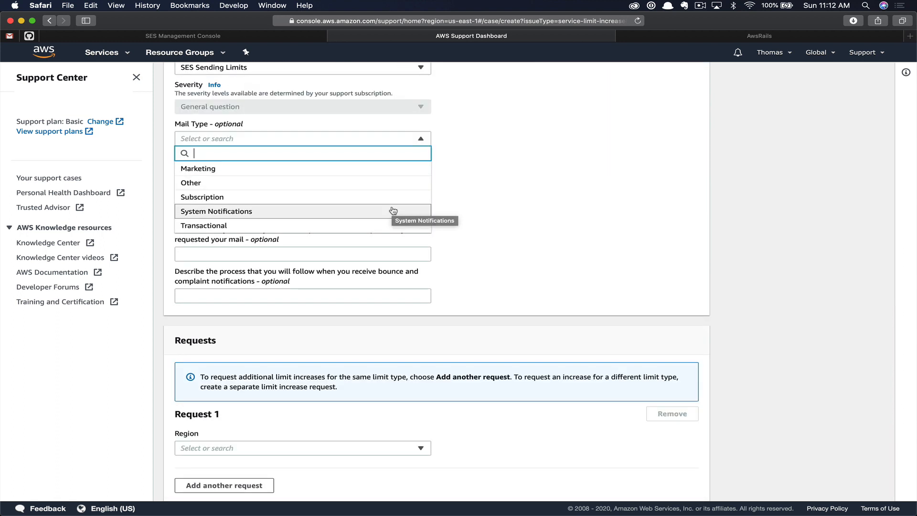
mouse_move(390, 210)
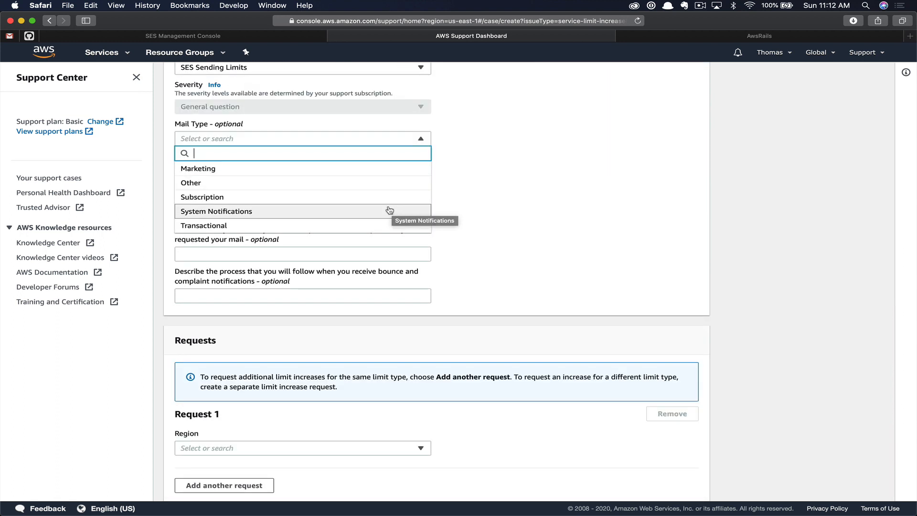
mouse_move(291, 214)
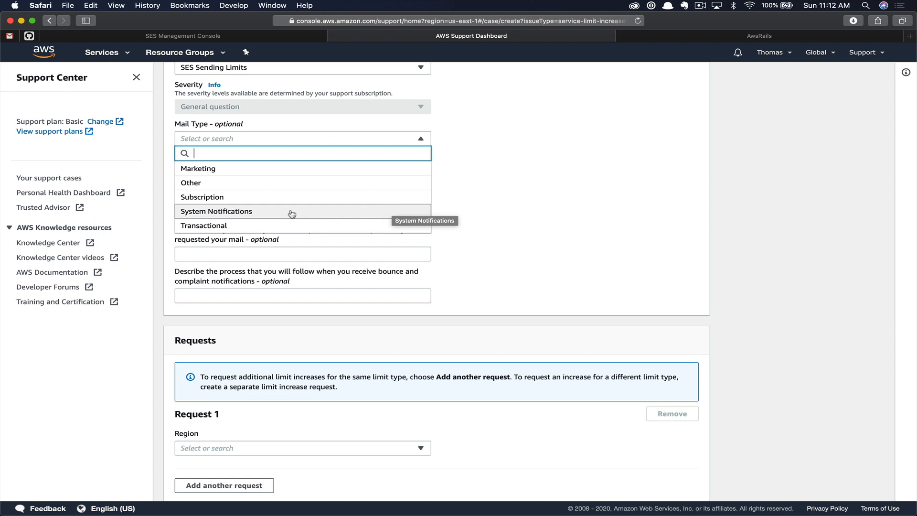
click(216, 211)
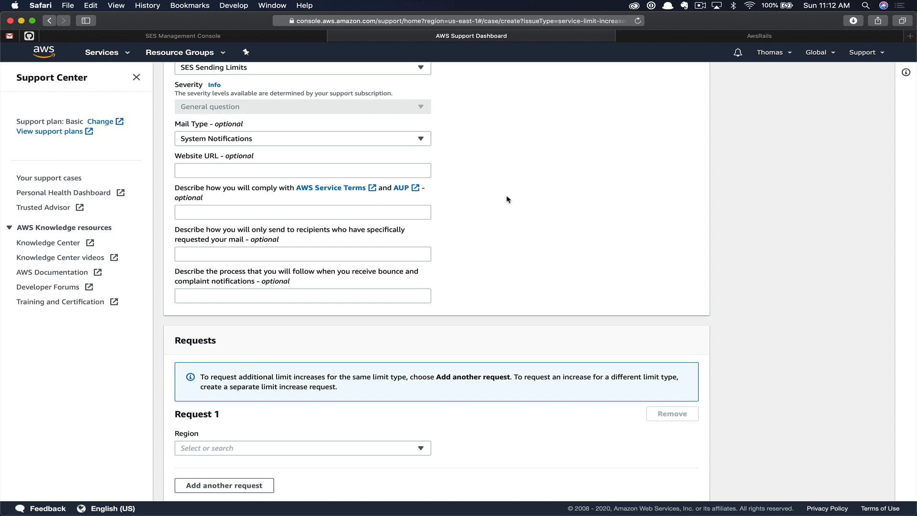
text(aws)
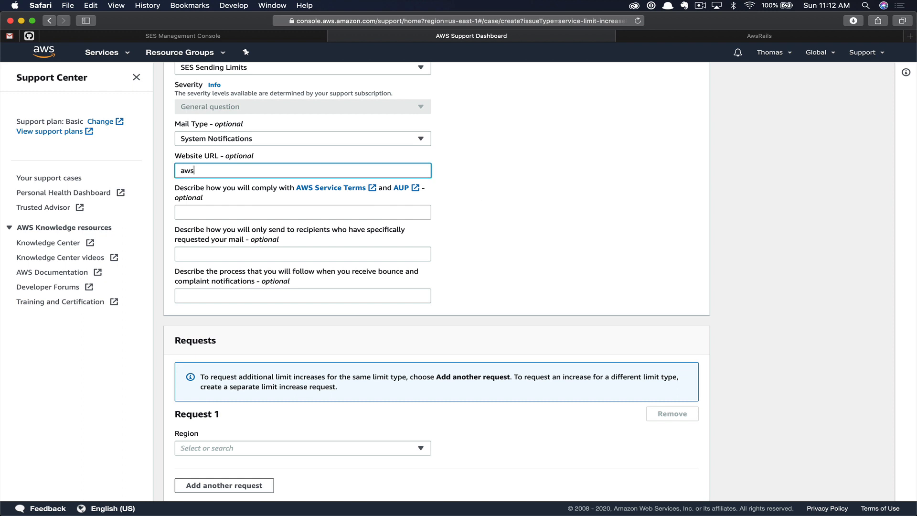
text(-rails.com)
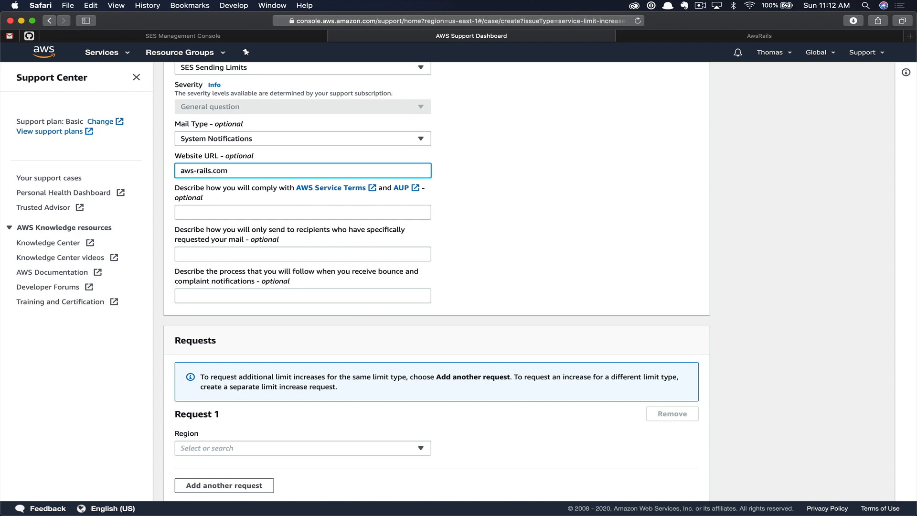
click(302, 252)
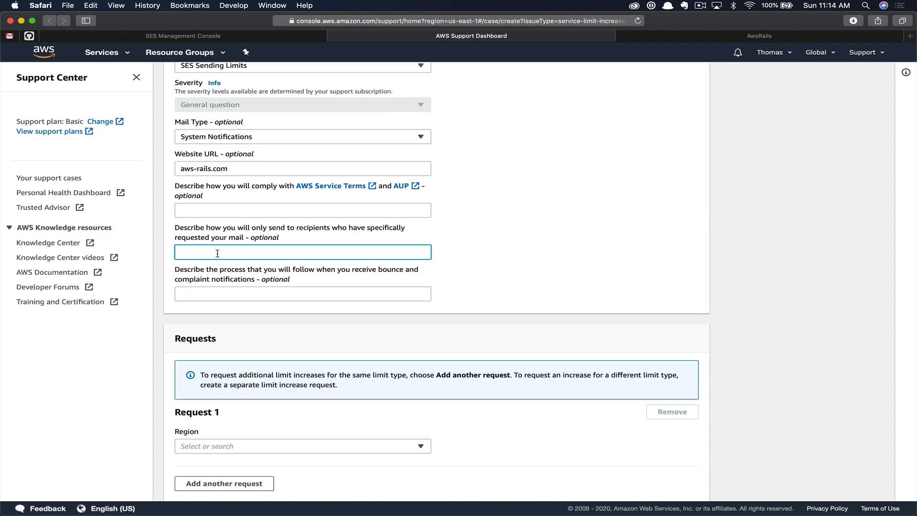
text(Will be used for 'forgot password and system notifications)
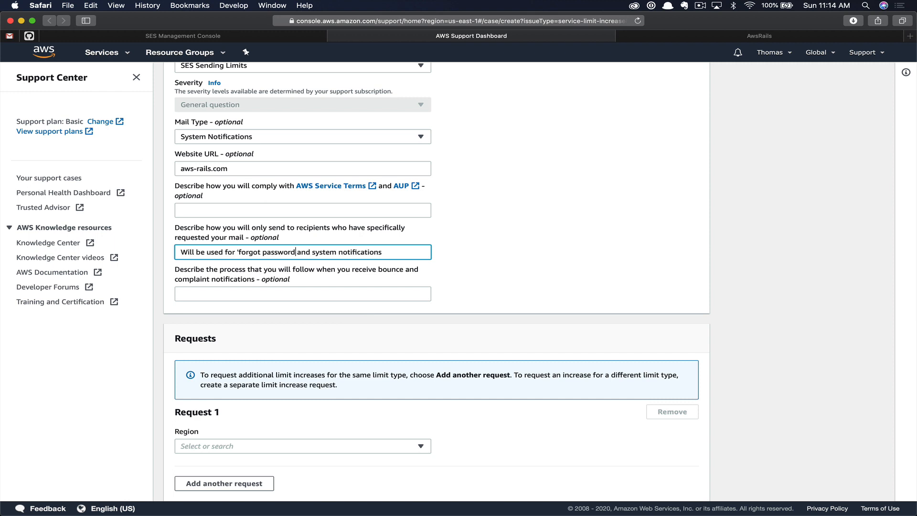
text(')
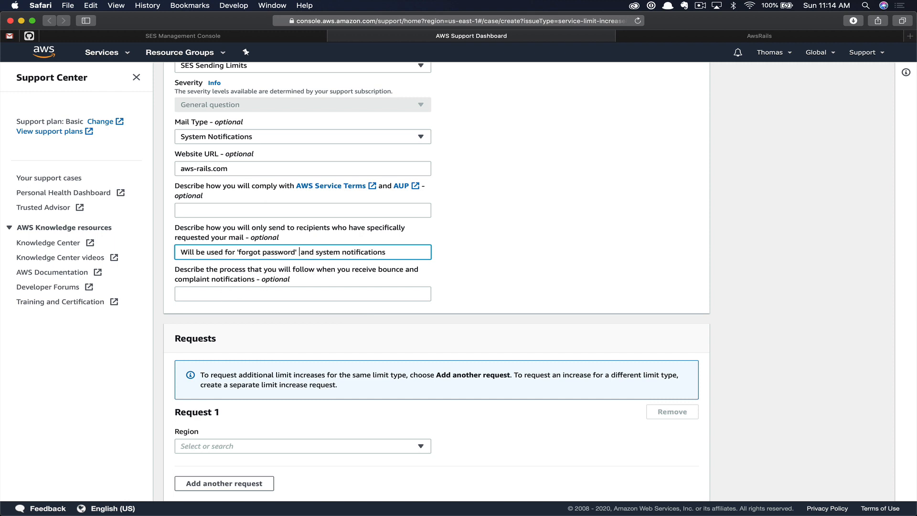
- Request Desired Daily Sending Quota 10000 in US East (Northern Virginia) with a use-case description, and submit the case
click(302, 446)
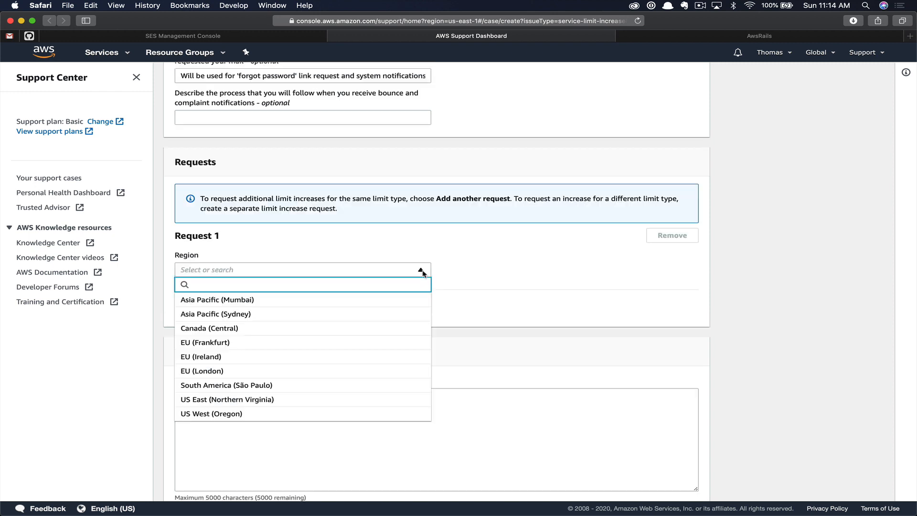
text(us)
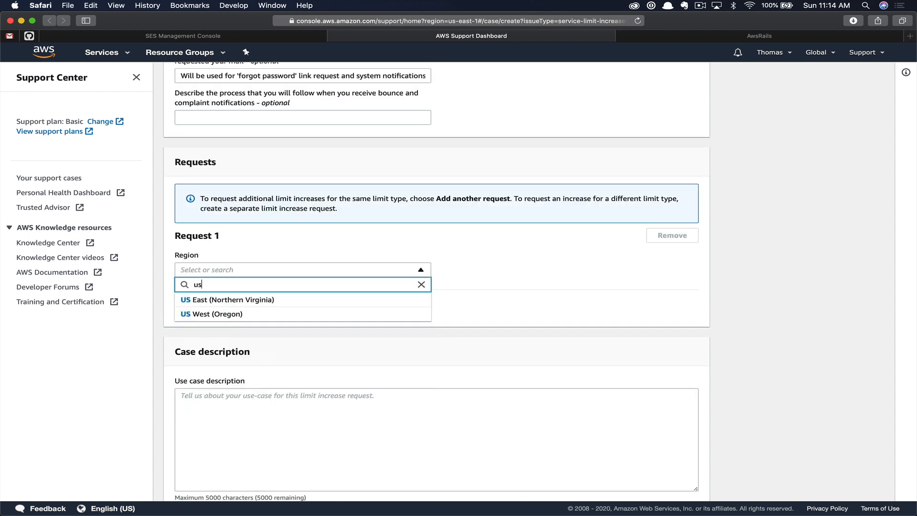
click(228, 299)
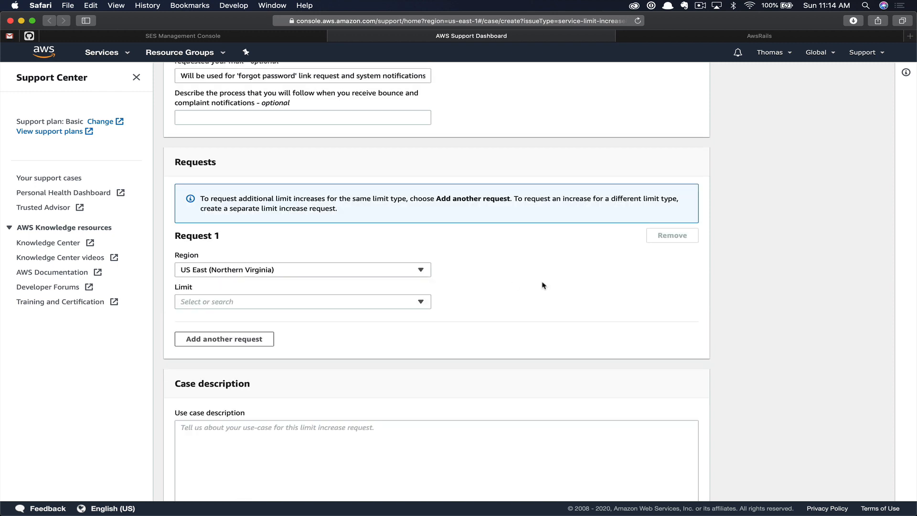
click(302, 301)
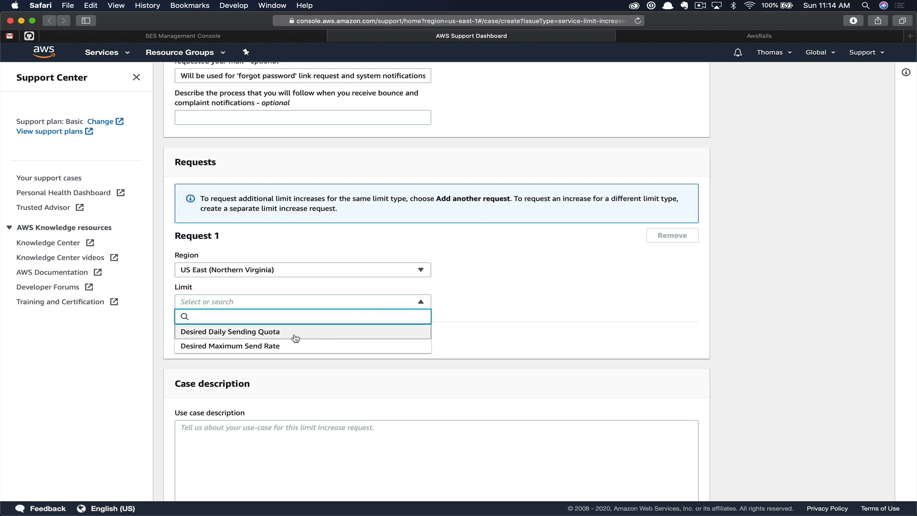
click(230, 331)
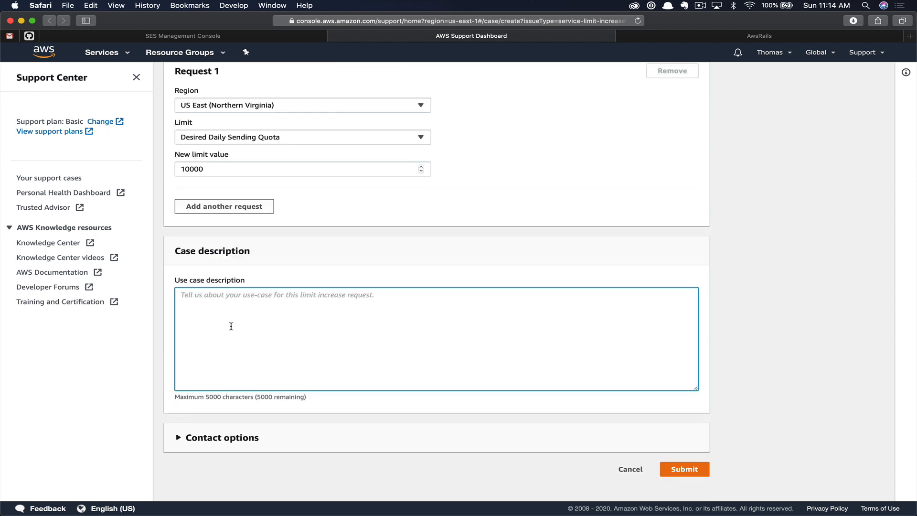
text(Will be used to send notifications requested by our users, ie forgot password links.)
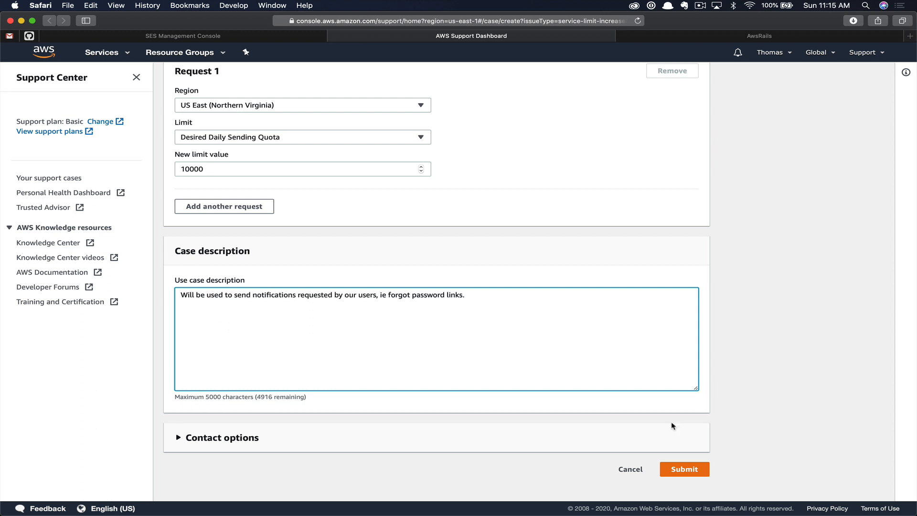
click(684, 468)
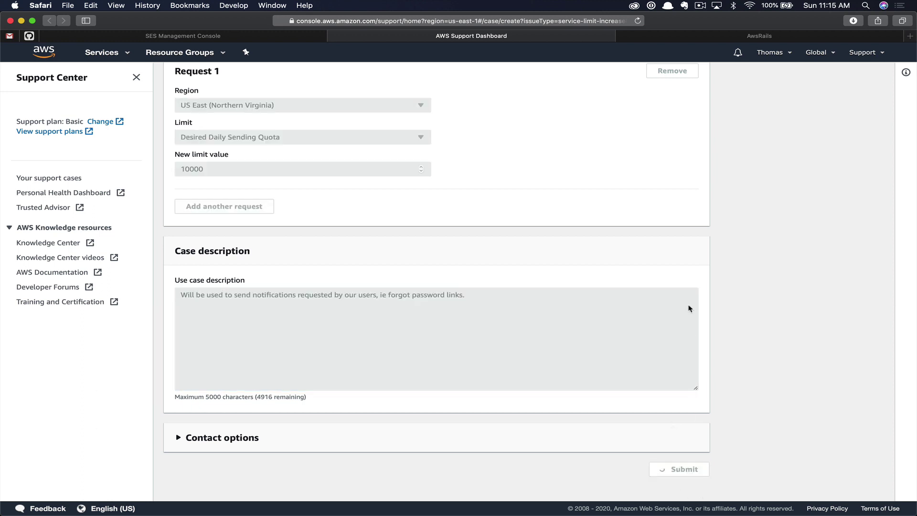
click(678, 468)
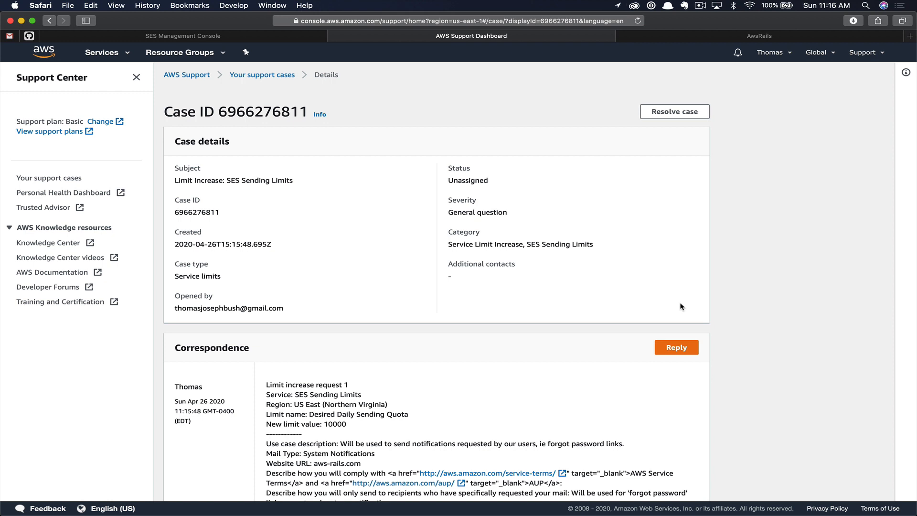
mouse_move(785, 225)
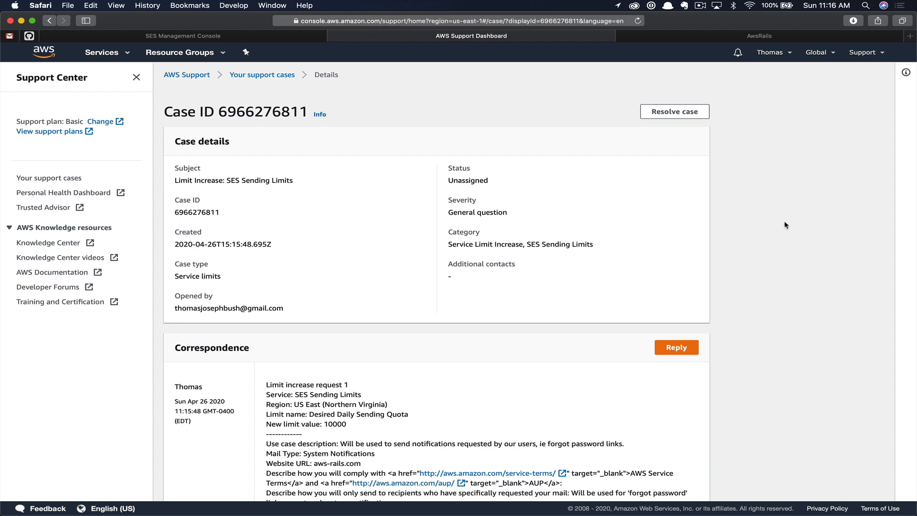
mouse_move(854, 67)
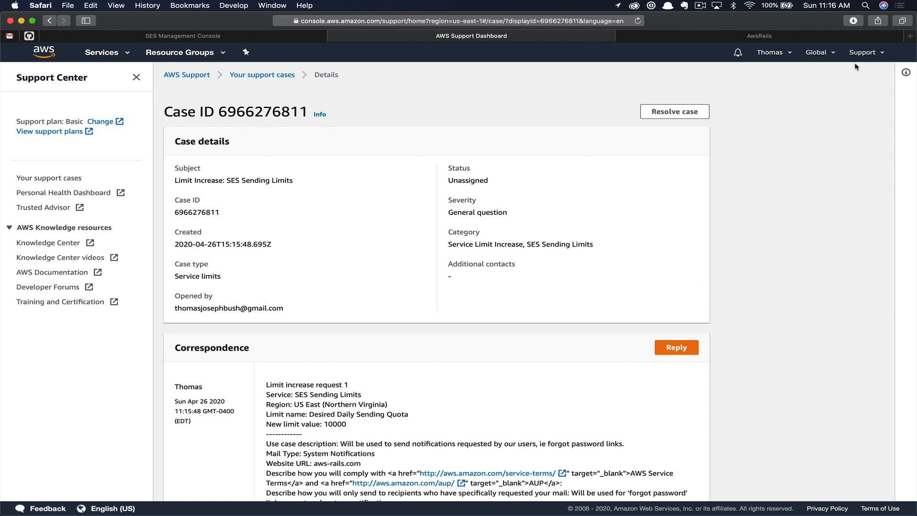
- Return to the Support Center home where the SES sending limits case is listed
click(863, 52)
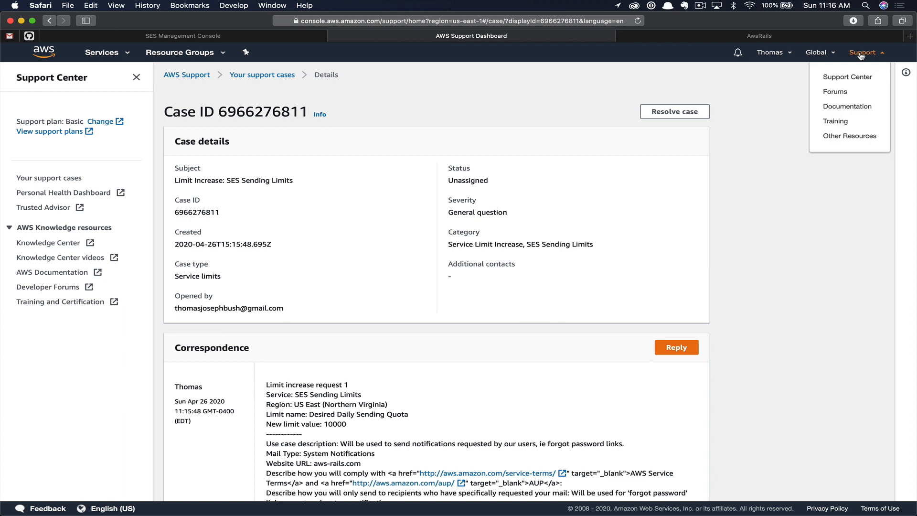
mouse_move(847, 76)
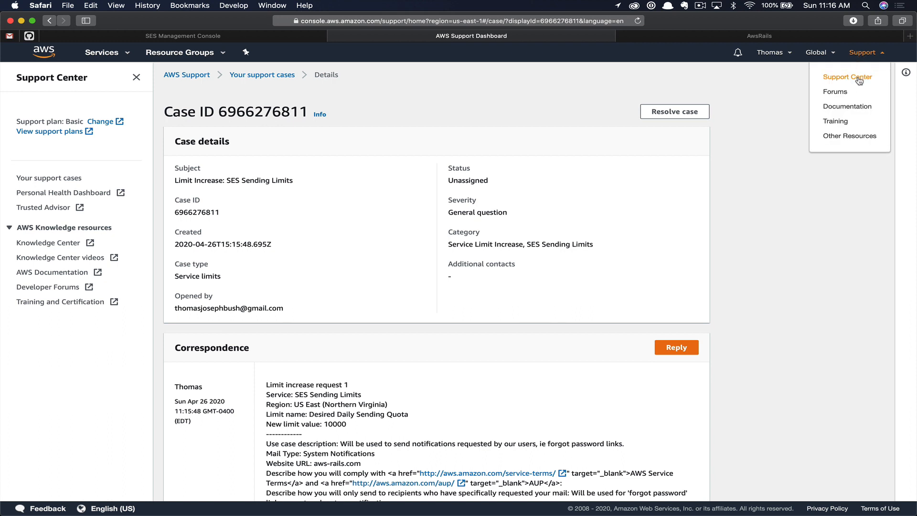
click(847, 76)
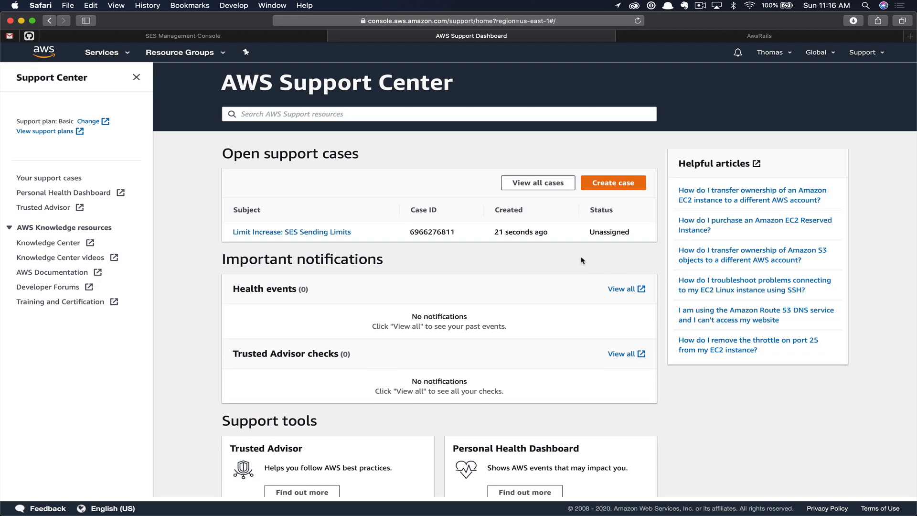
mouse_move(636, 240)
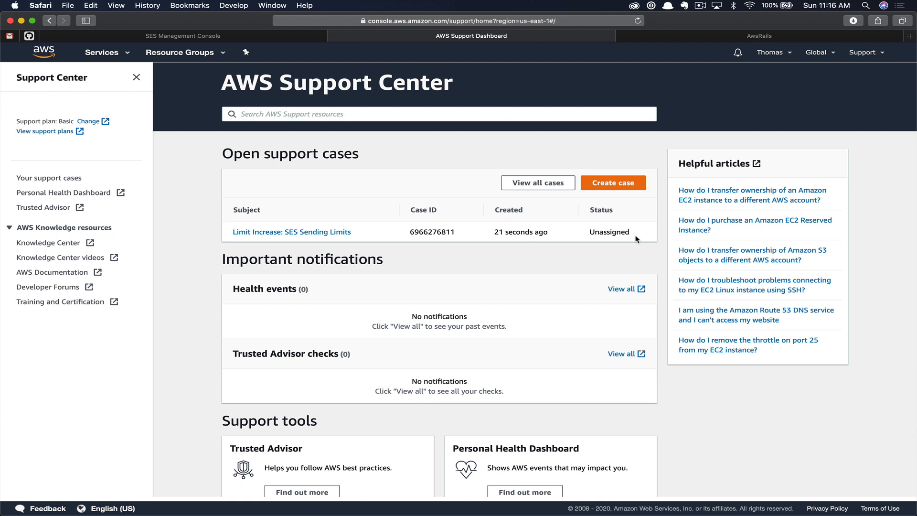
mouse_move(636, 239)
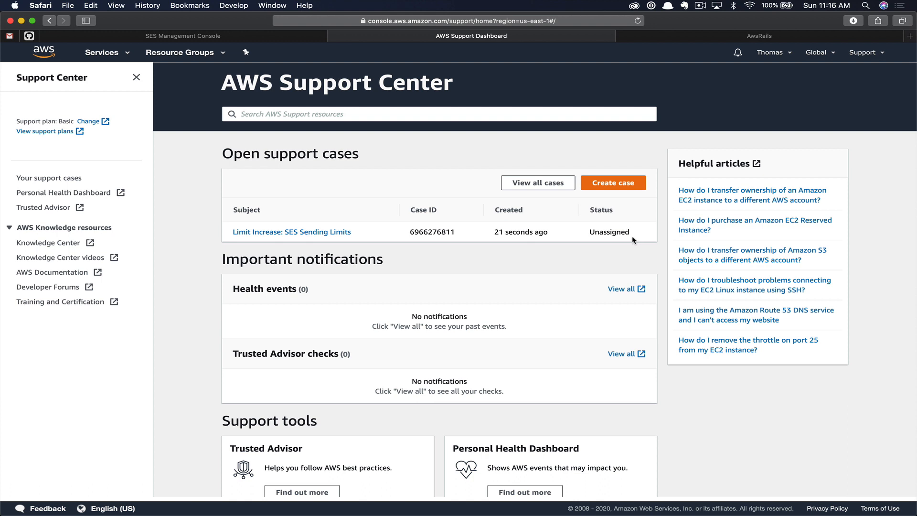
mouse_move(202, 215)
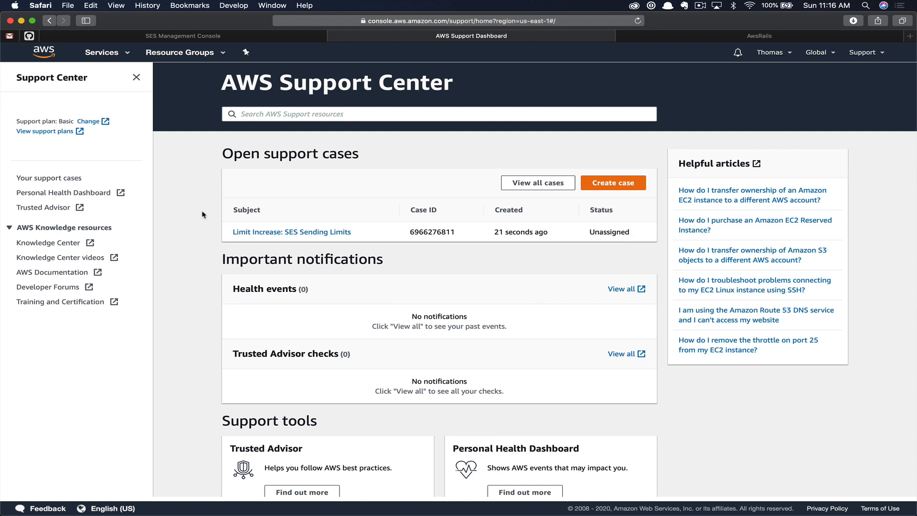
- View the 'Limit Increase: SES Sending Limits' case details showing it resolved
click(291, 231)
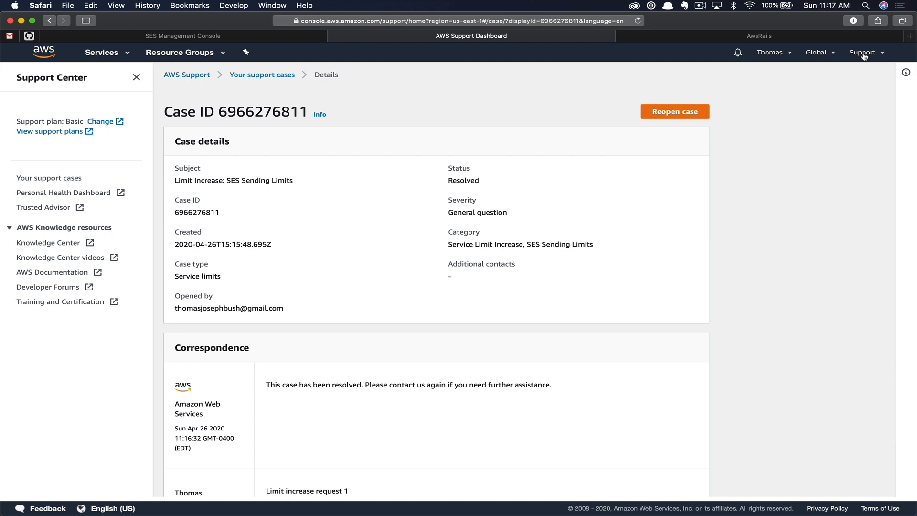
mouse_move(804, 92)
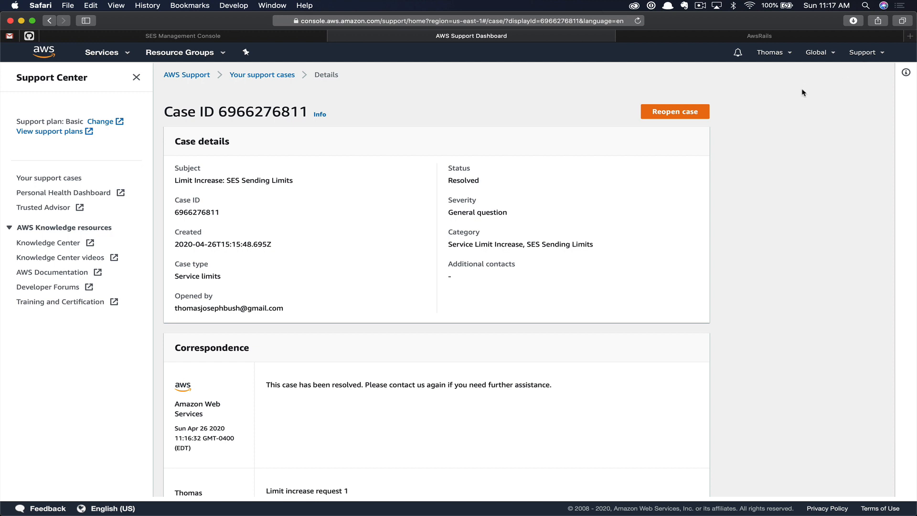
mouse_move(776, 170)
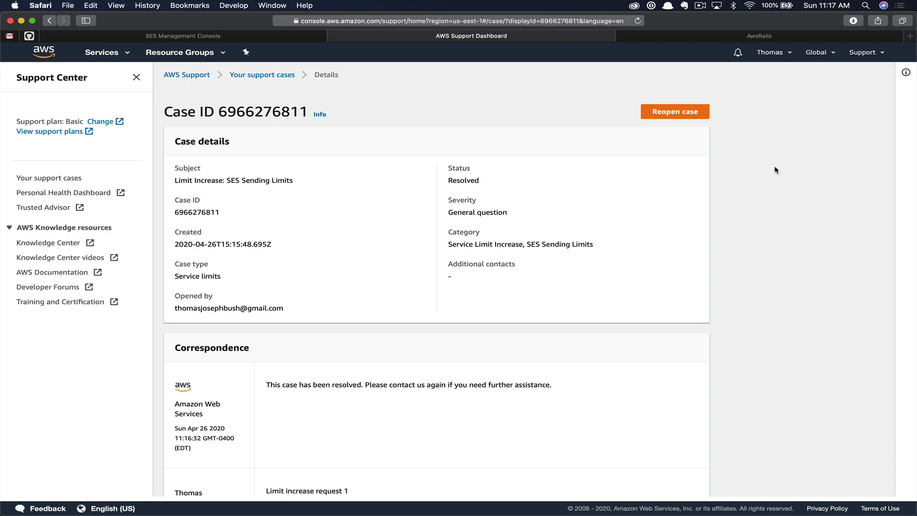
mouse_move(777, 171)
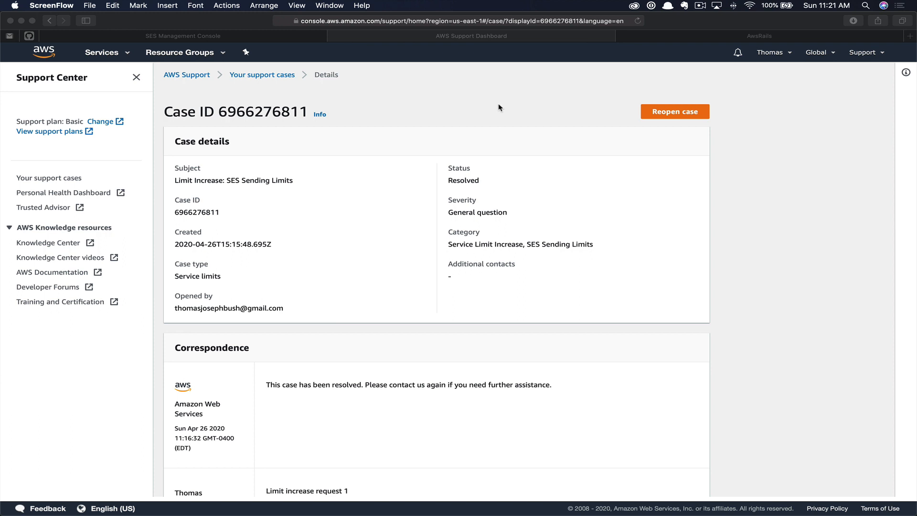
mouse_move(334, 43)
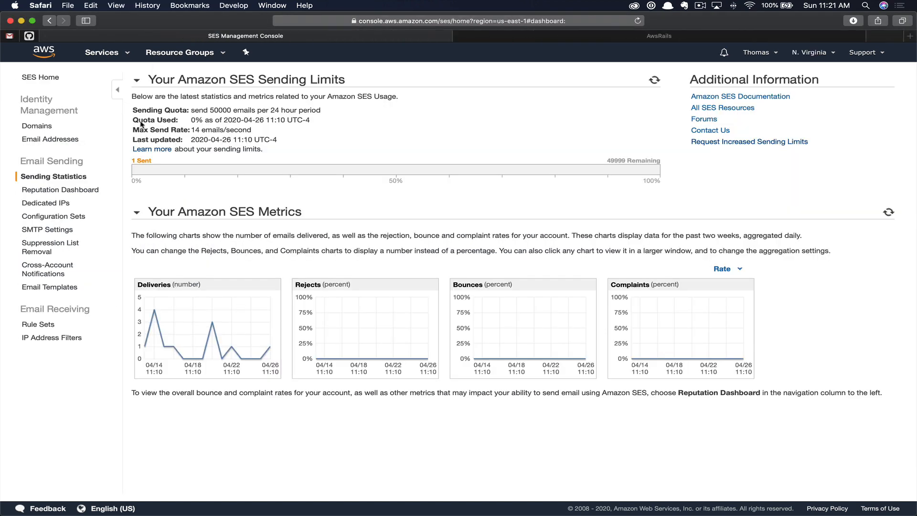
mouse_move(50, 139)
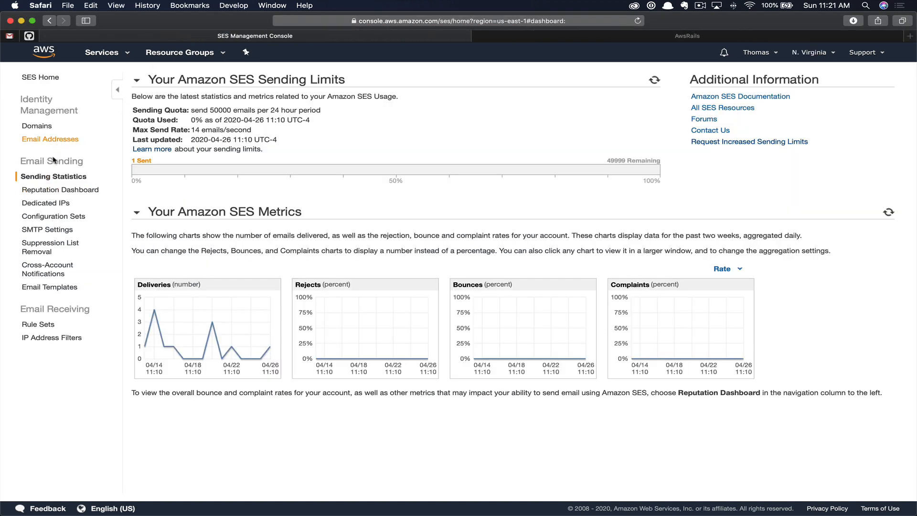
- View the SES SMTP Settings page with the US East server name, ports and TLS requirement
click(48, 229)
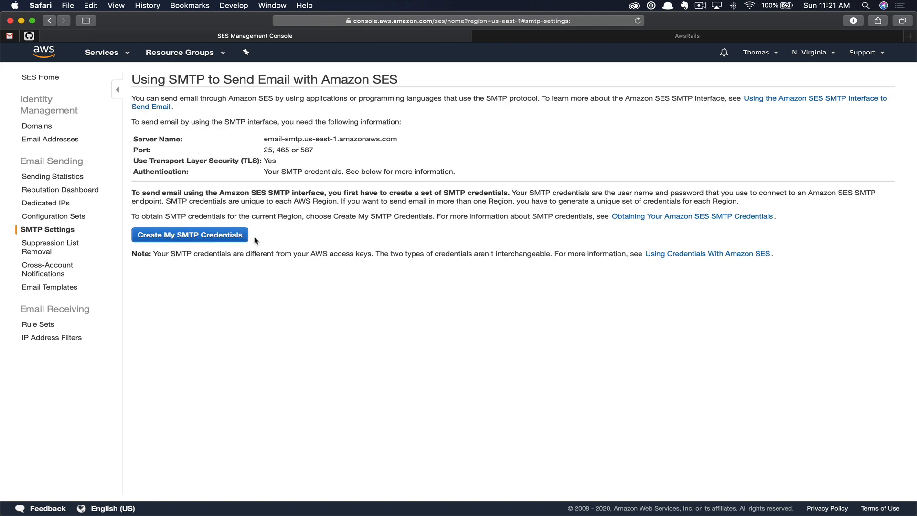
mouse_move(298, 312)
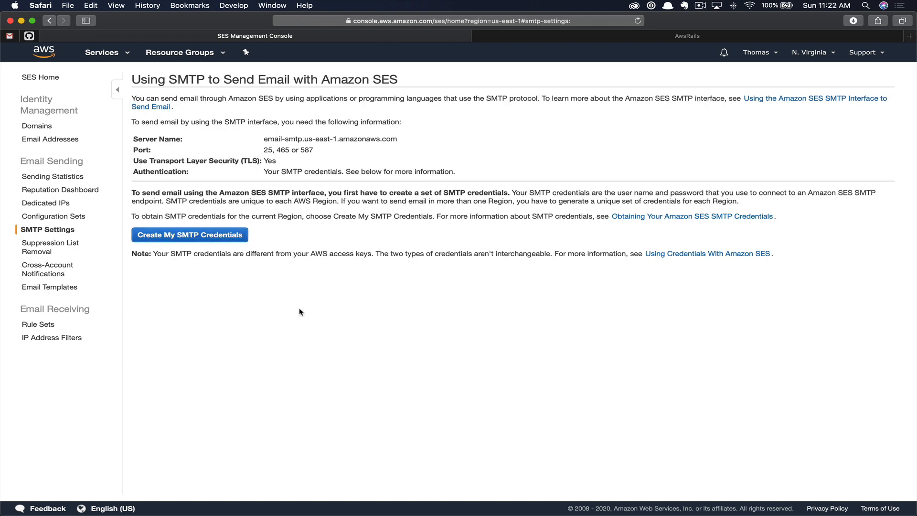
mouse_move(299, 165)
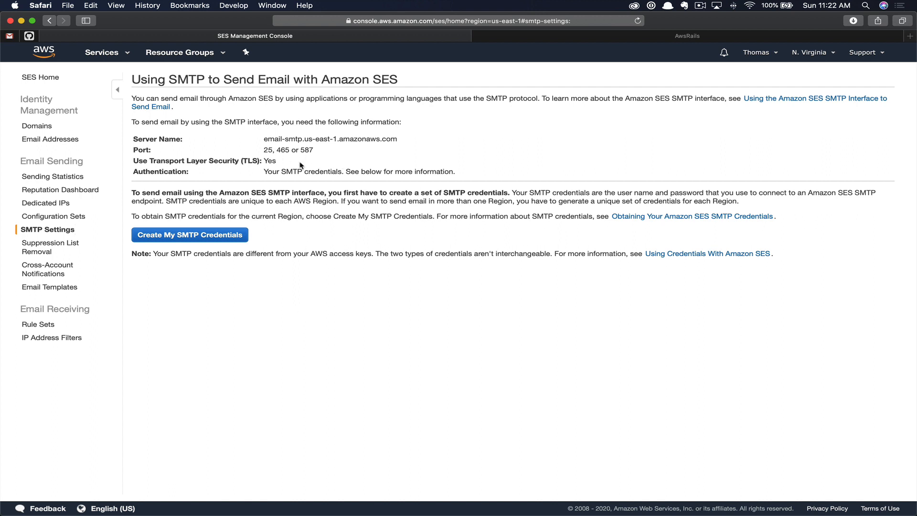
double_click(330, 138)
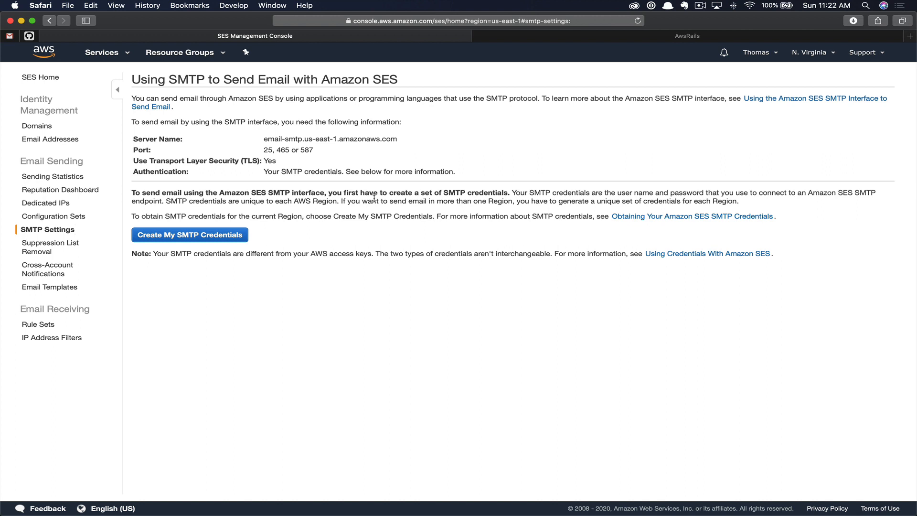
mouse_move(288, 295)
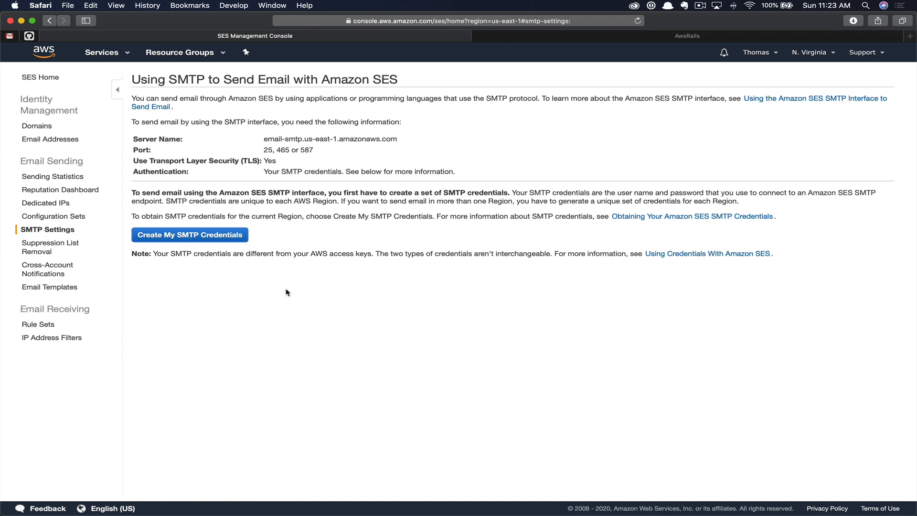
- Create SMTP credentials with the IAM user renamed to aws-rails-ses-smtp-user
click(189, 235)
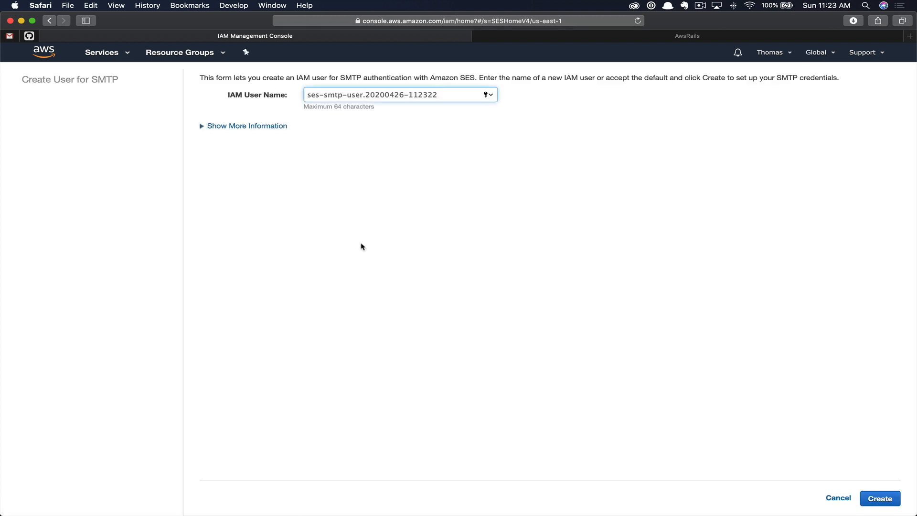
mouse_move(403, 150)
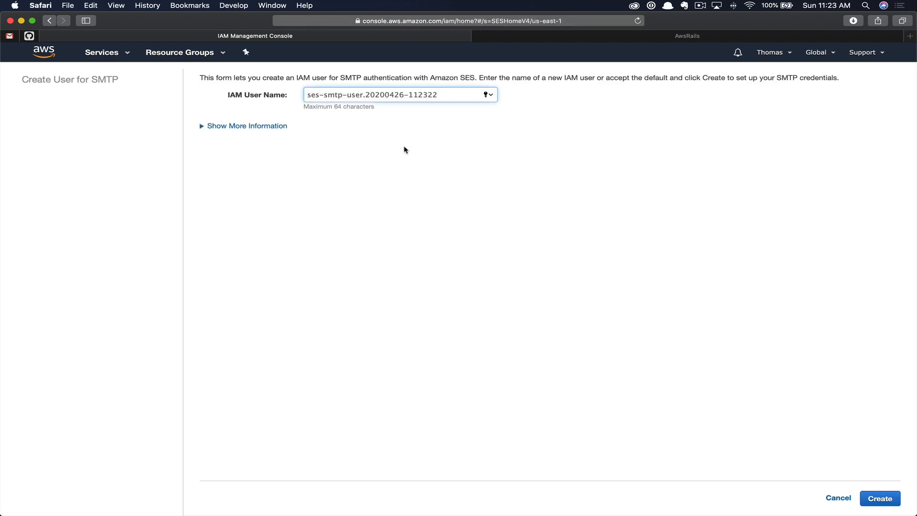
double_click(391, 94)
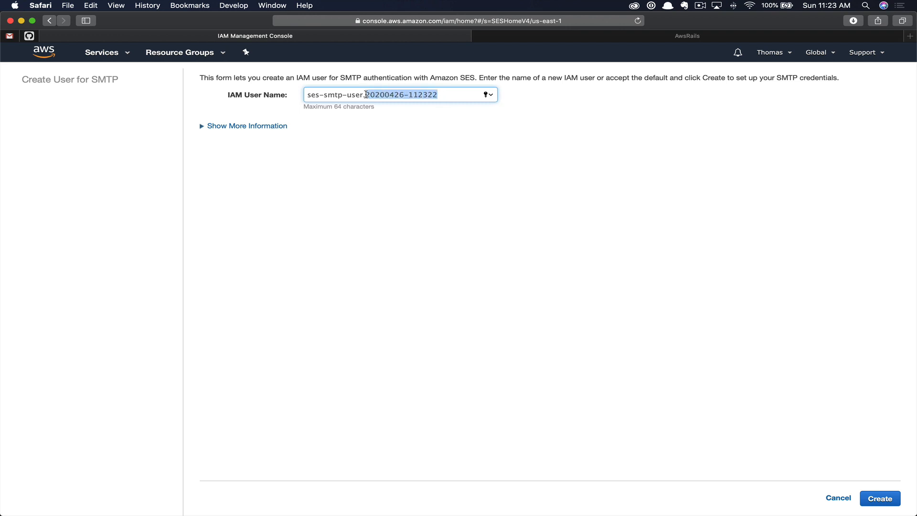
key(Delete)
text(aws-rails-ses-smtp-user)
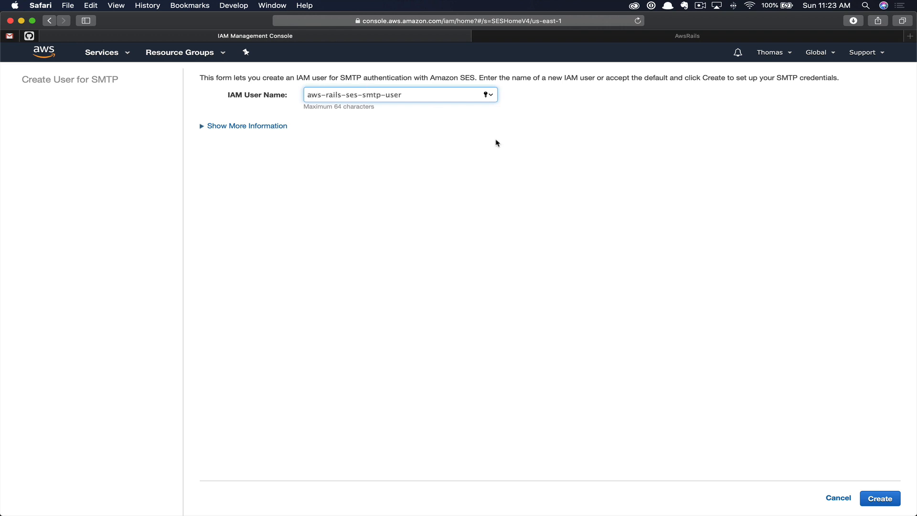
click(880, 498)
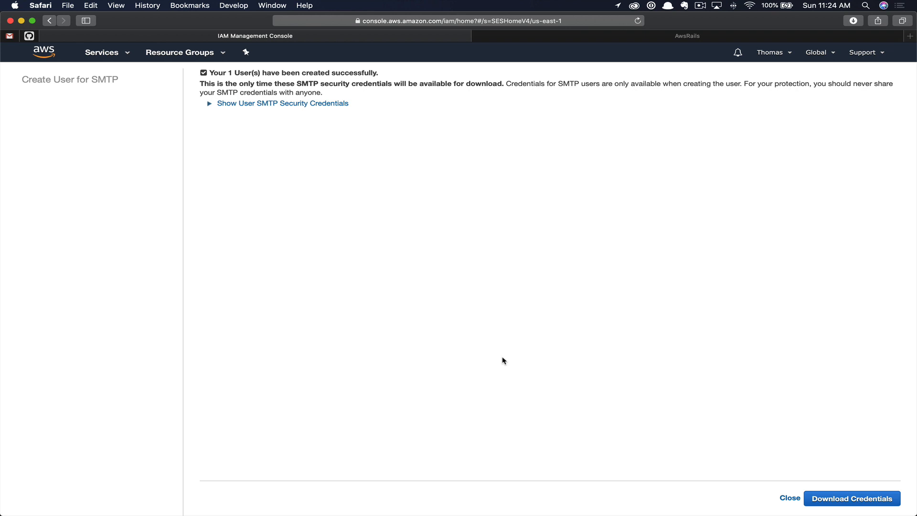
mouse_move(420, 233)
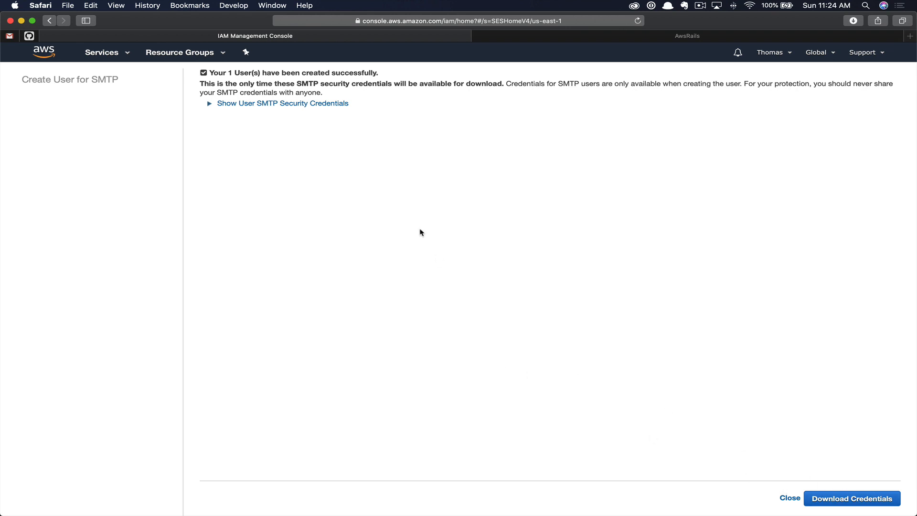
mouse_move(282, 103)
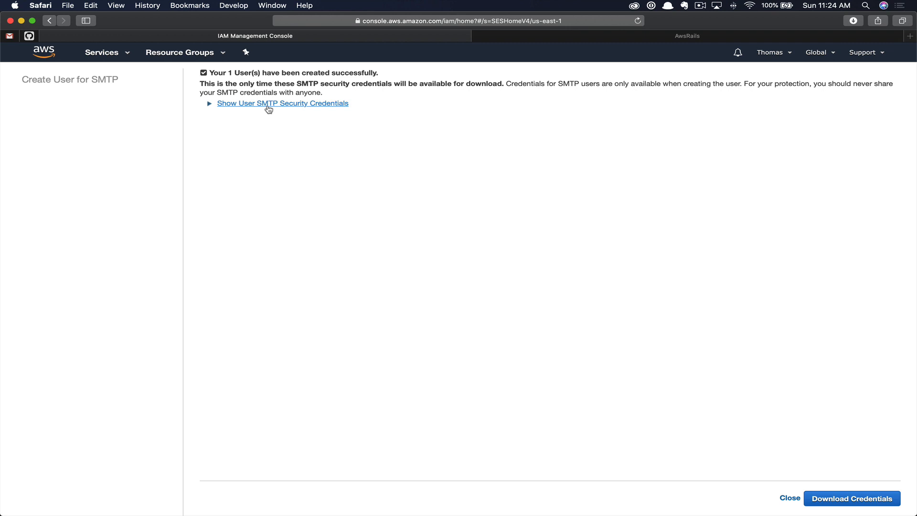
- Reveal the new user's SMTP security credentials, then close back to the IAM dashboard
click(851, 498)
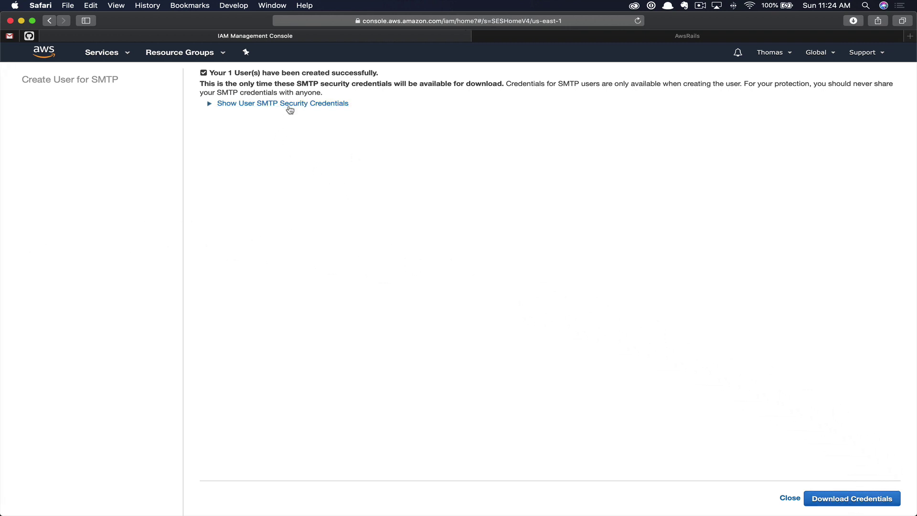
click(283, 104)
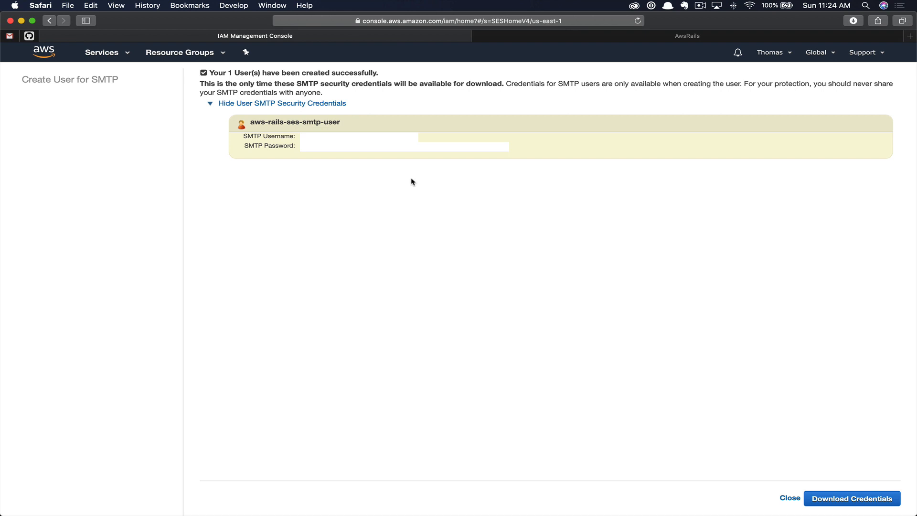
click(789, 498)
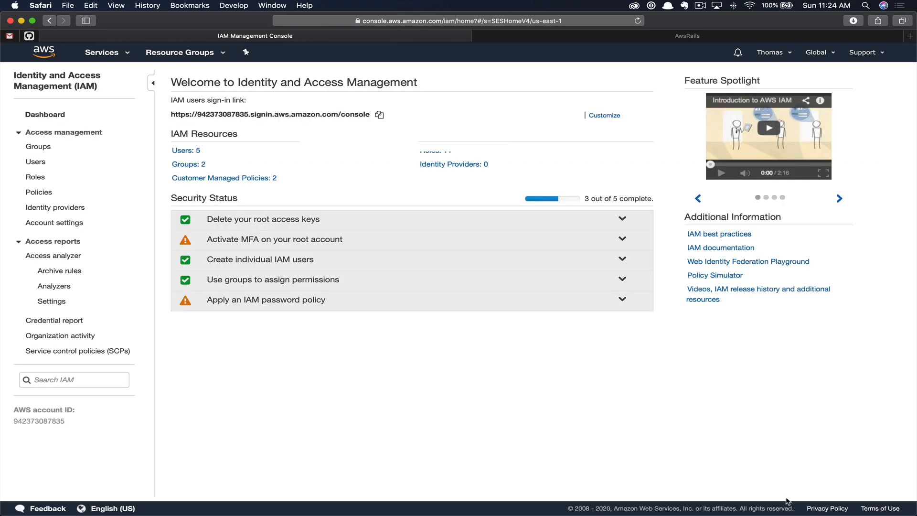
- Navigate via Services to Simple Email Service and show the verified Email Addresses list
click(102, 51)
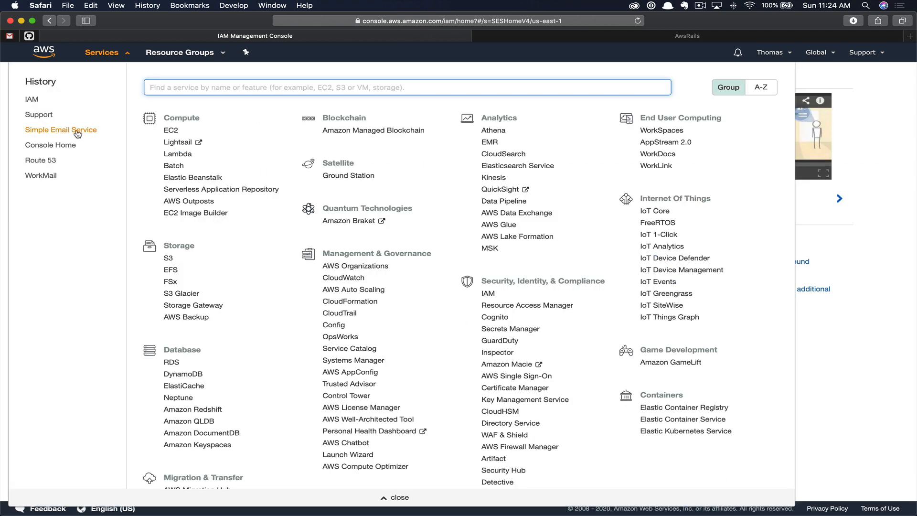
click(60, 128)
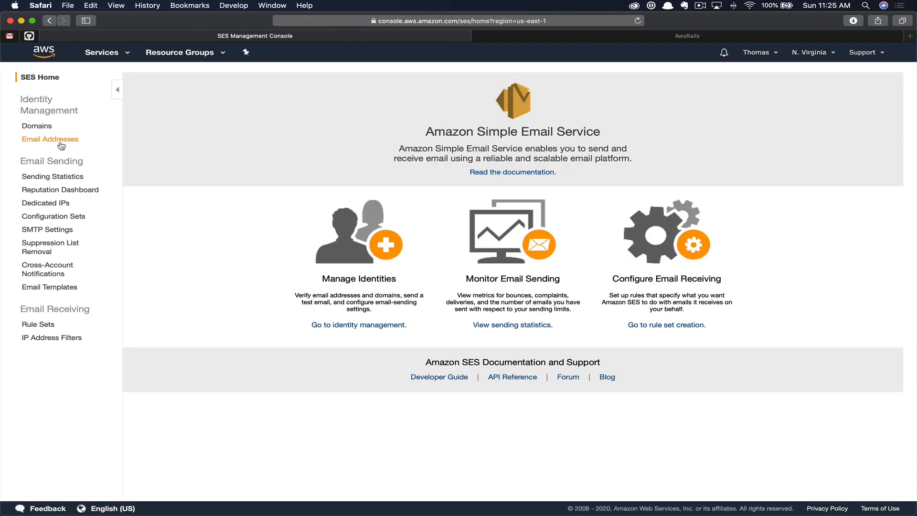
click(50, 138)
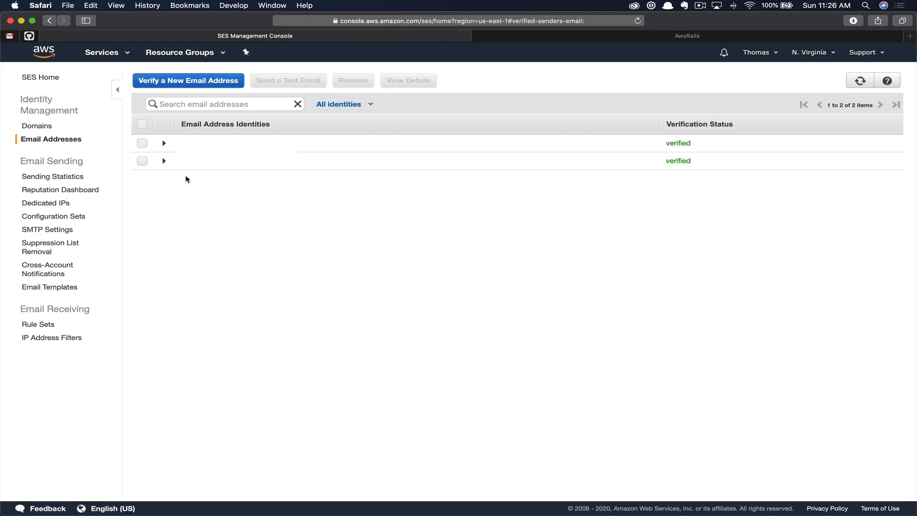
mouse_move(256, 170)
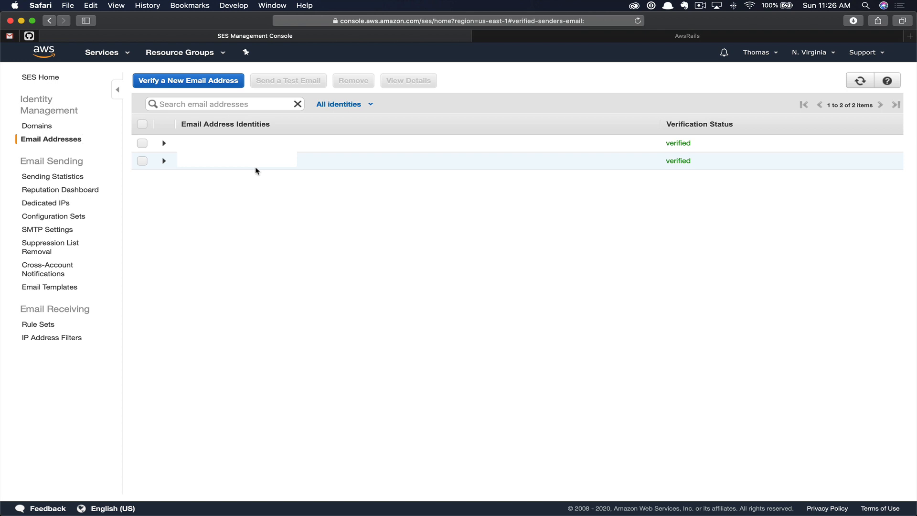
mouse_move(246, 173)
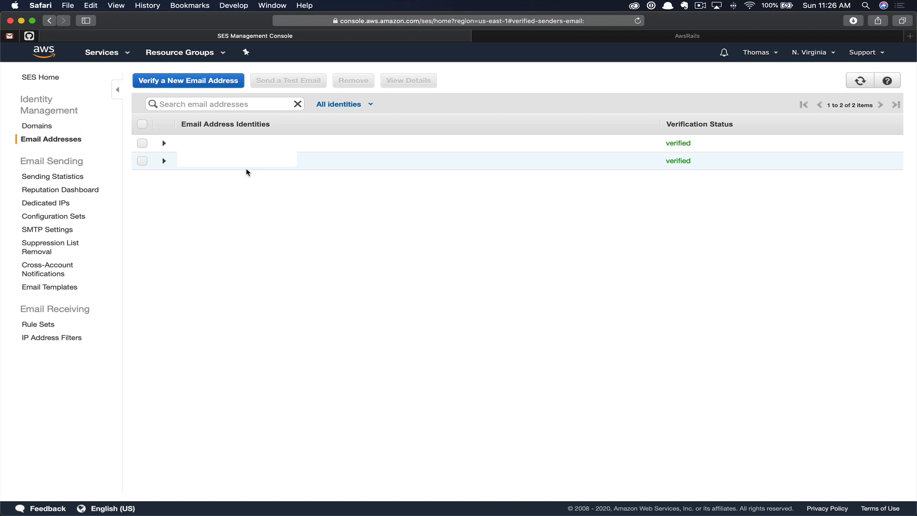
mouse_move(281, 198)
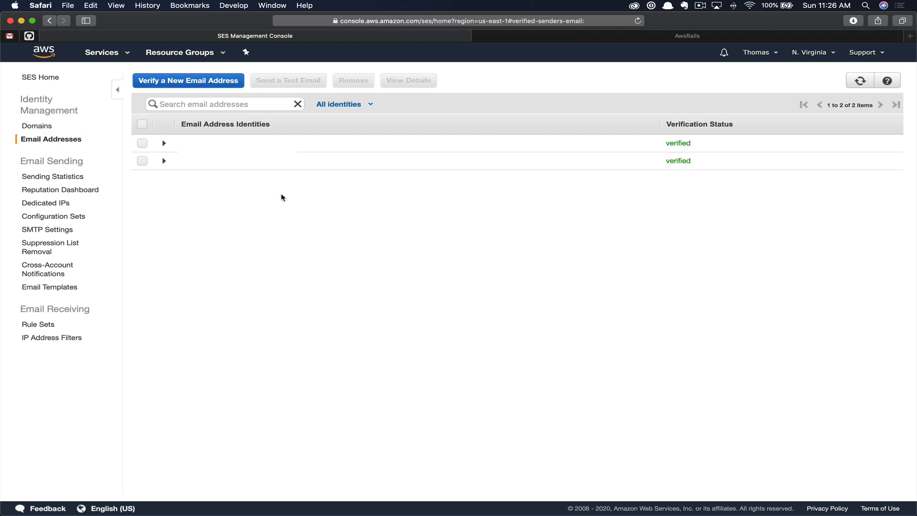
mouse_move(277, 194)
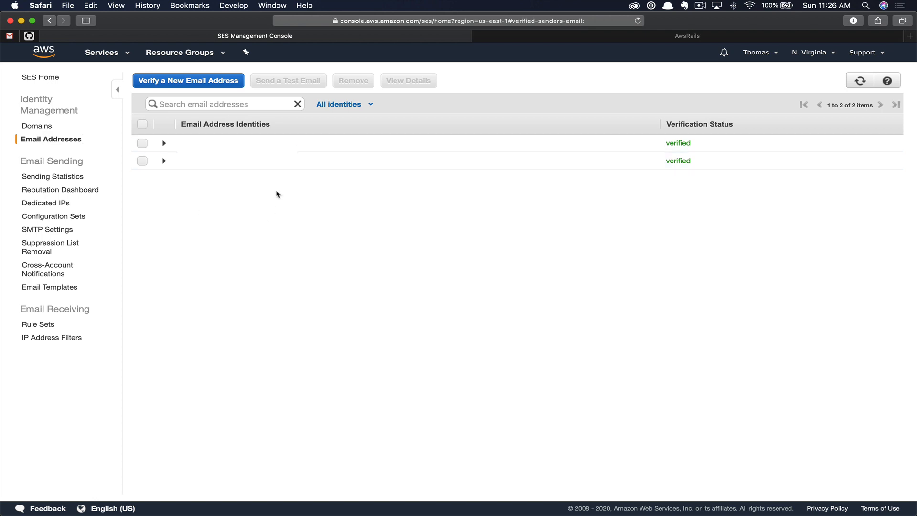
mouse_move(353, 204)
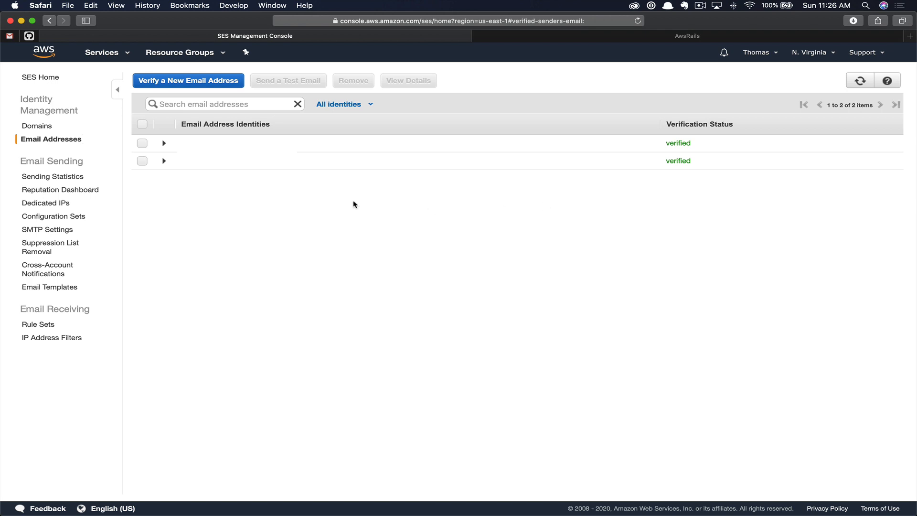
mouse_move(257, 188)
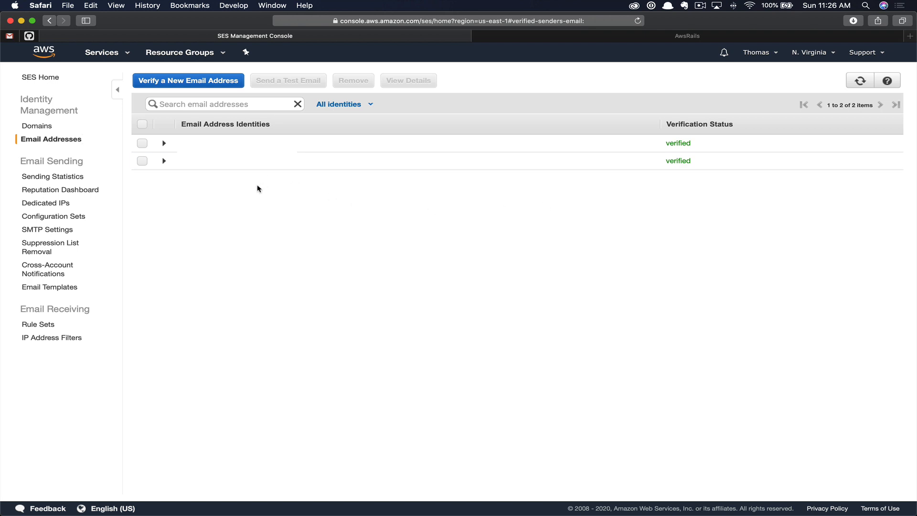
mouse_move(238, 188)
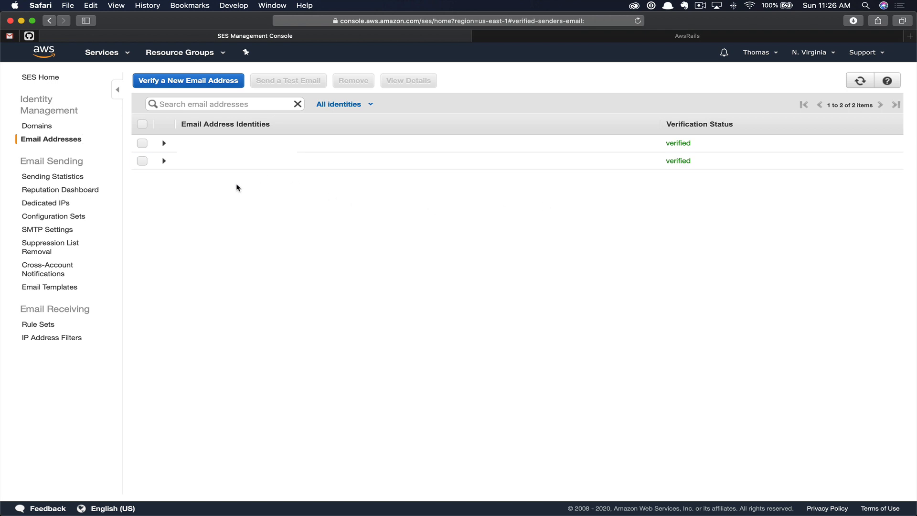
mouse_move(196, 86)
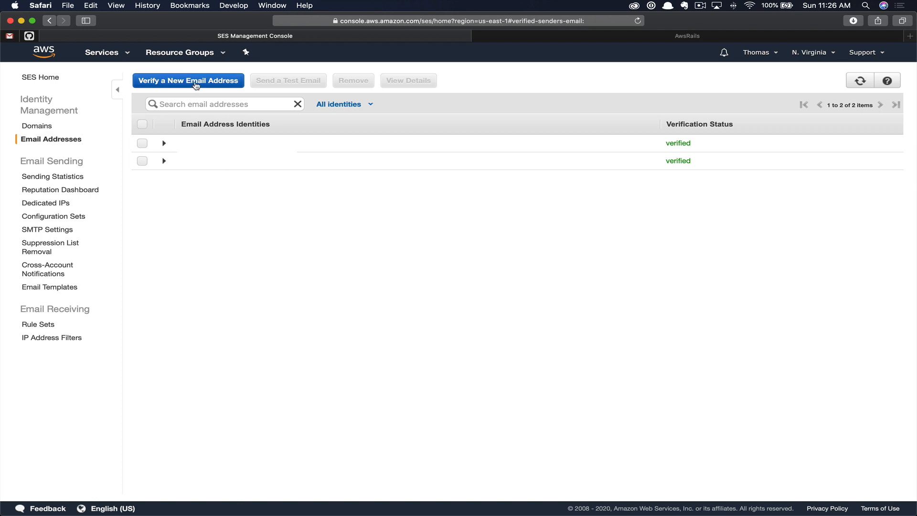
click(188, 81)
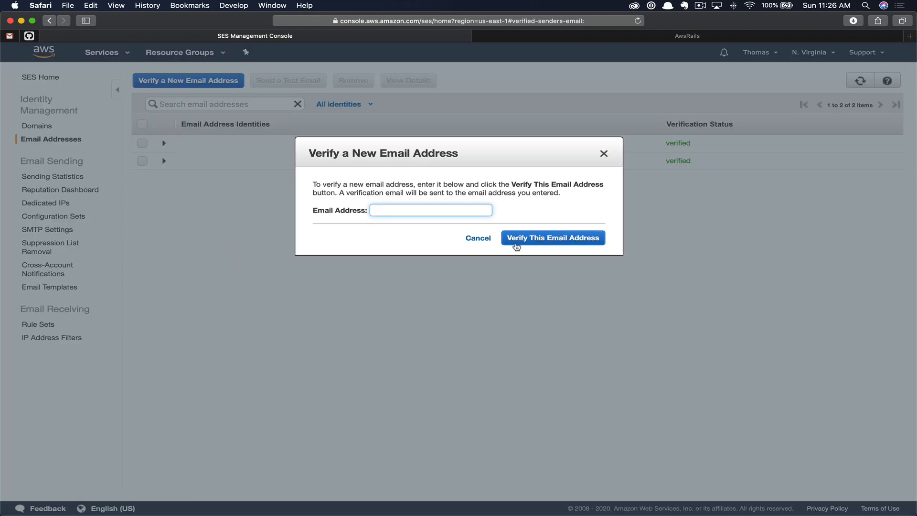
mouse_move(432, 299)
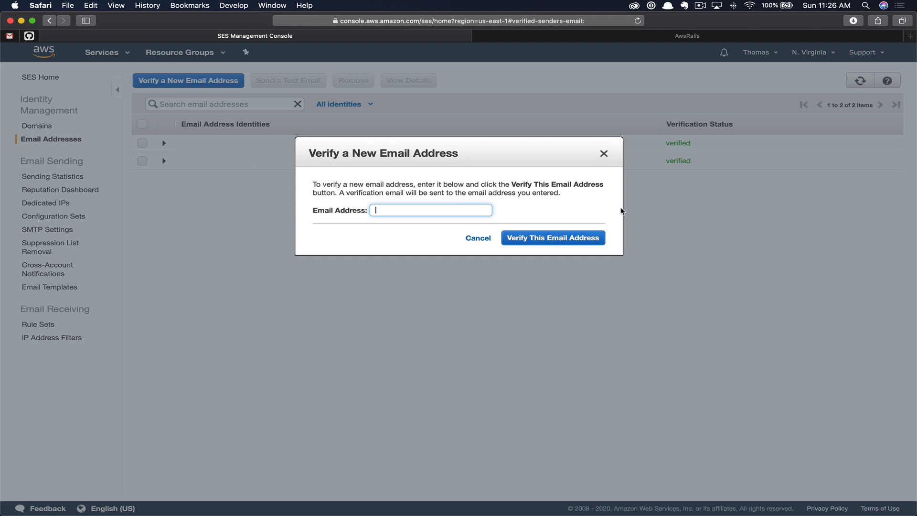
mouse_move(604, 158)
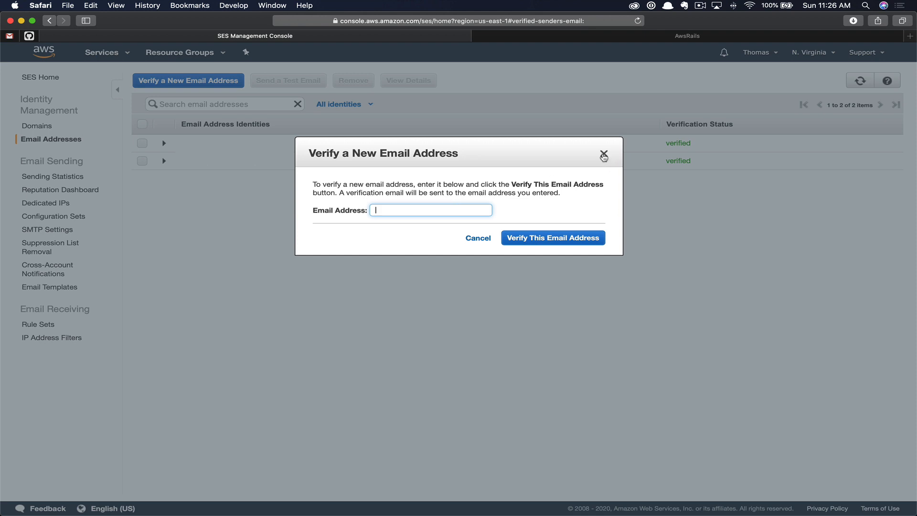
click(604, 156)
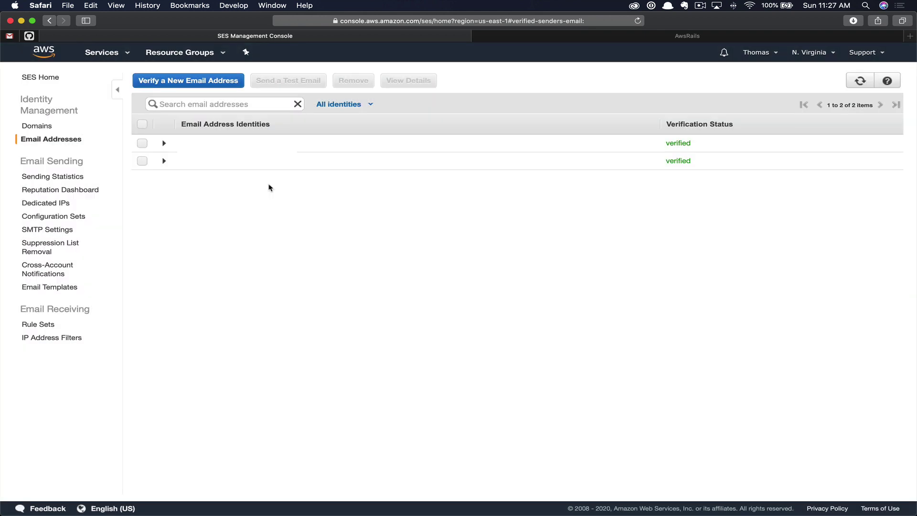
mouse_move(289, 306)
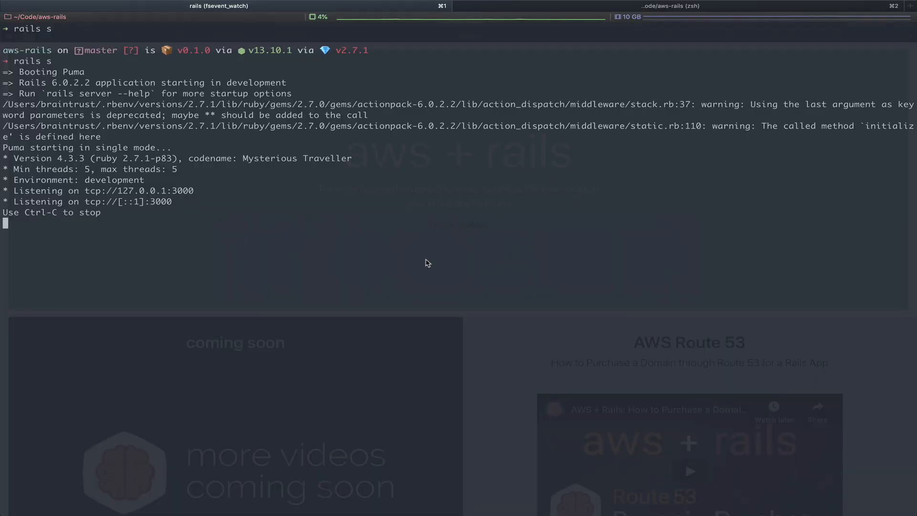
mouse_move(346, 237)
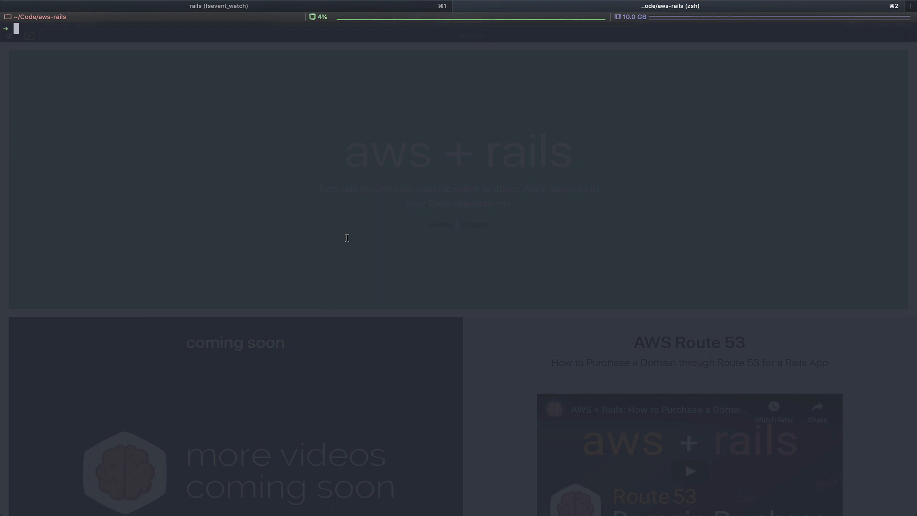
- Run rails credentials:edit after experimenting with an EDITOR="" prefix
text(rails)
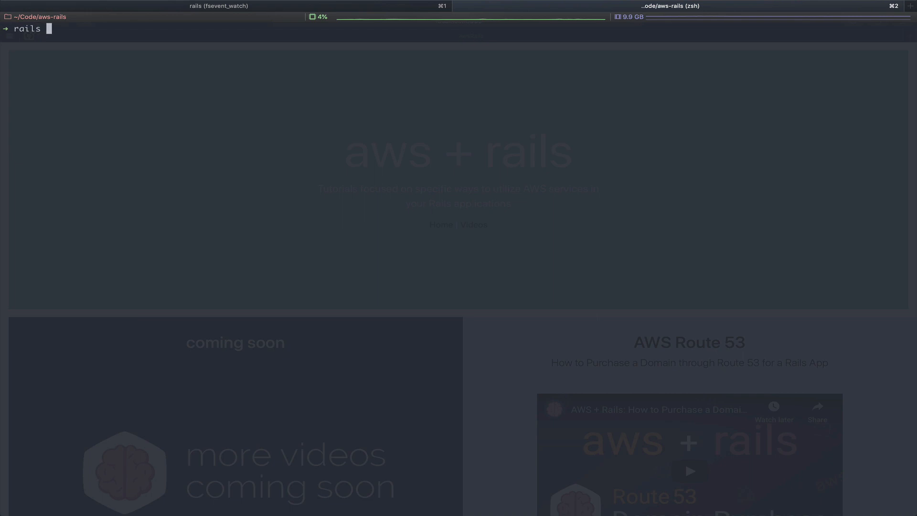
text(credentials)
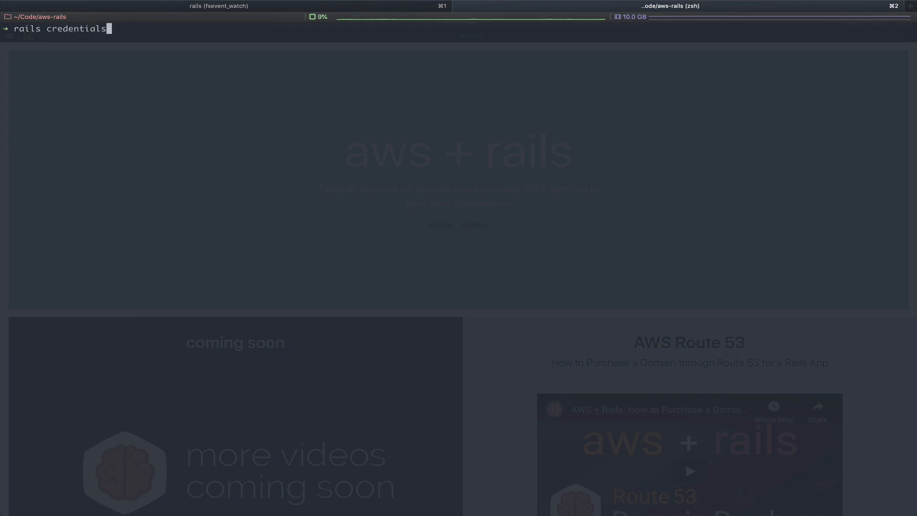
text(:edit)
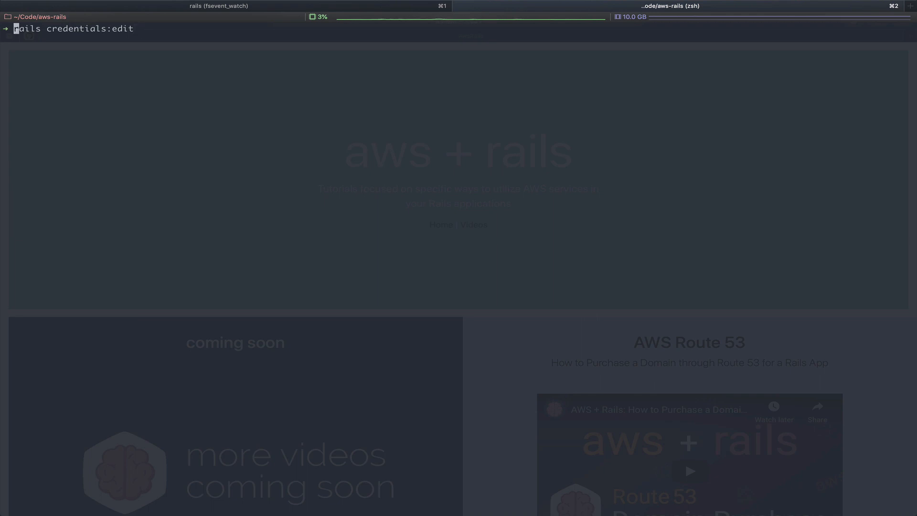
text(EDITOR)
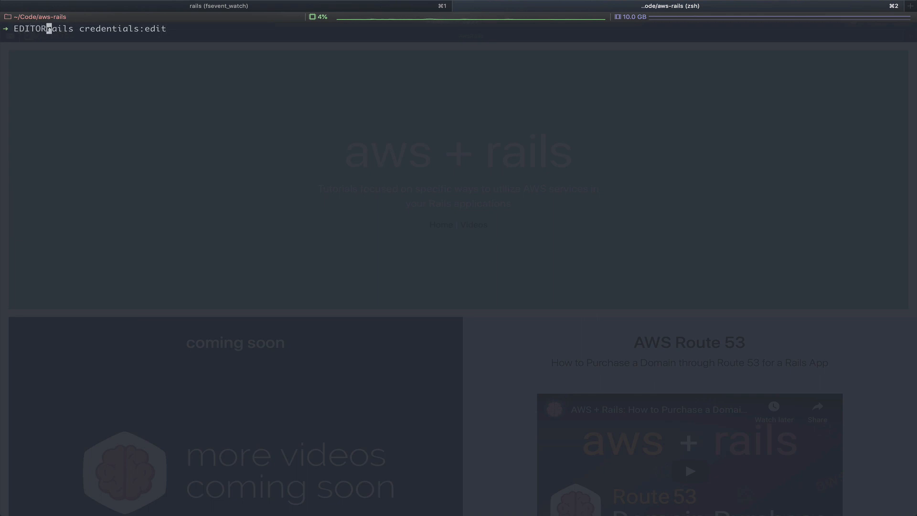
text(="")
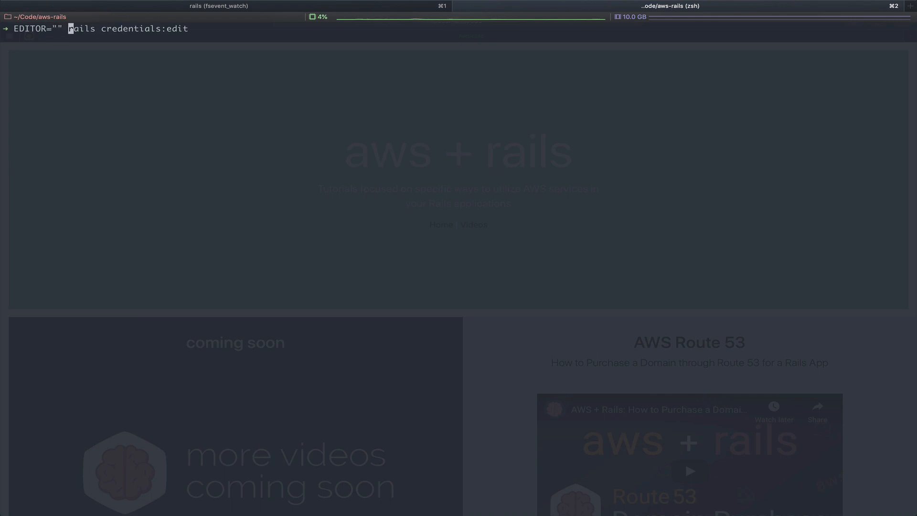
key(Return)
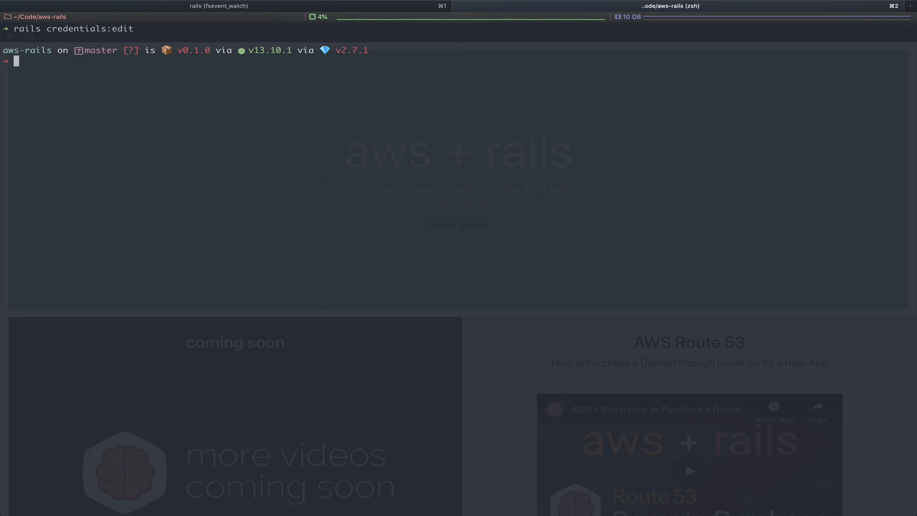
- Launch Sublime Text on the ~/.zshrc shell configuration file
text(sublime ~/.zshrc)
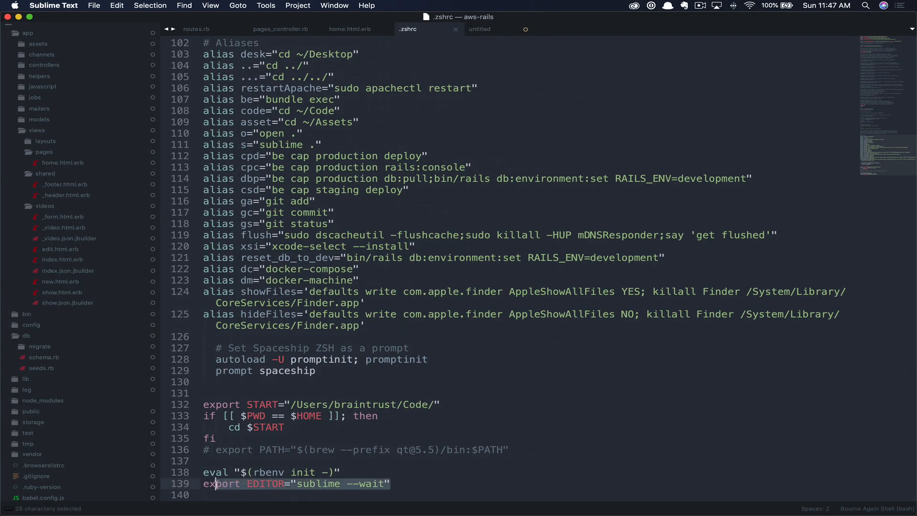
- Check line 139 of .zshrc exports EDITOR="sublime --wait"
click(217, 494)
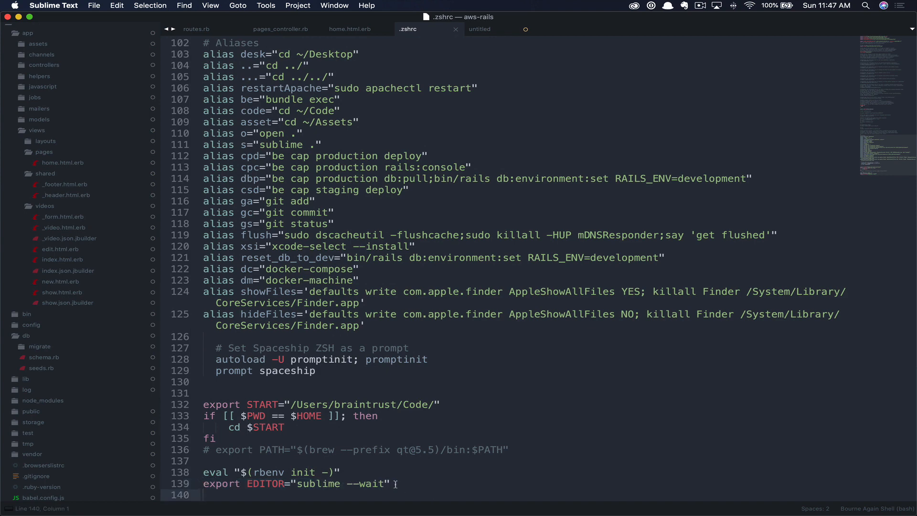
click(358, 483)
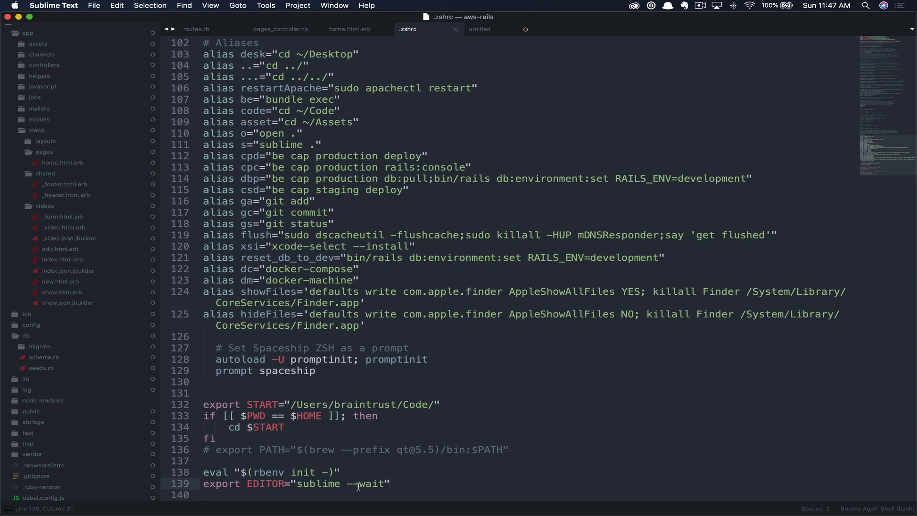
mouse_move(405, 488)
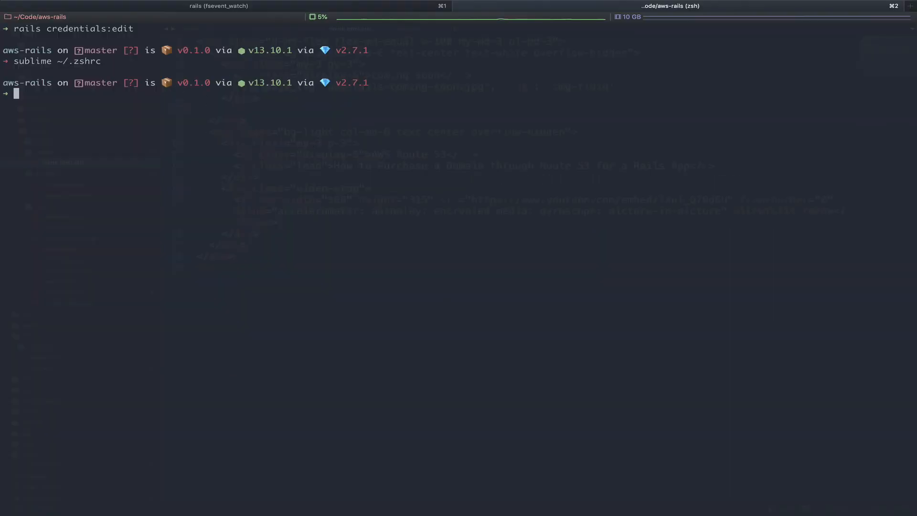
- Enter the rails credentials:edit command to decrypt the credentials for editing
text(rails)
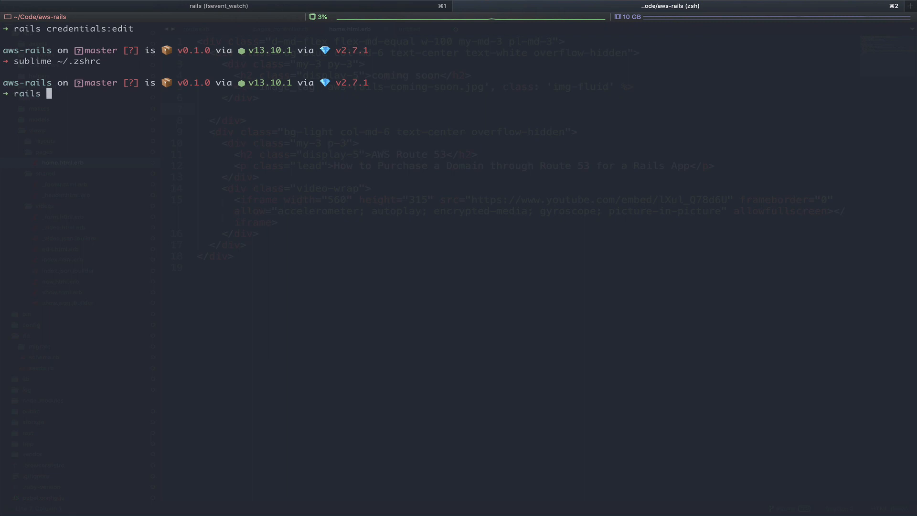
text(credentials)
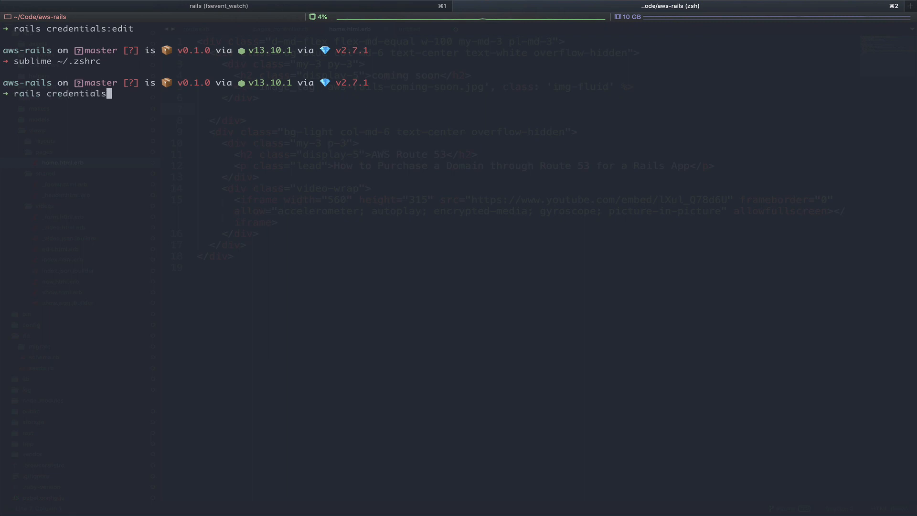
text(:eidt)
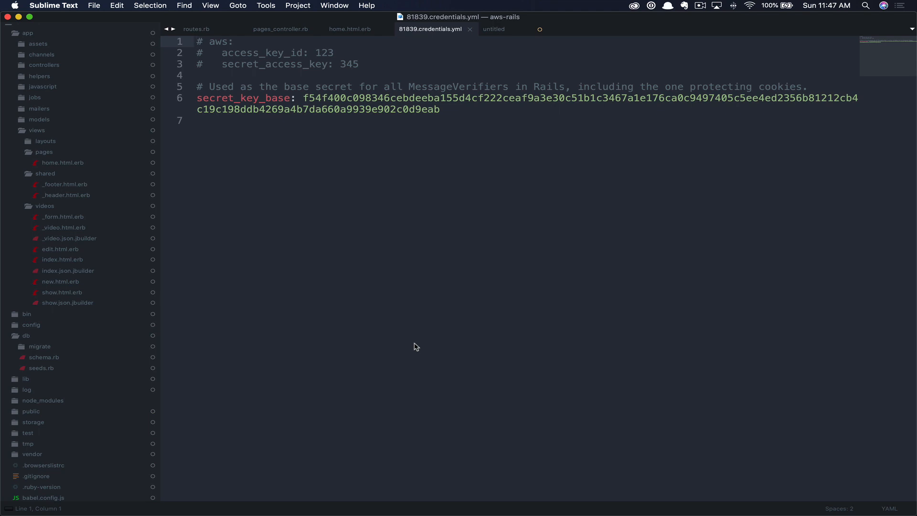
mouse_move(370, 70)
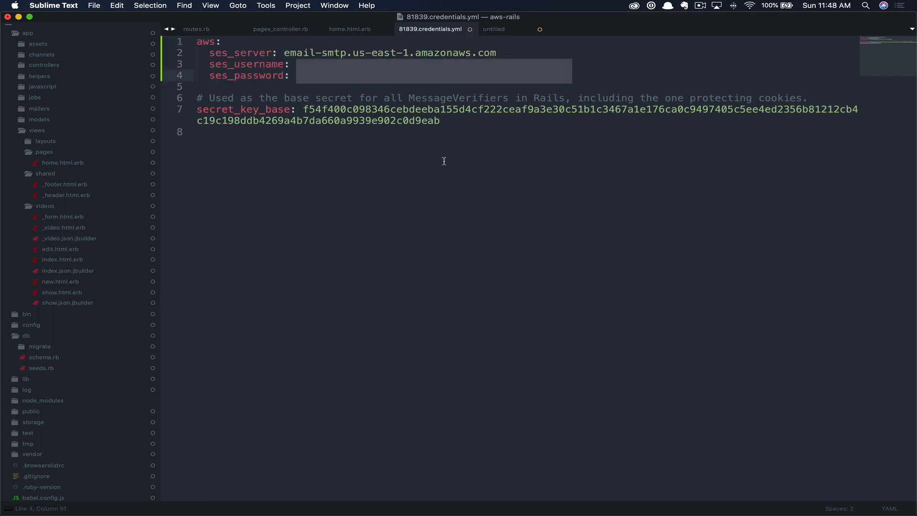
mouse_move(230, 62)
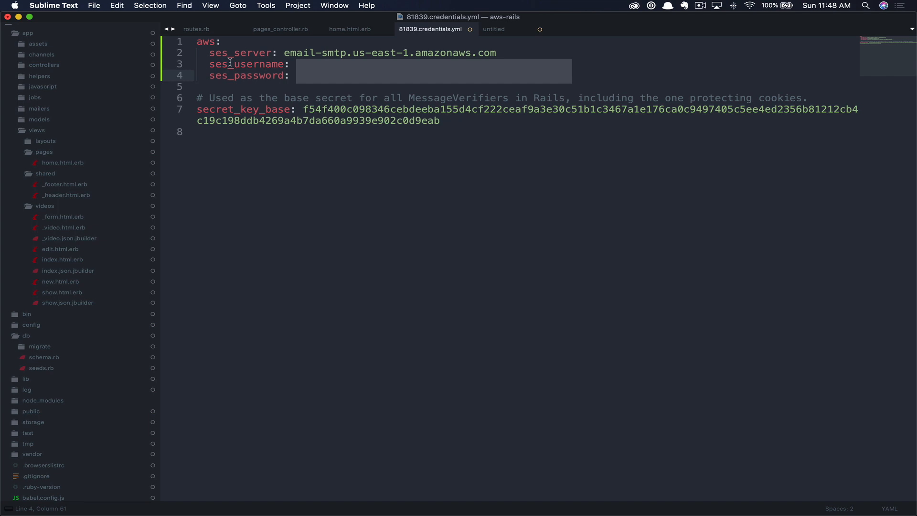
mouse_move(256, 114)
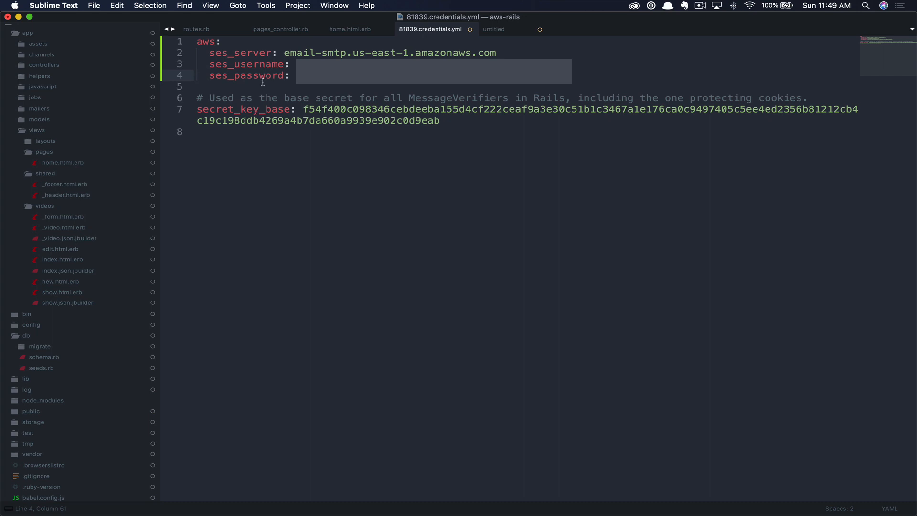
mouse_move(572, 86)
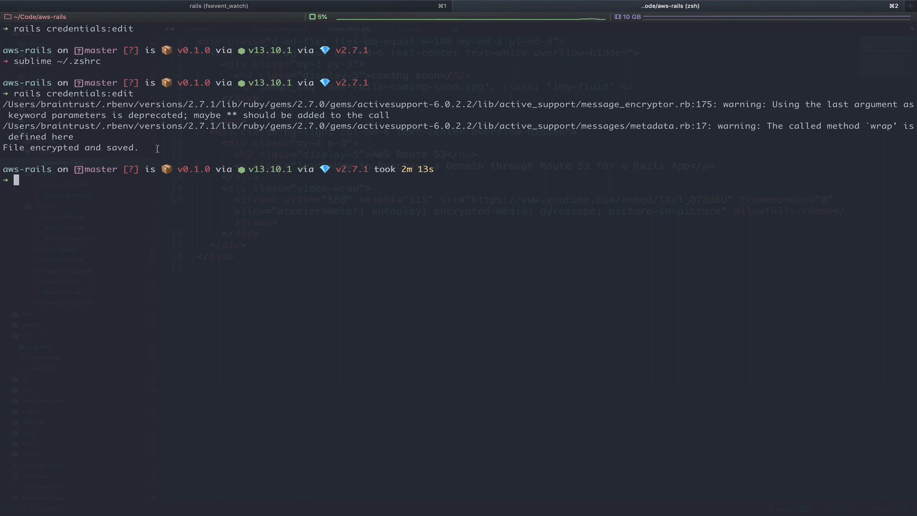
mouse_move(151, 241)
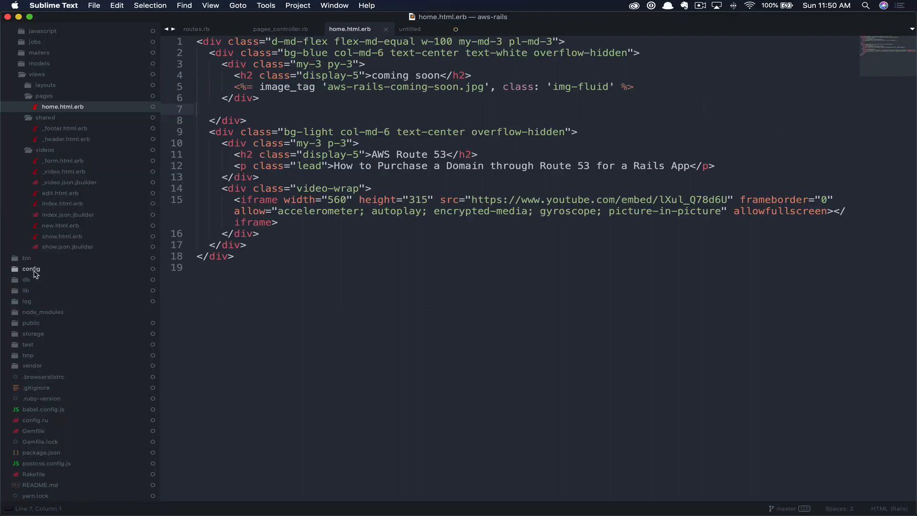
- Load config/environments/production.rb and position at the end of the file
click(30, 268)
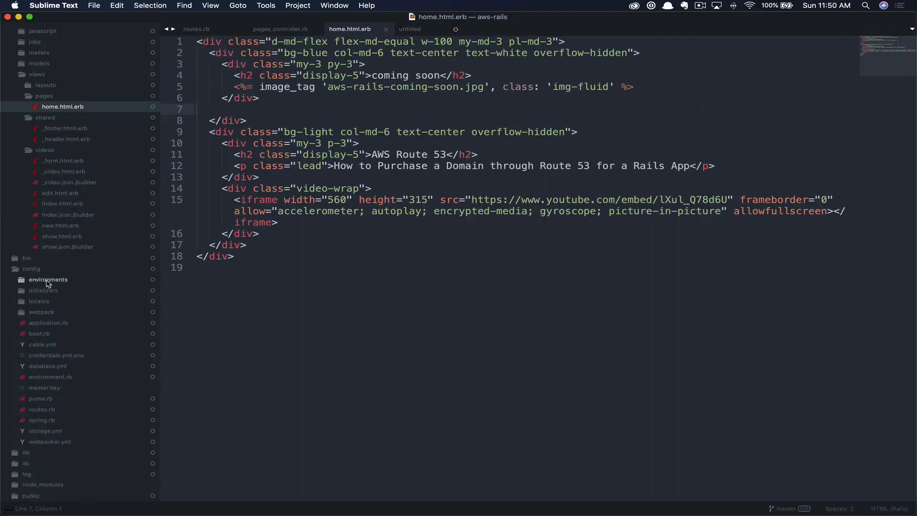
click(48, 279)
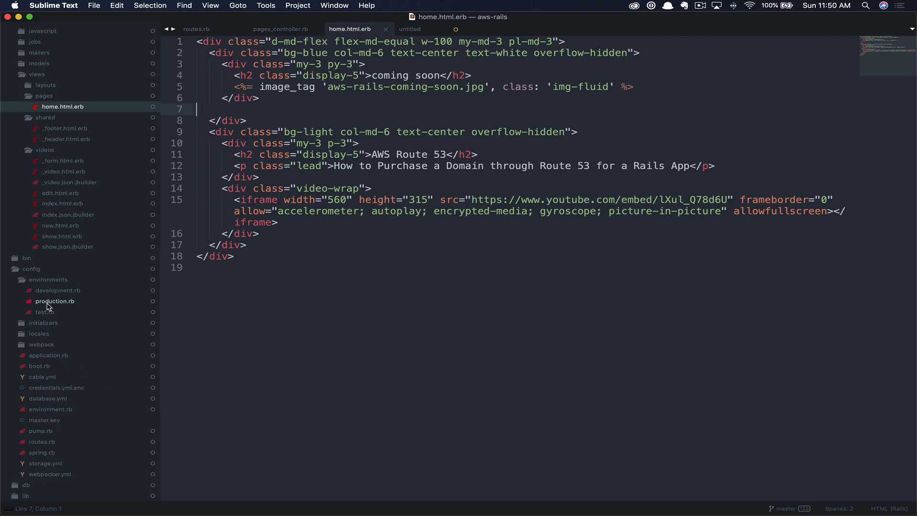
click(56, 301)
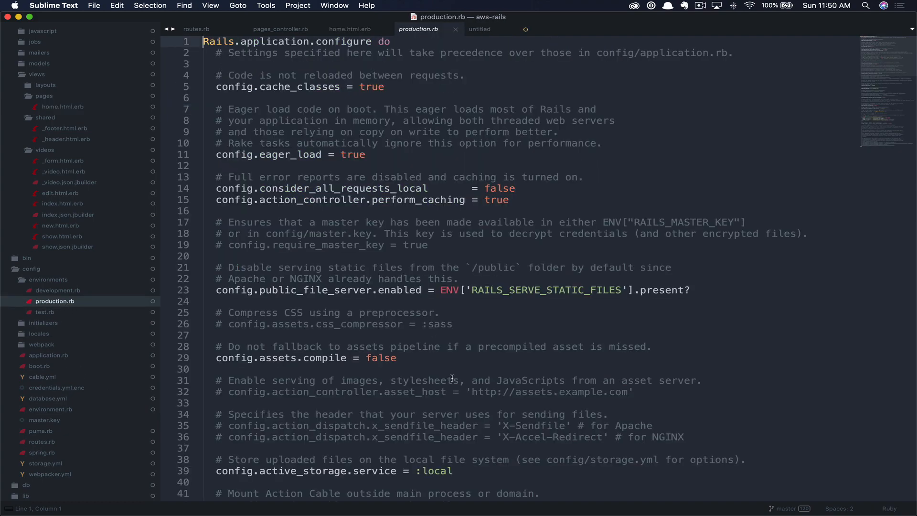
scroll(down, 3)
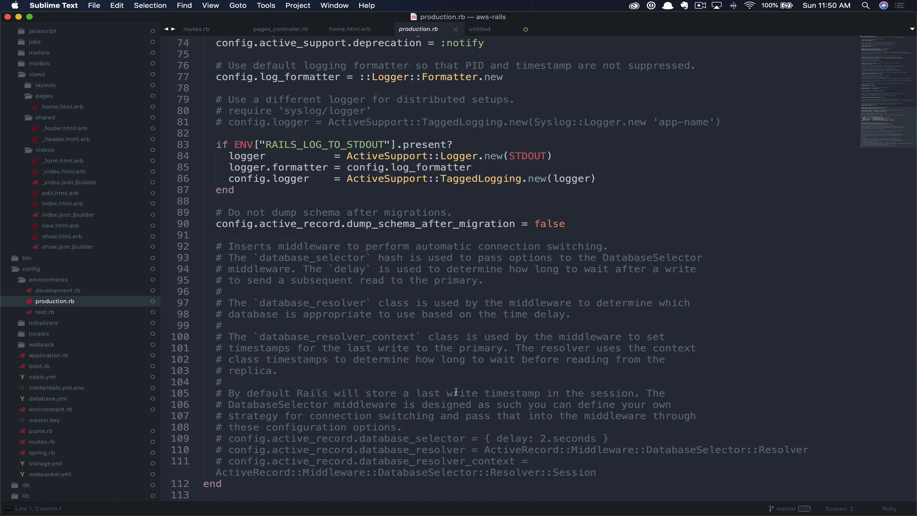
click(596, 472)
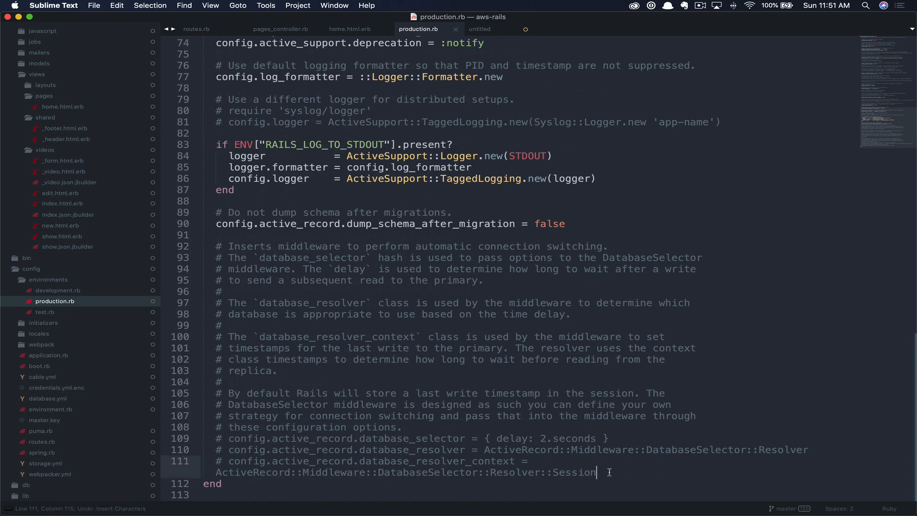
- Append action_mailer SMTP settings on port 587 using credentials.dig for ses_server, username and password
scroll(down, 3)
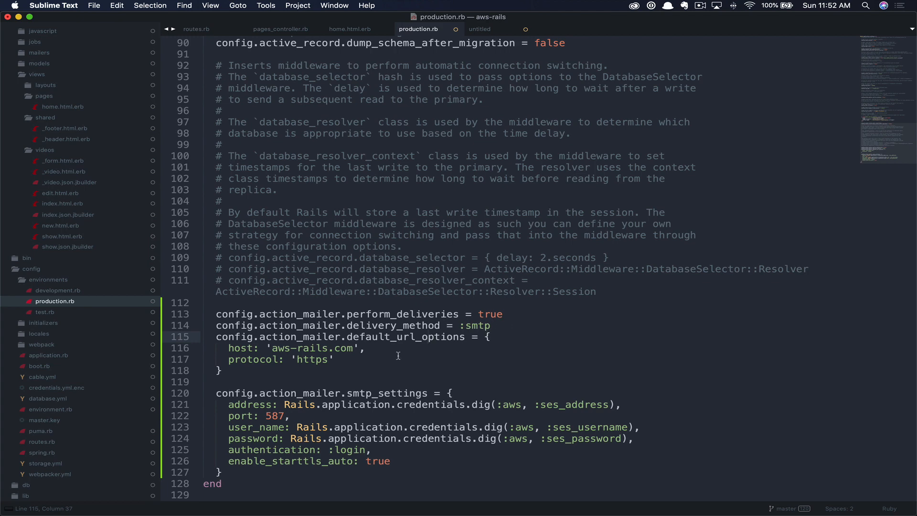
mouse_move(510, 405)
text(server)
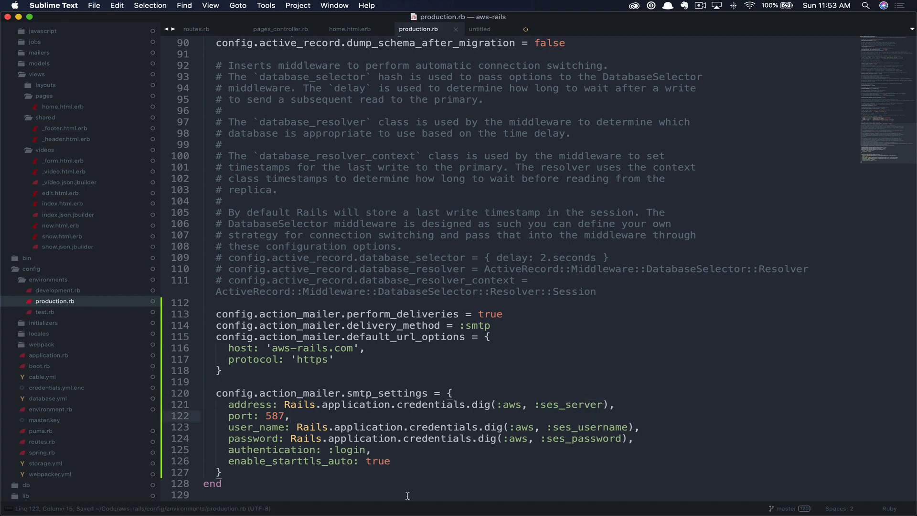
mouse_move(308, 418)
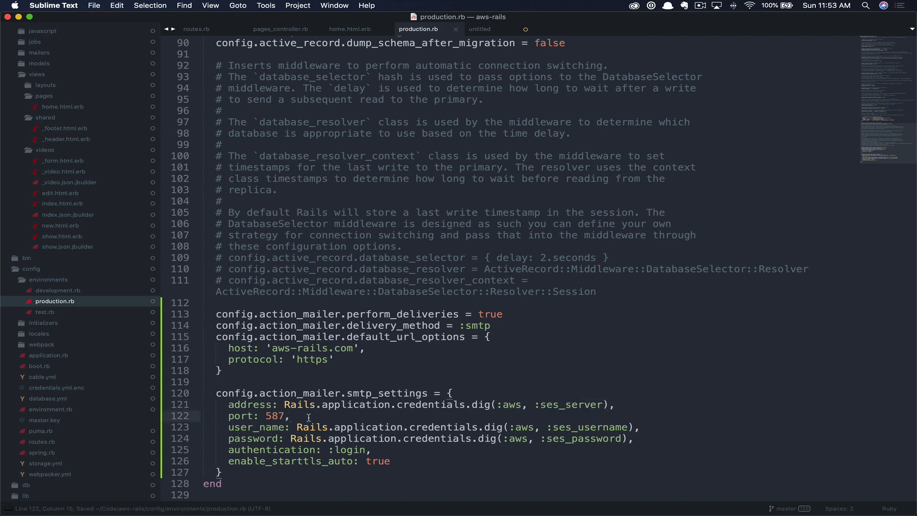
mouse_move(584, 431)
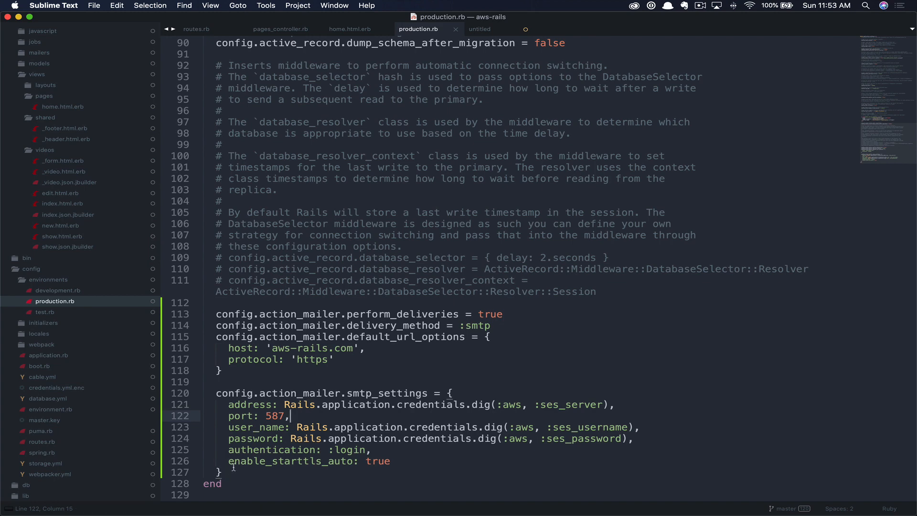
click(413, 468)
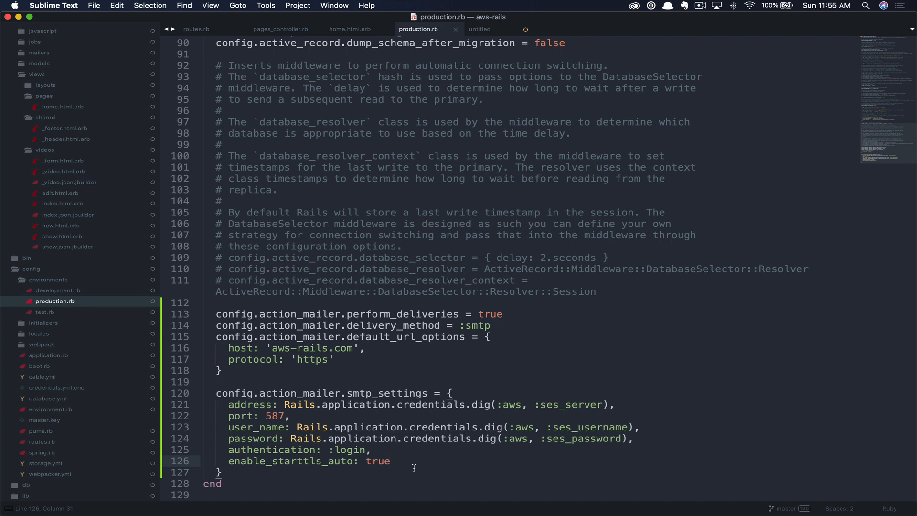
mouse_move(59, 290)
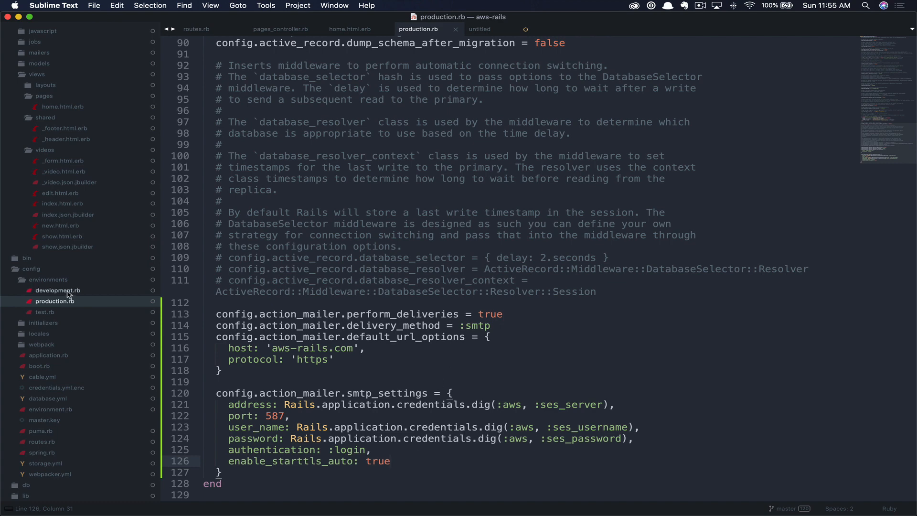
- Edit development.rb's action_mailer and smtp_settings block for SES delivery with localhost:3000 URLs
click(57, 291)
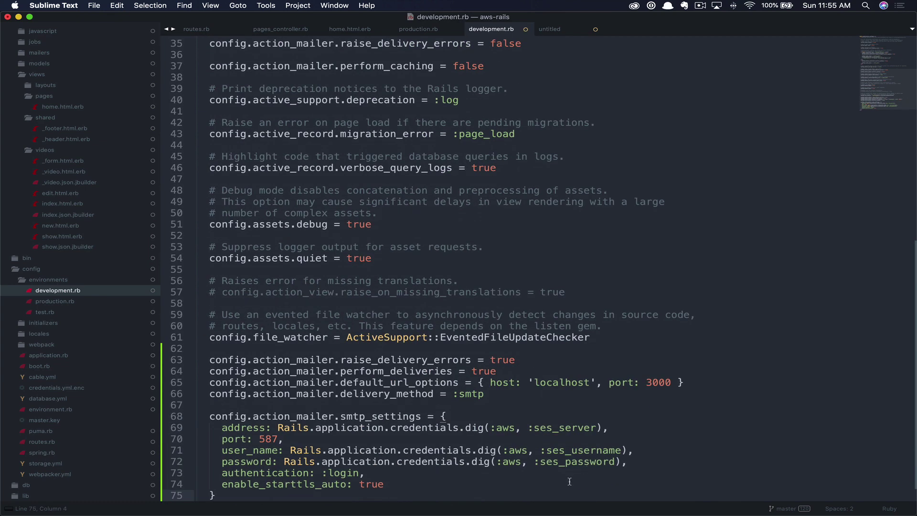
mouse_move(459, 442)
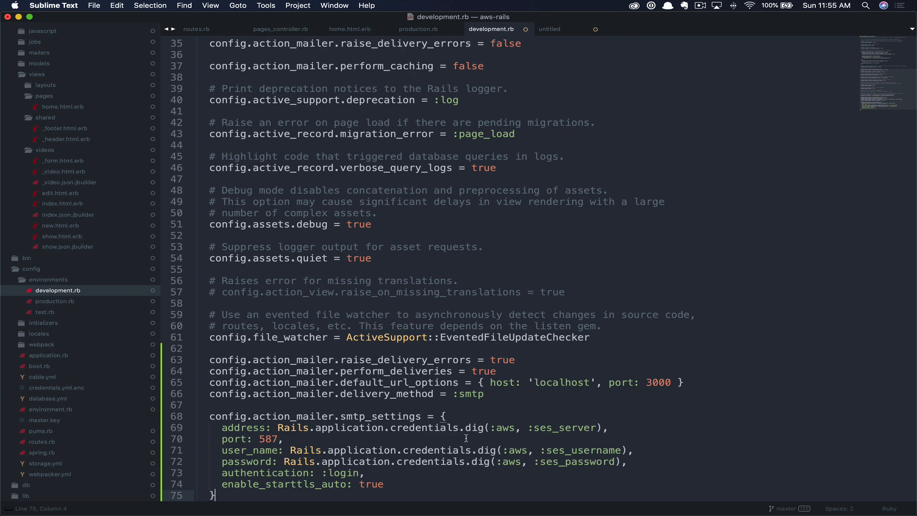
click(433, 382)
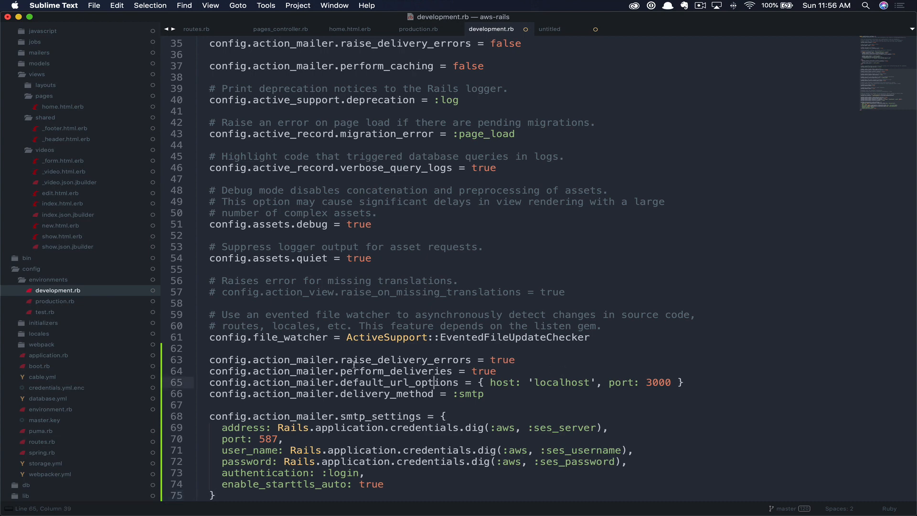
mouse_move(443, 361)
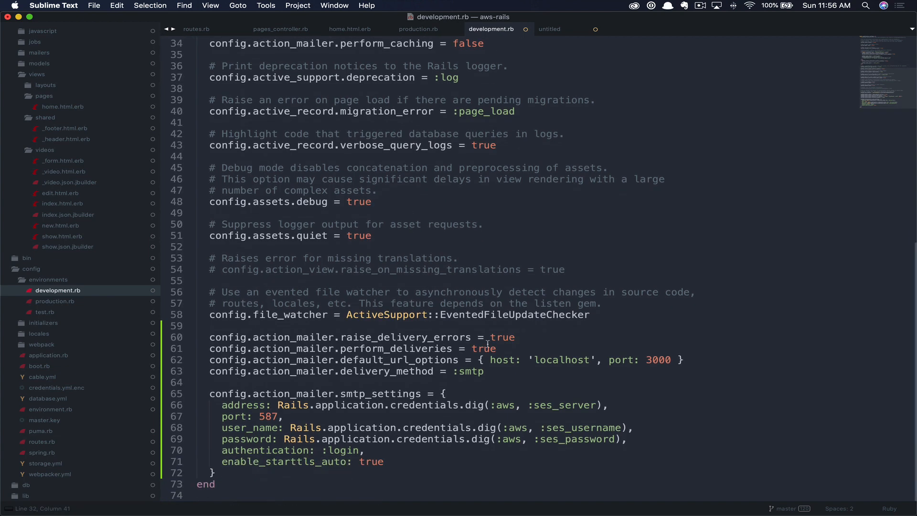
mouse_move(525, 338)
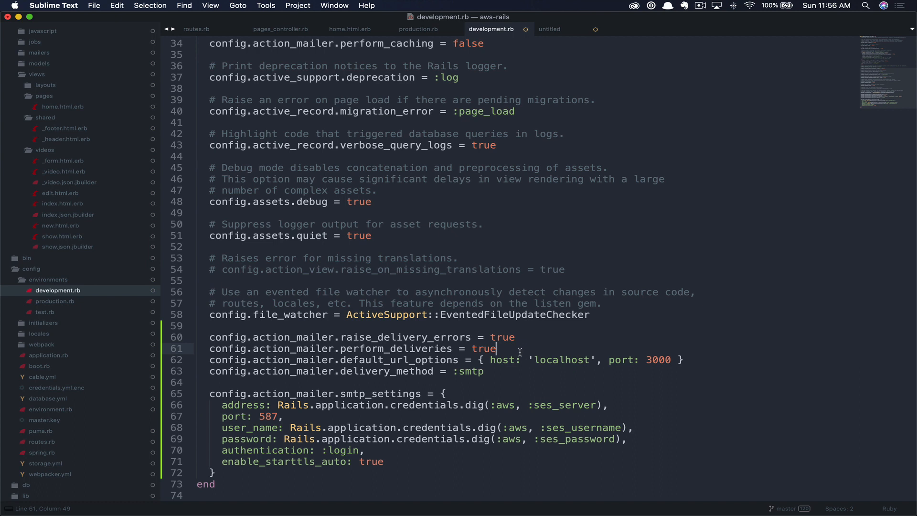
mouse_move(516, 360)
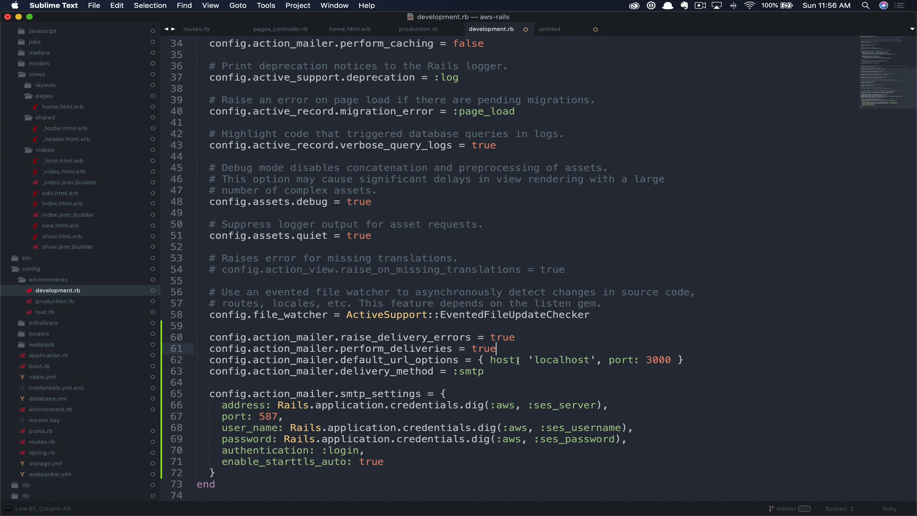
mouse_move(529, 379)
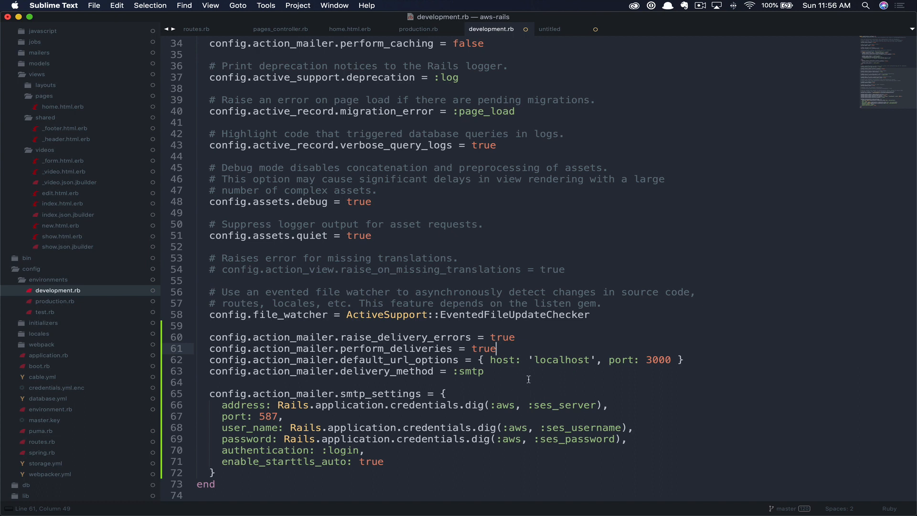
mouse_move(653, 357)
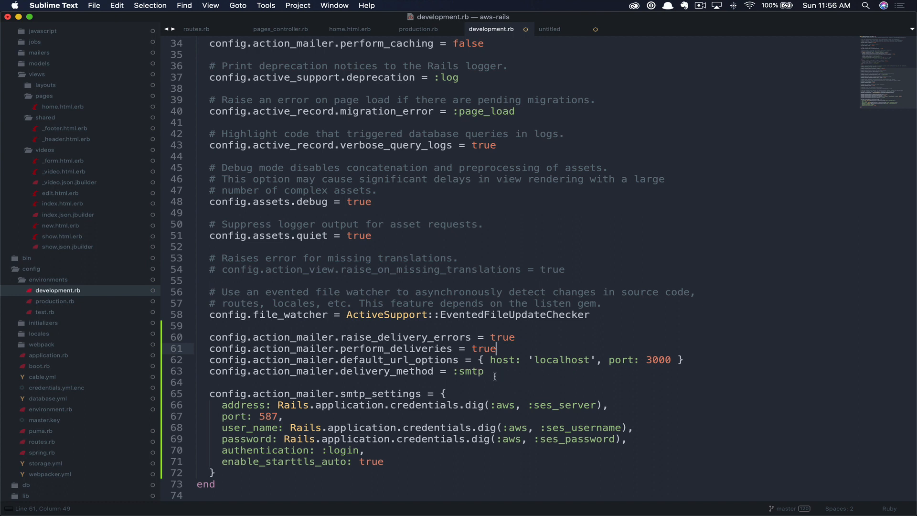
mouse_move(489, 401)
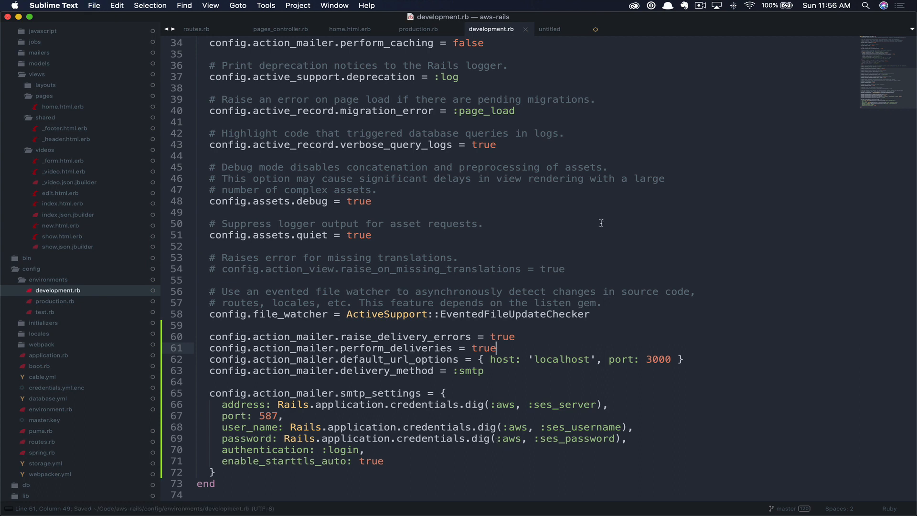
mouse_move(583, 49)
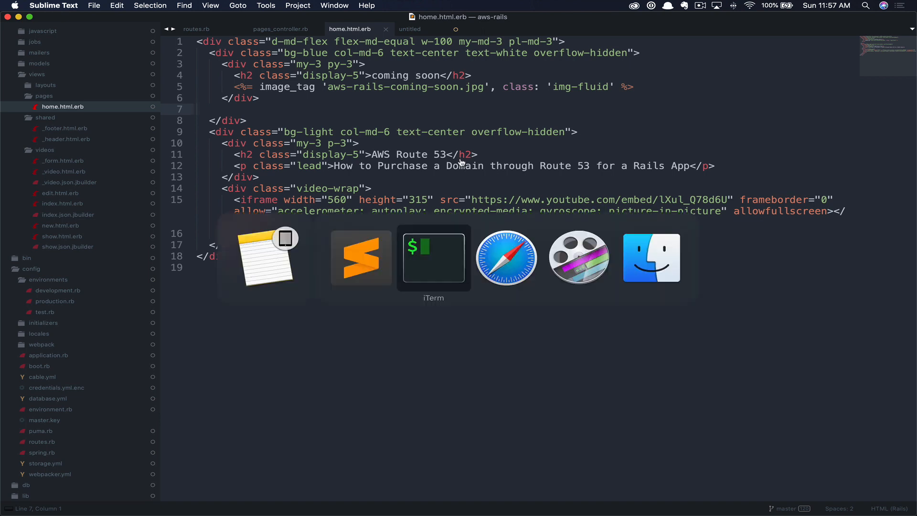
- Run rails g mailer Contact home_form in the terminal
click(433, 257)
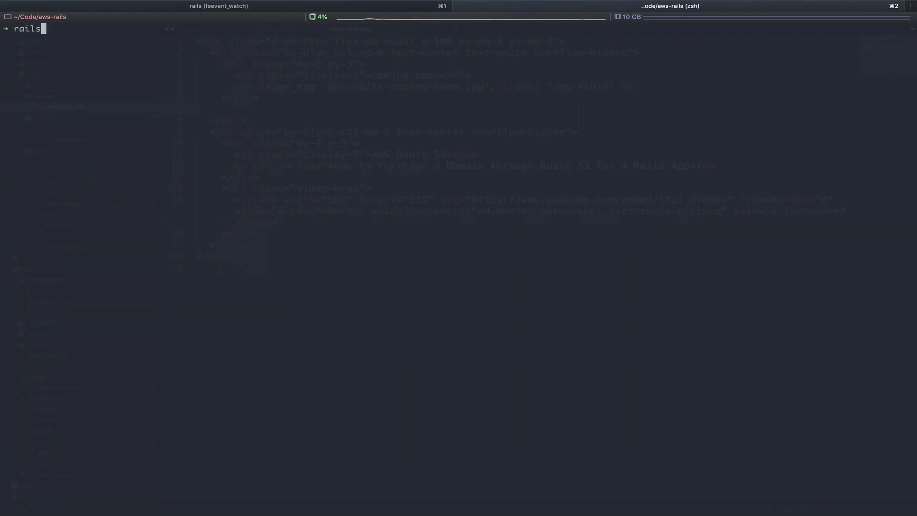
text(g mailer)
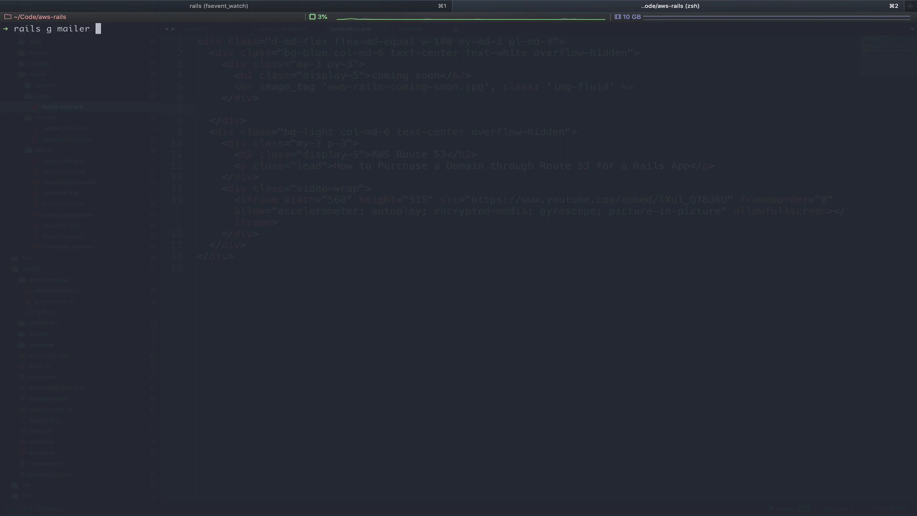
text(Contact)
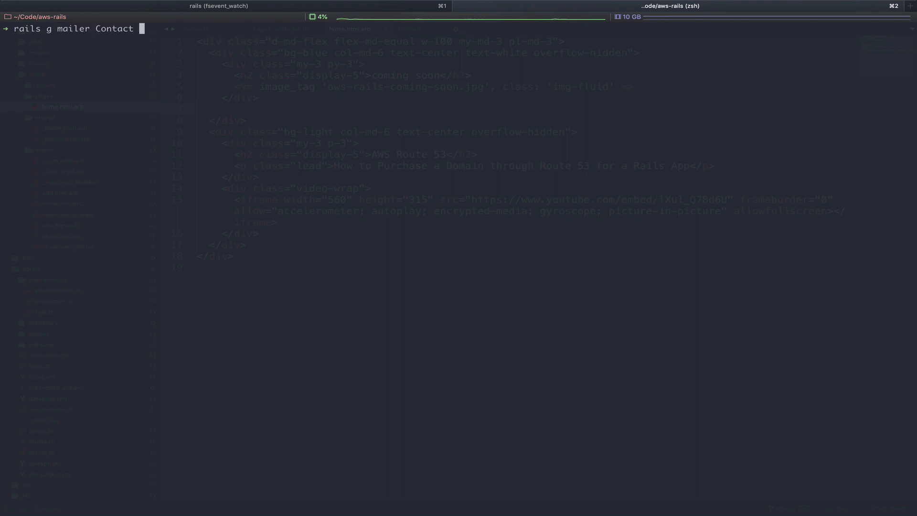
text(home)
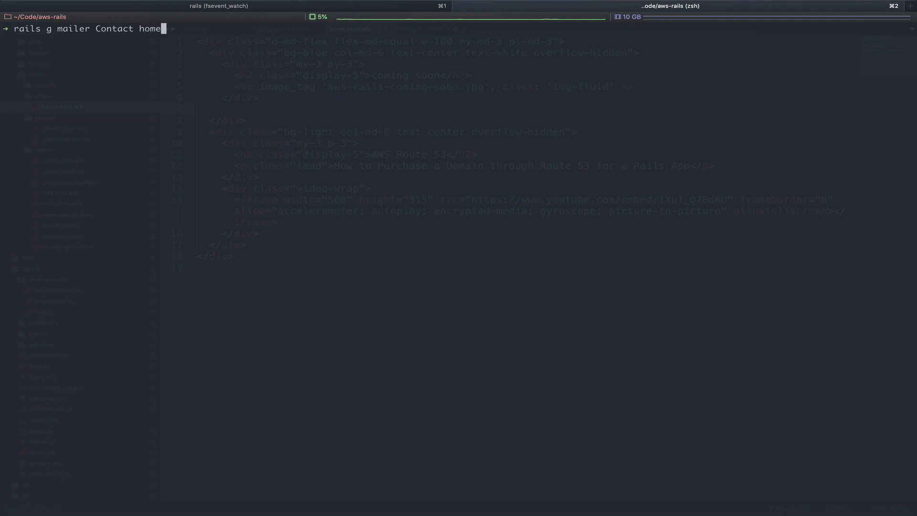
text(_form)
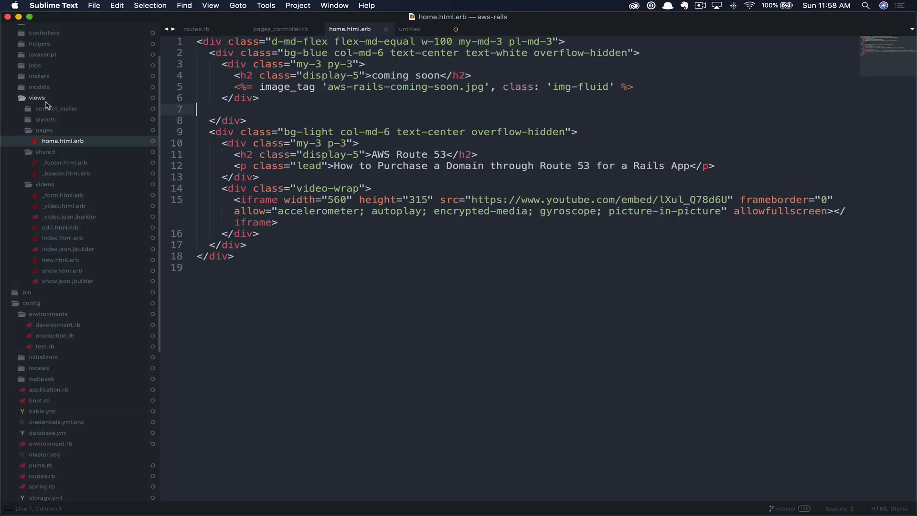
- Fill contact_mailer/home_form.html.erb with the received-email notice showing name, email and message
scroll(up, 3)
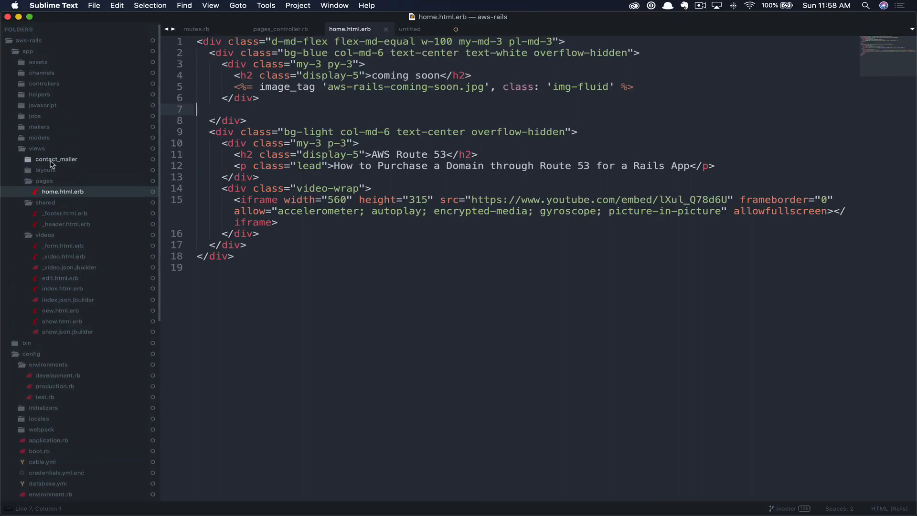
click(57, 158)
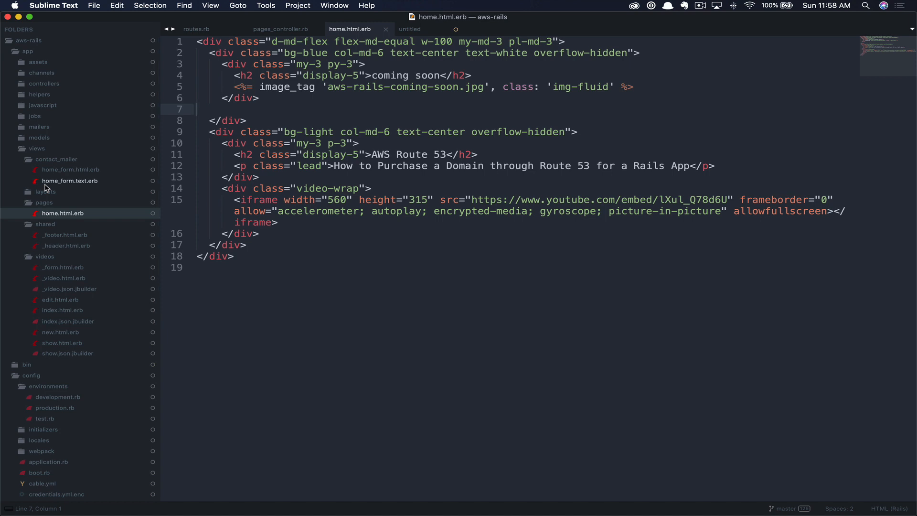
click(71, 169)
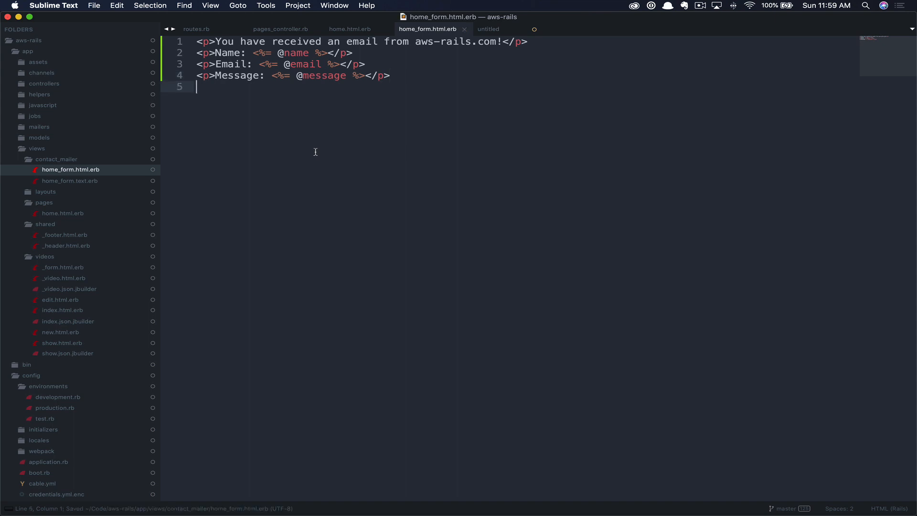
mouse_move(77, 184)
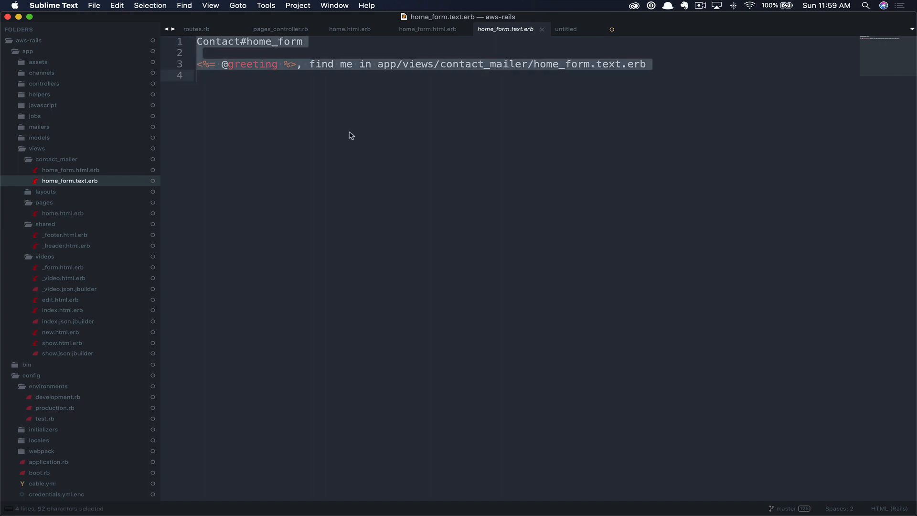
click(349, 29)
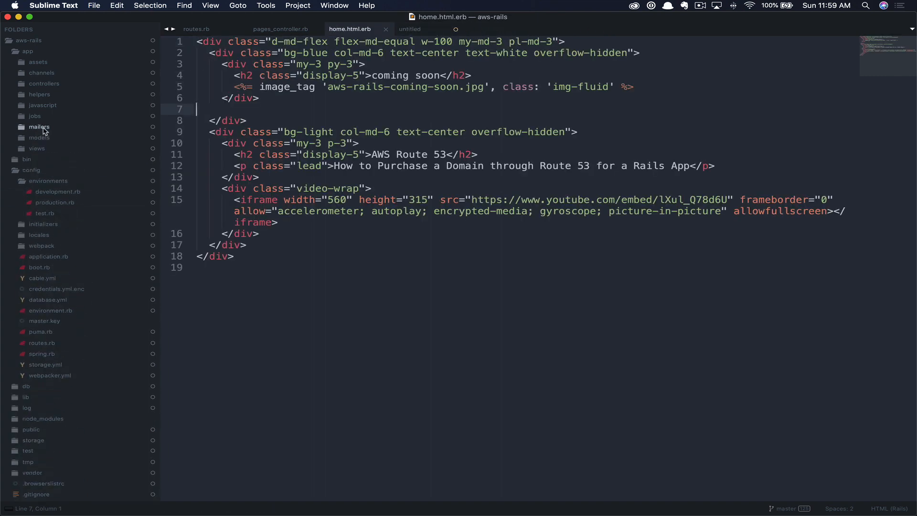
click(38, 127)
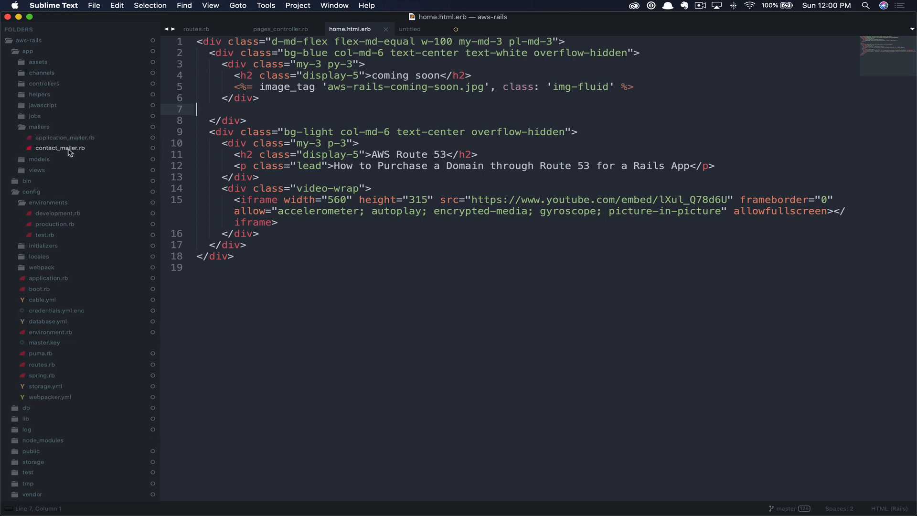
click(60, 147)
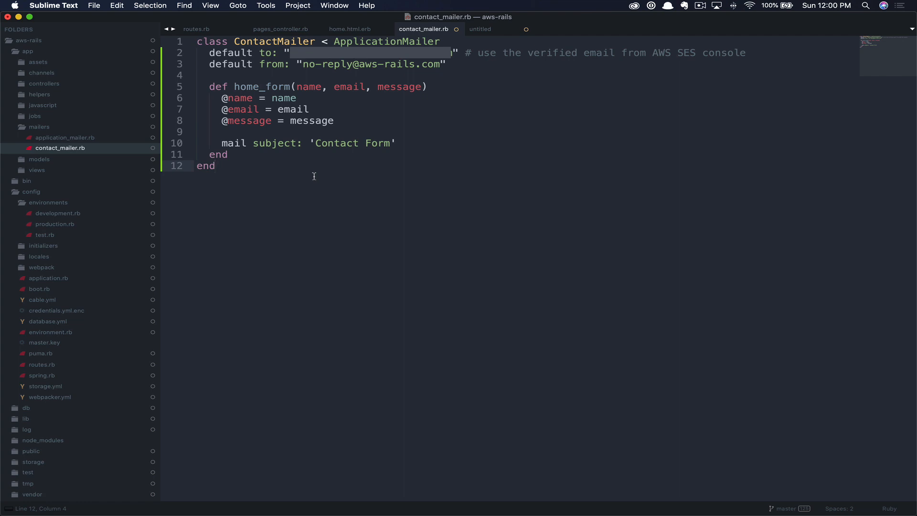
mouse_move(259, 77)
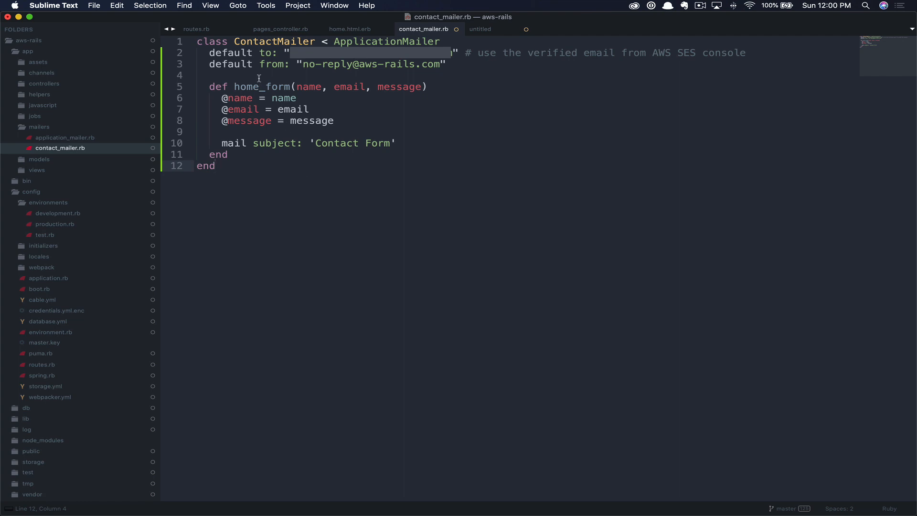
mouse_move(262, 53)
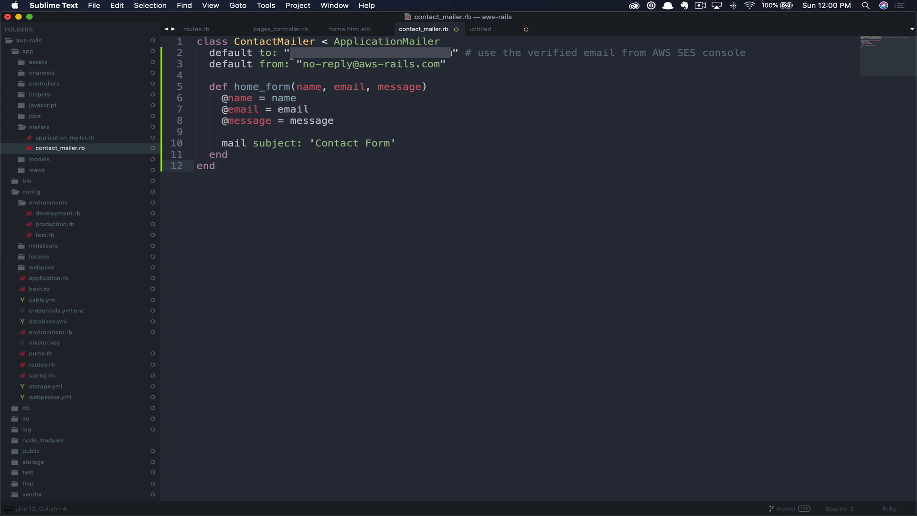
mouse_move(477, 65)
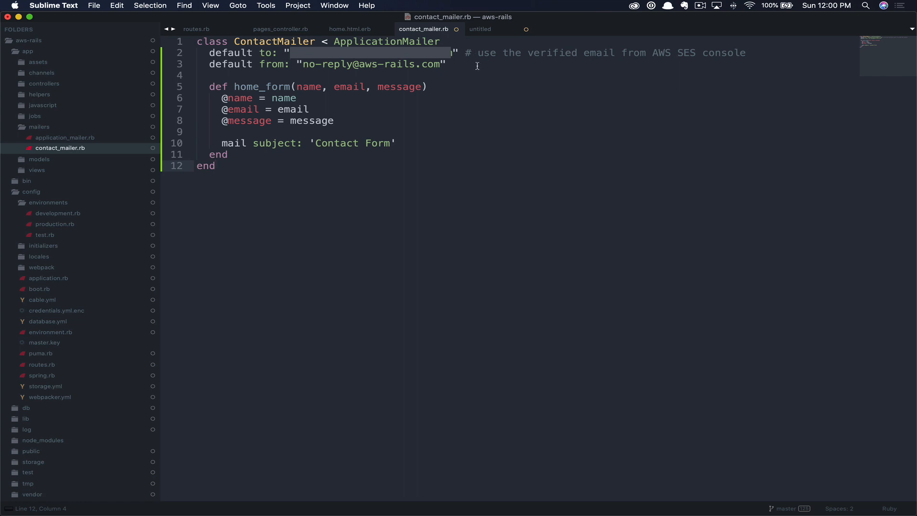
mouse_move(485, 95)
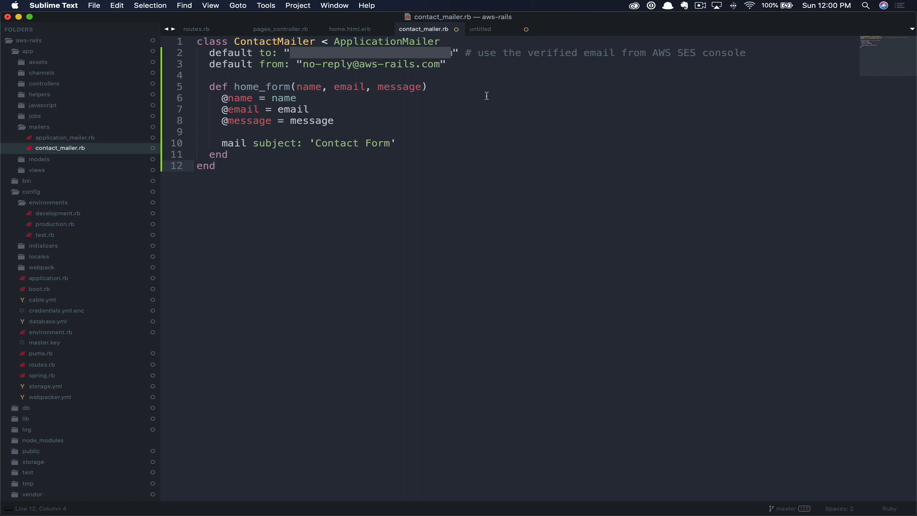
mouse_move(478, 52)
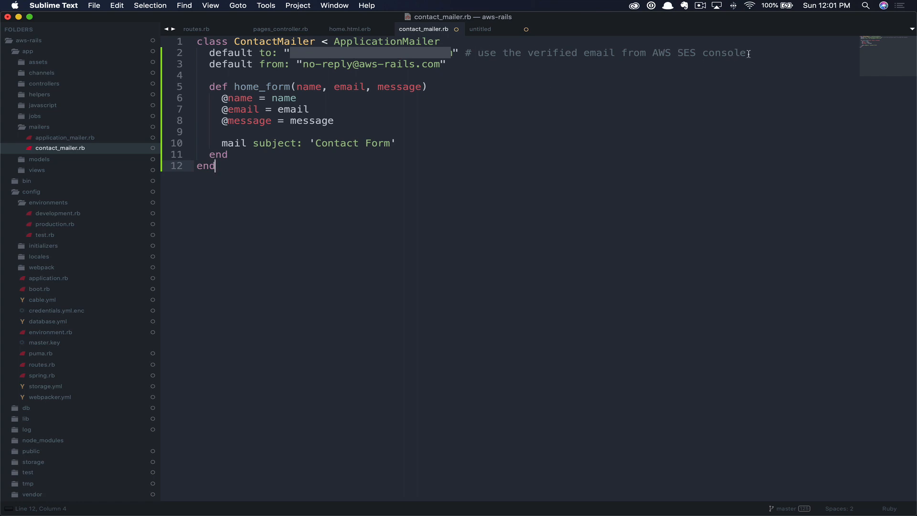
mouse_move(322, 61)
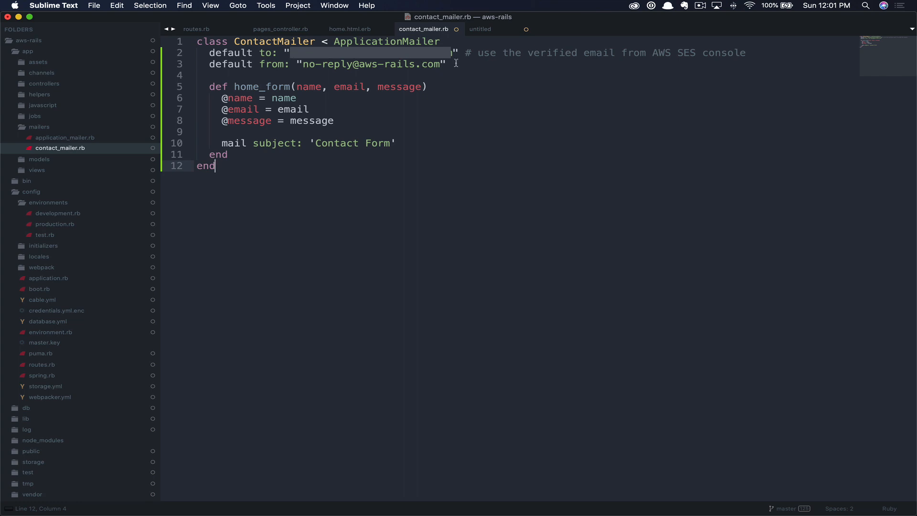
mouse_move(501, 52)
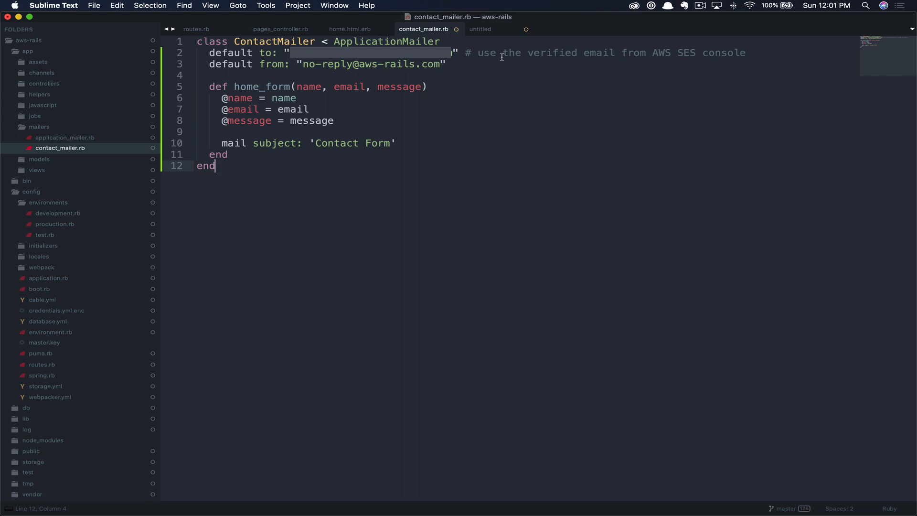
mouse_move(446, 64)
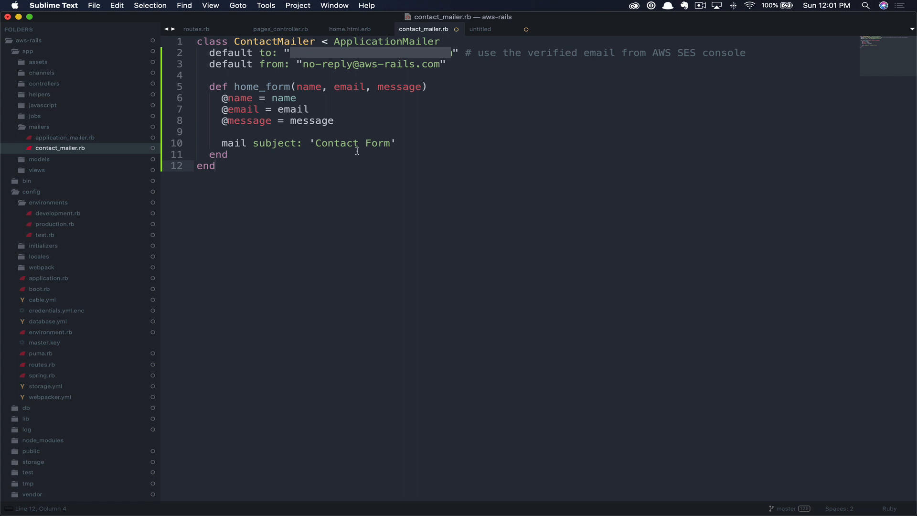
mouse_move(324, 162)
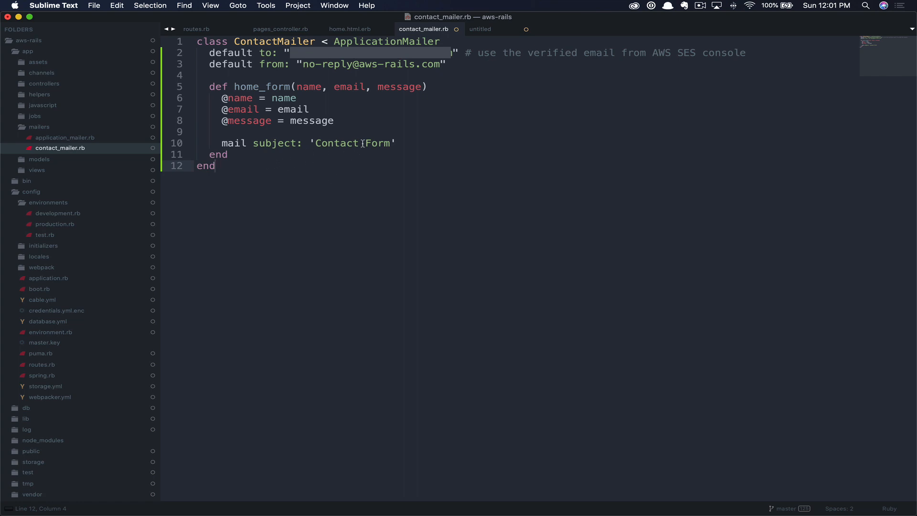
click(349, 28)
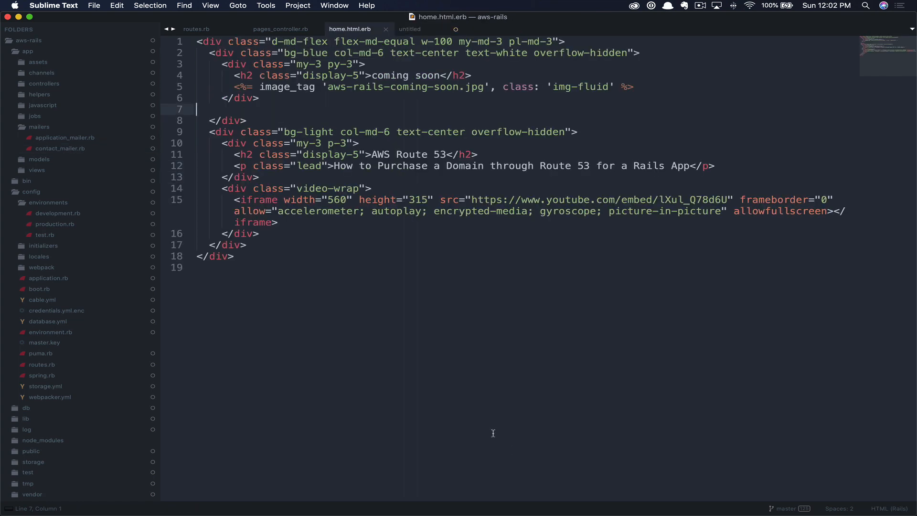
mouse_move(306, 262)
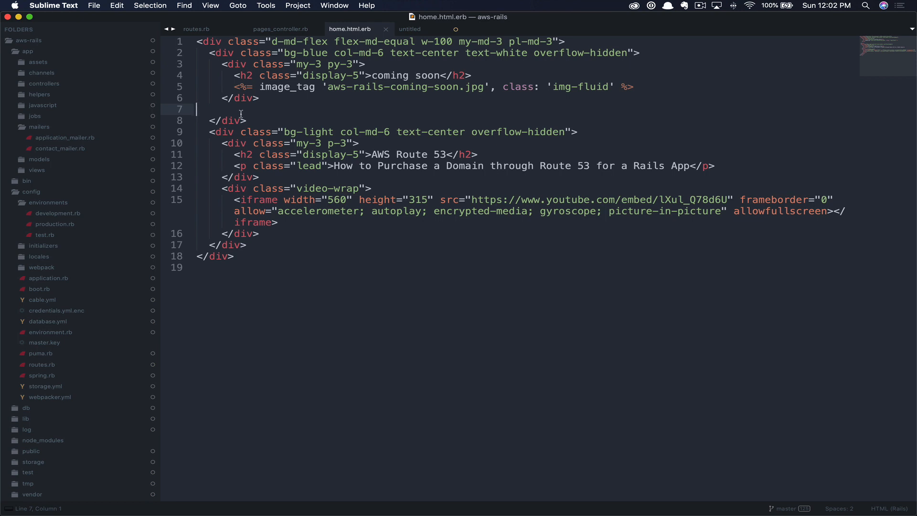
- Move the coming-soon column below the Route 53 section
key(backspace)
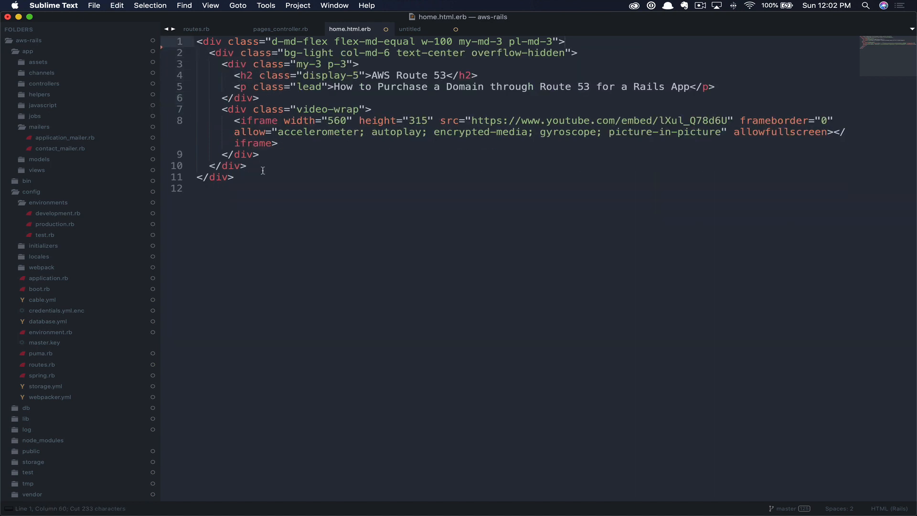
key(cmd+v)
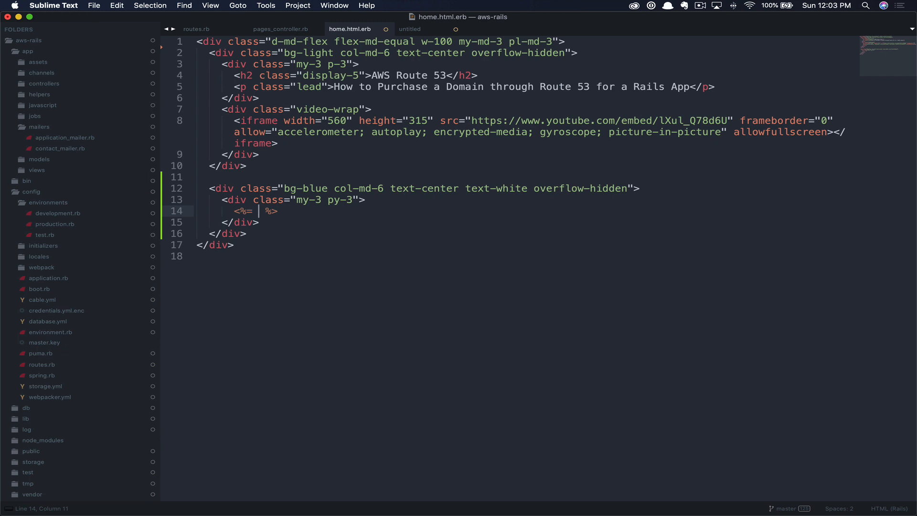
- Replace the image_tag with <%= render 'shared/contact' %>
text(reander 'shared)
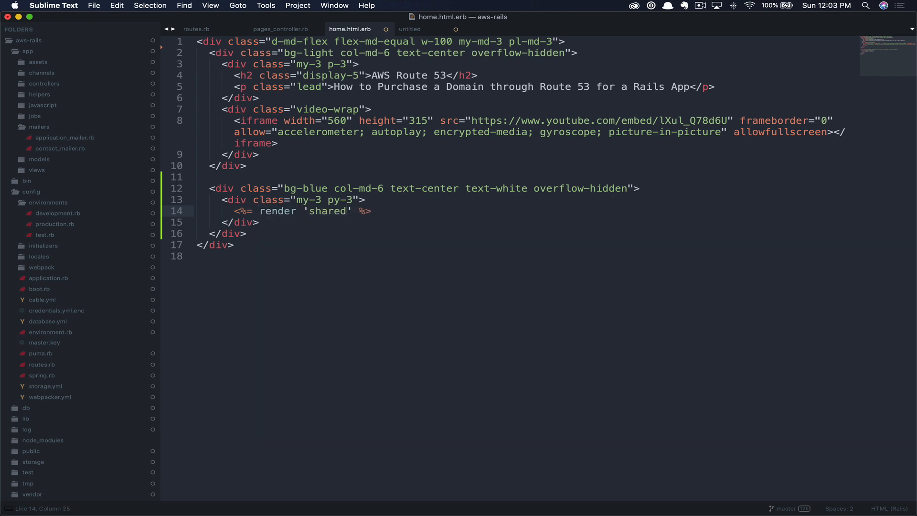
text(/conte)
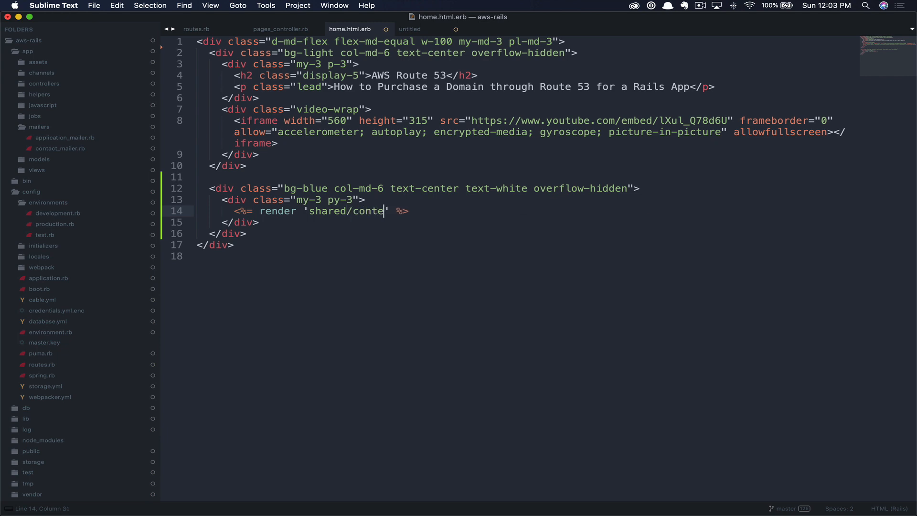
text(act)
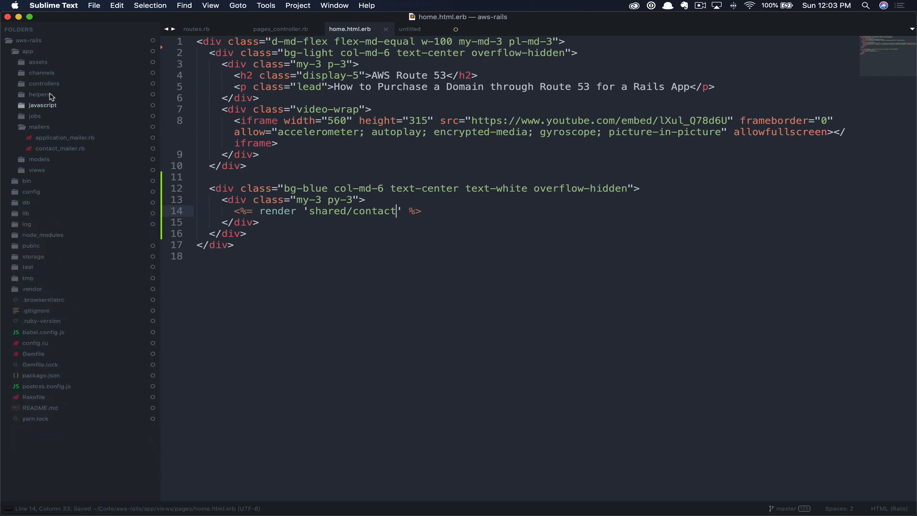
- Create _contact.html.erb in views/shared holding the send_mail_path form with name, email and comments fields
click(37, 170)
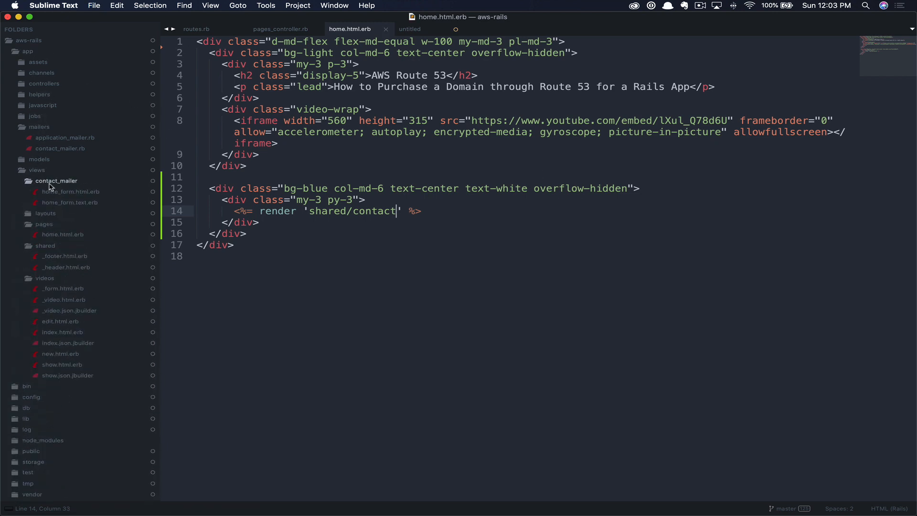
right_click(44, 213)
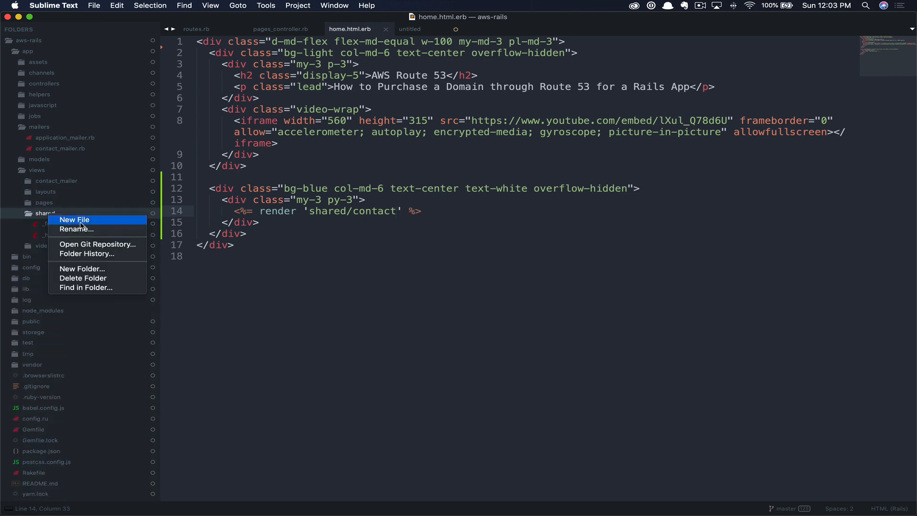
click(74, 220)
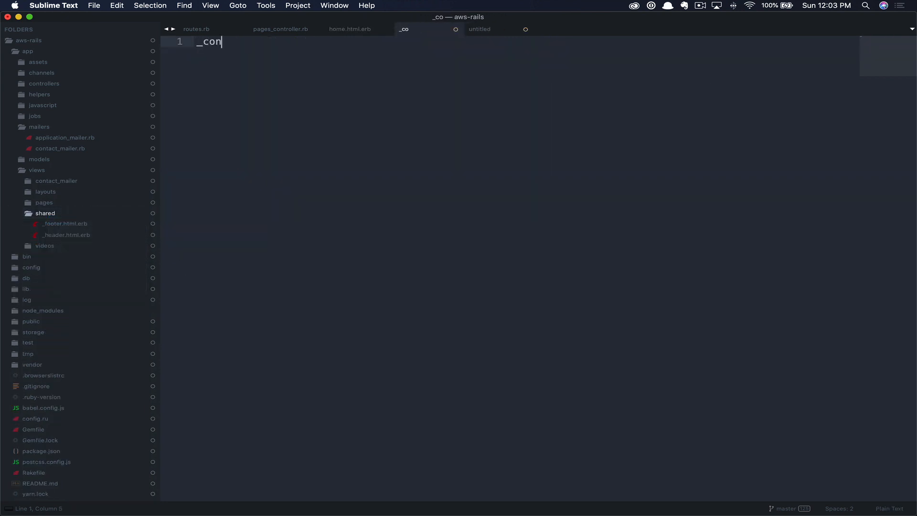
text(tact.html)
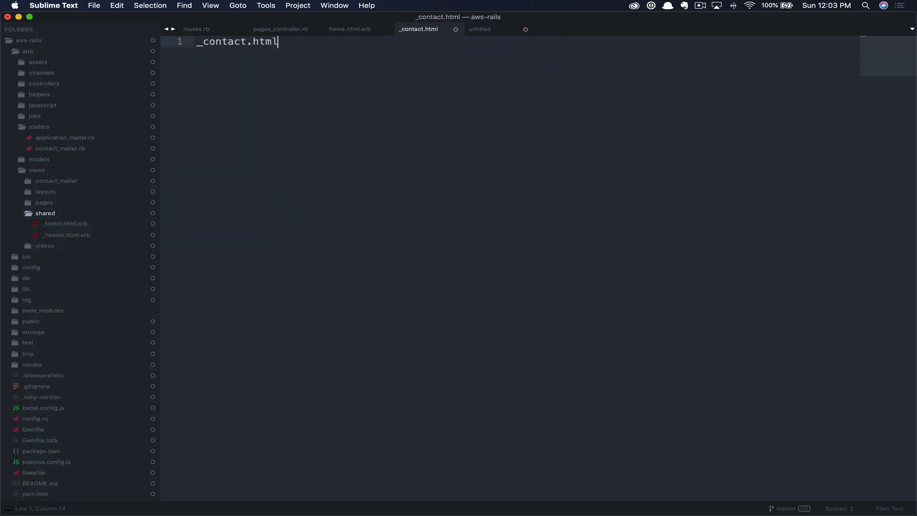
text(.erb)
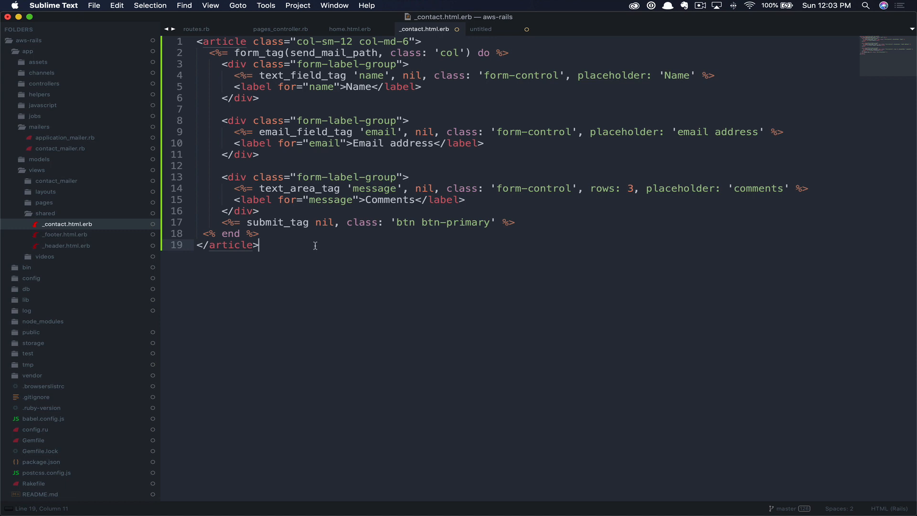
key(enter)
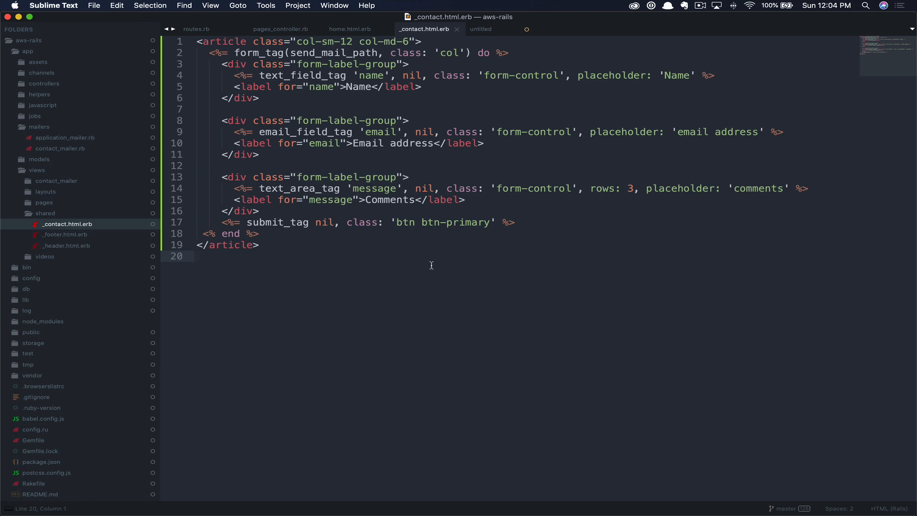
click(195, 28)
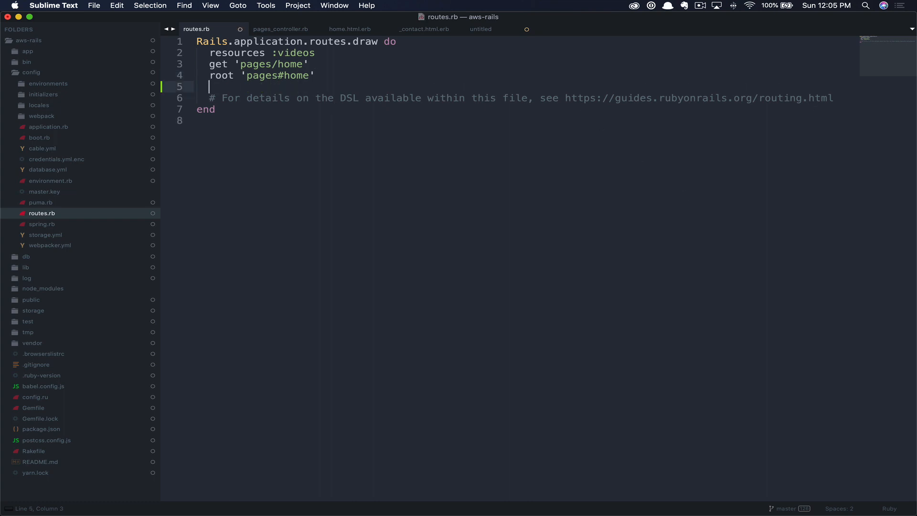
- Add match '/send_mail', to: 'pages#send_mail', via: 'post' to routes.rb
text(match '/send_mail', to: 'pages#send_mail', via: 'post')
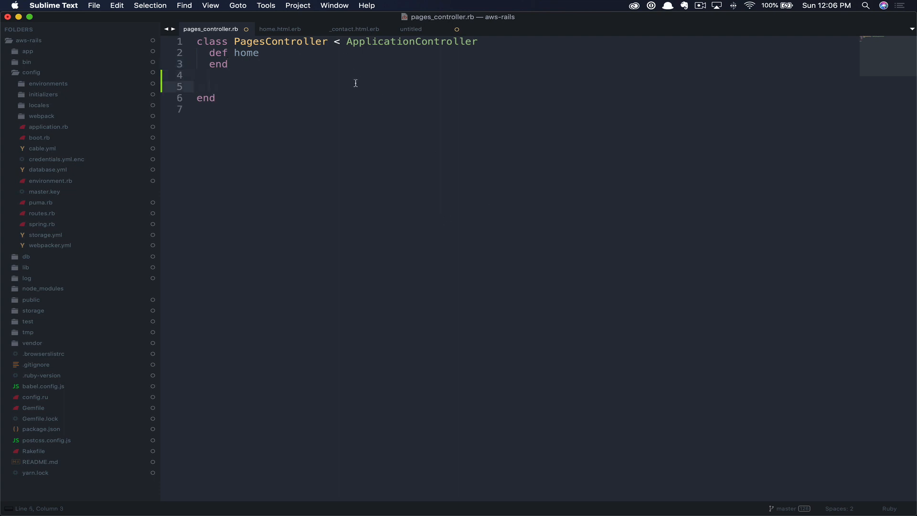
mouse_move(411, 29)
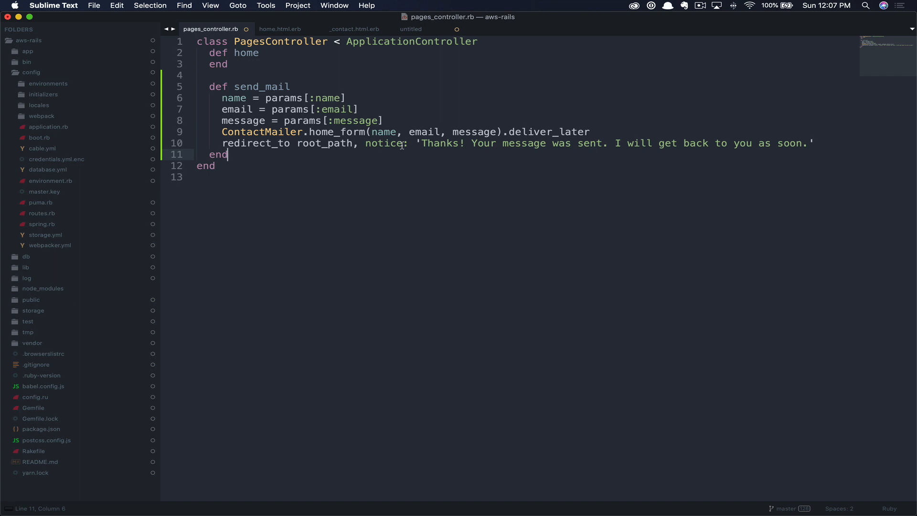
mouse_move(380, 173)
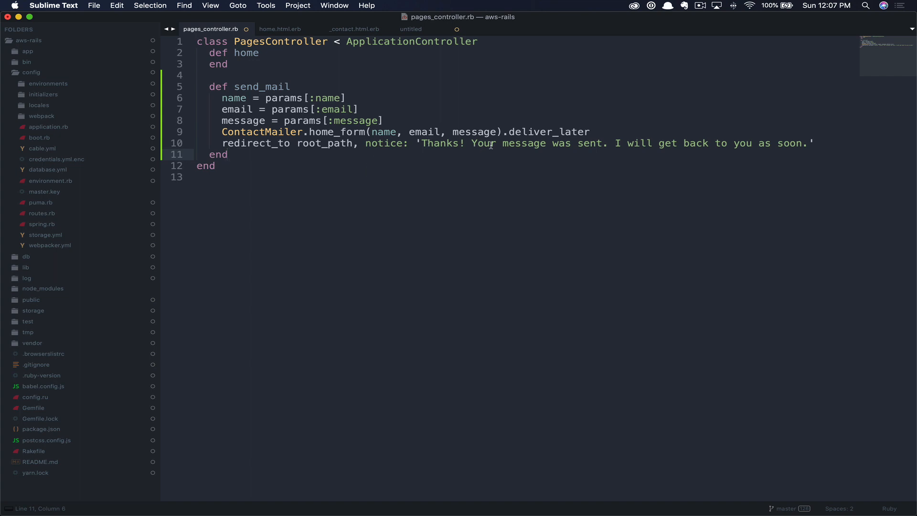
mouse_move(436, 166)
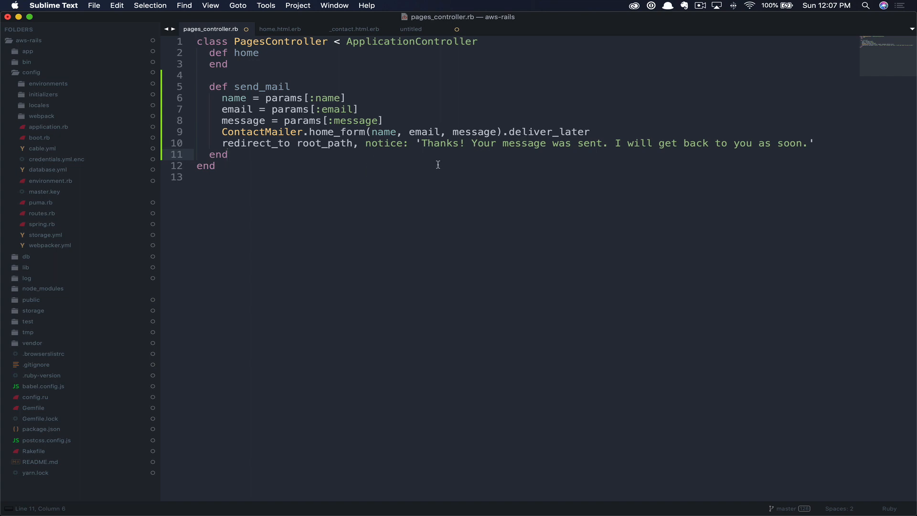
mouse_move(394, 164)
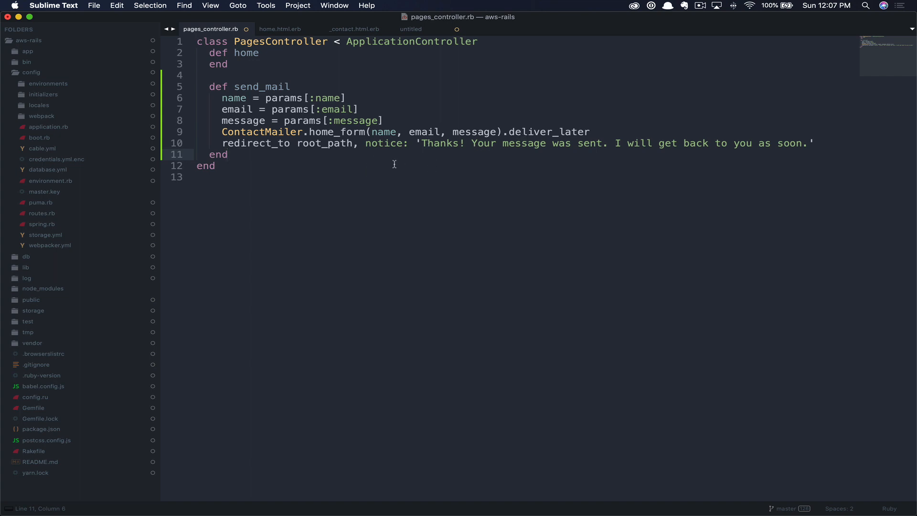
mouse_move(402, 170)
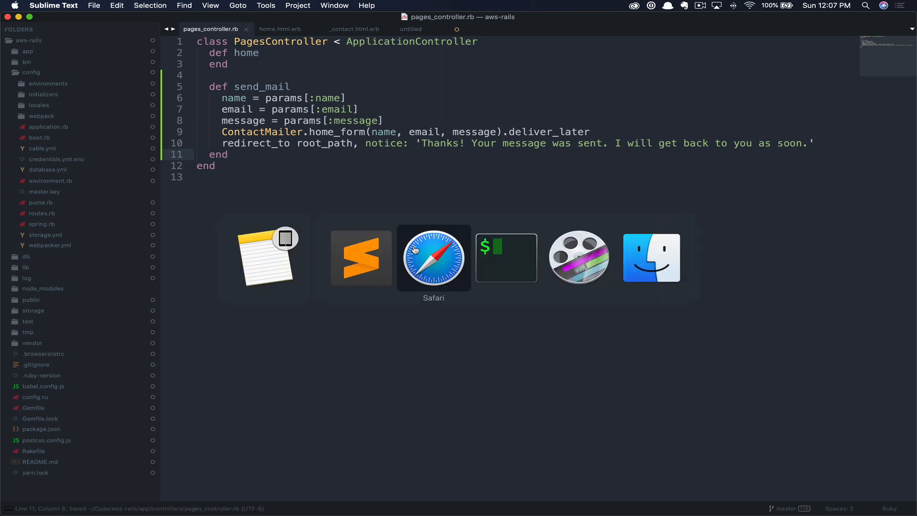
- Restart rails s, fill the localhost:3000 contact form with test name, email and comment, and submit it
click(434, 258)
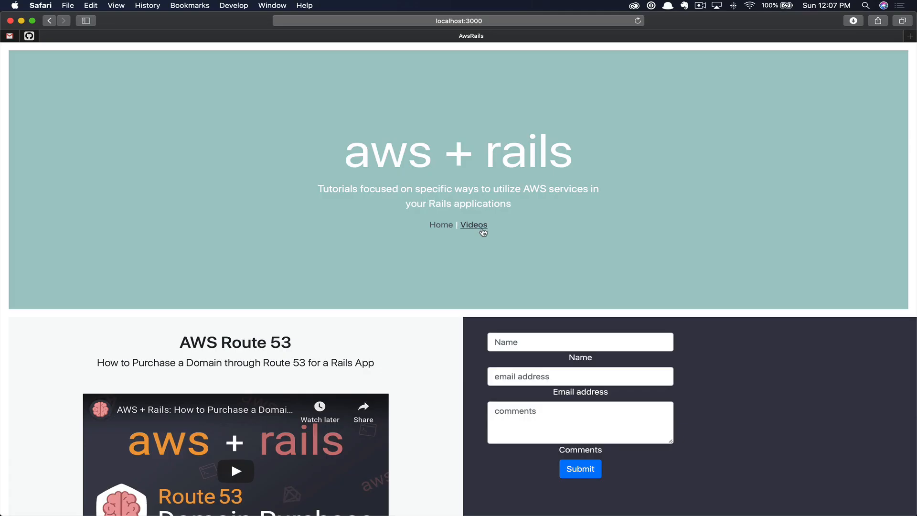
mouse_move(689, 421)
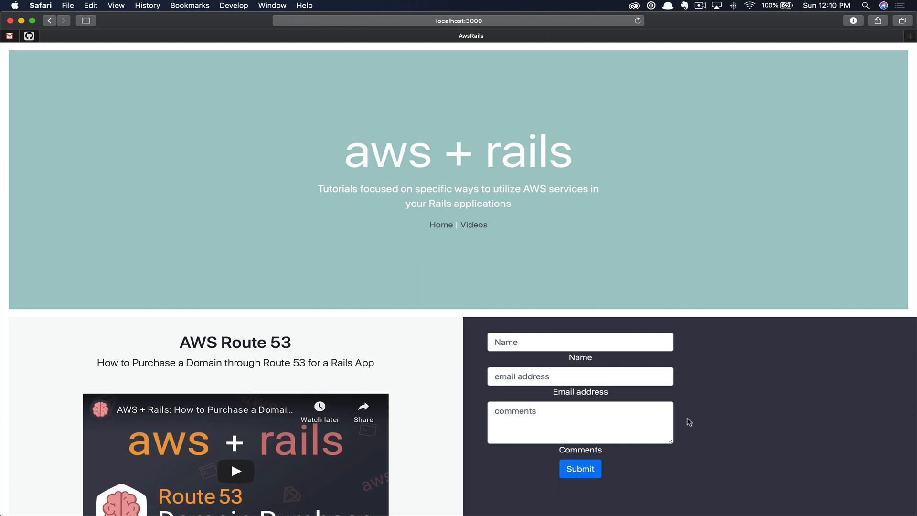
mouse_move(685, 428)
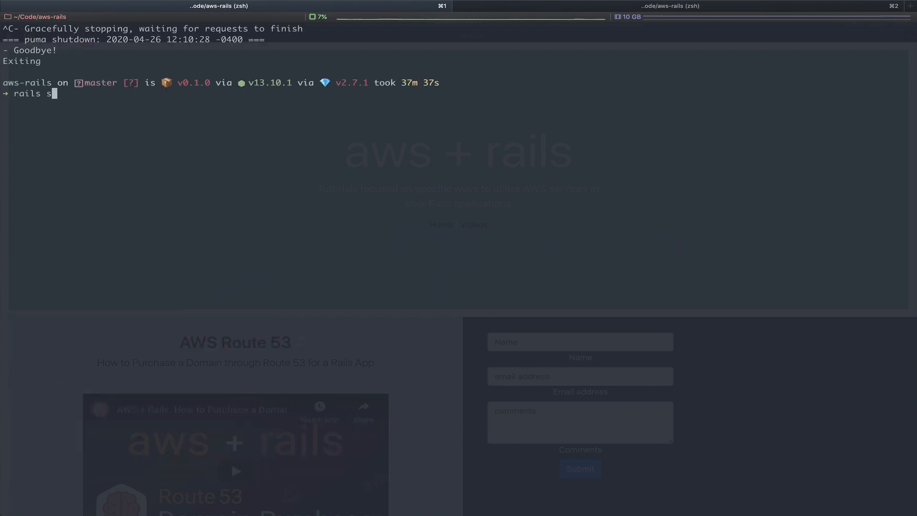
key(Return)
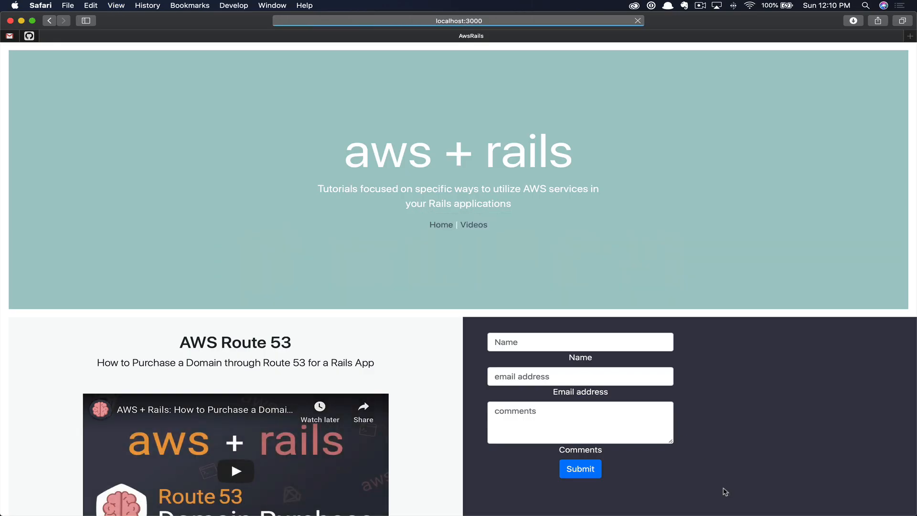
click(579, 342)
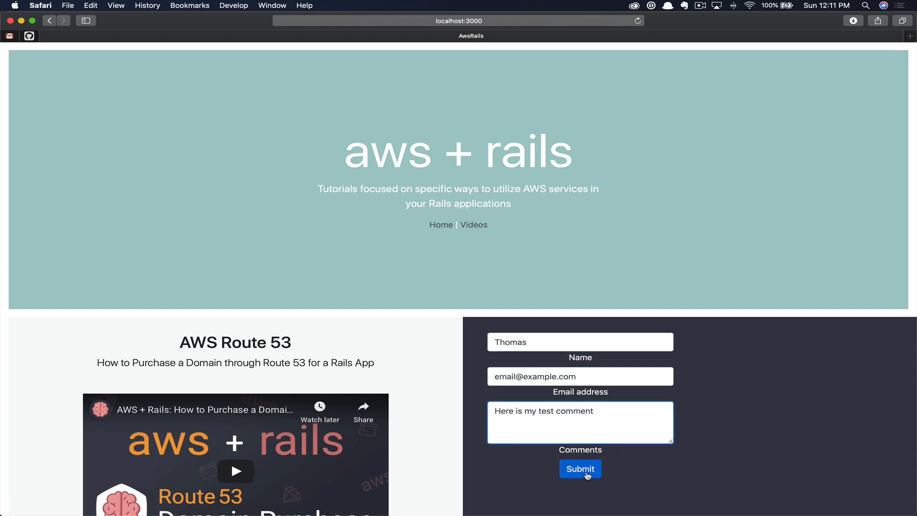
click(580, 468)
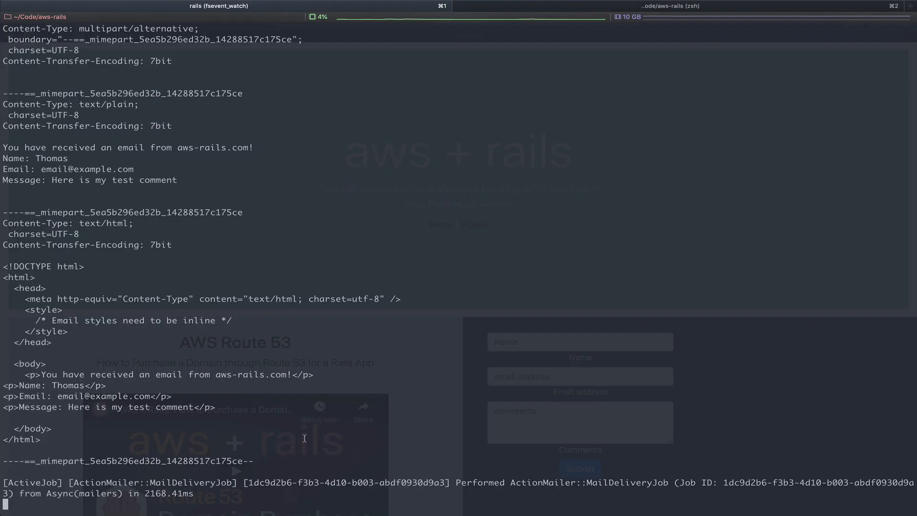